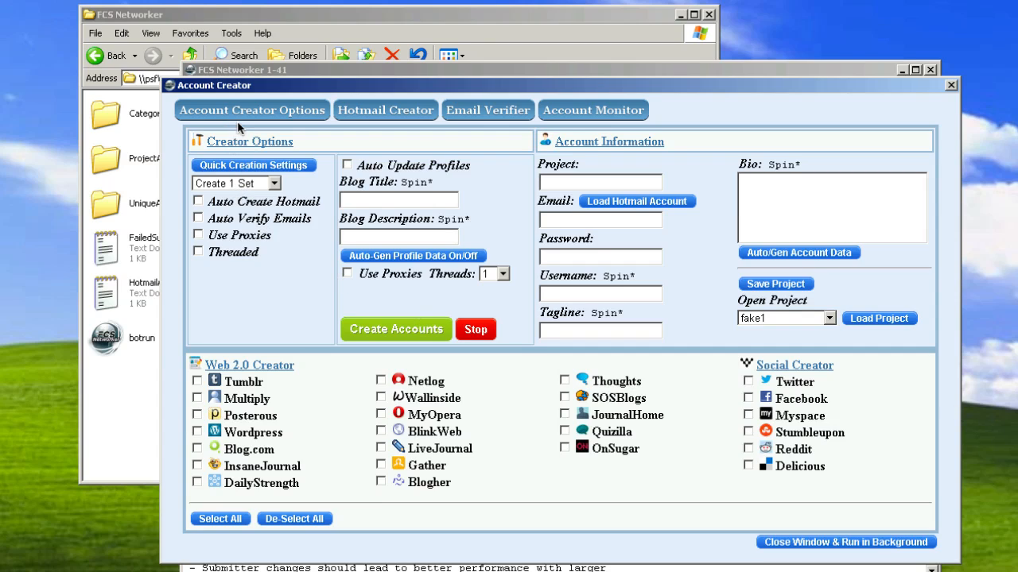
mouse_move(460, 123)
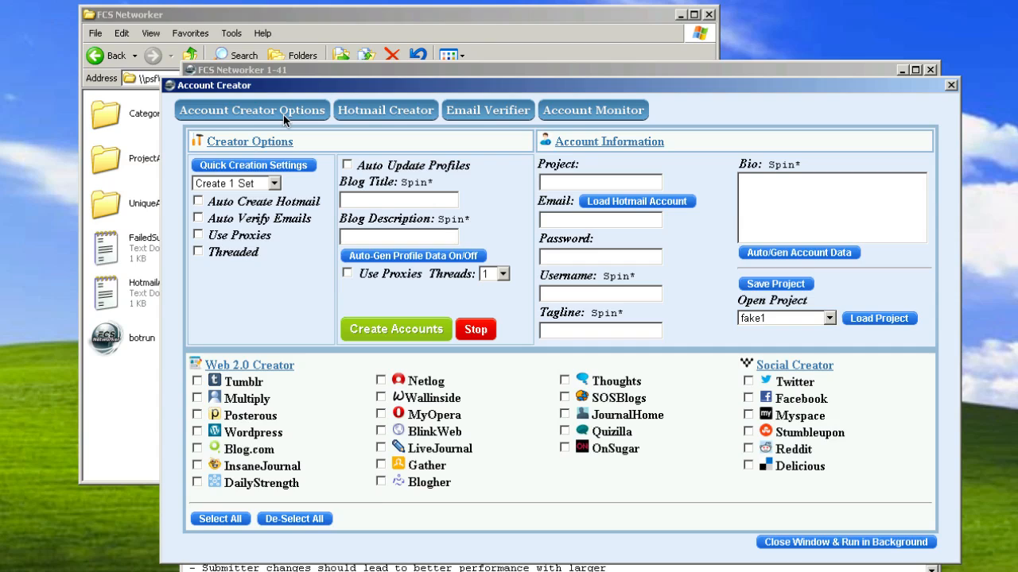
Browse the Hotmail creation, email verification and log tabs, then untick and re-tick Twitter
click(385, 110)
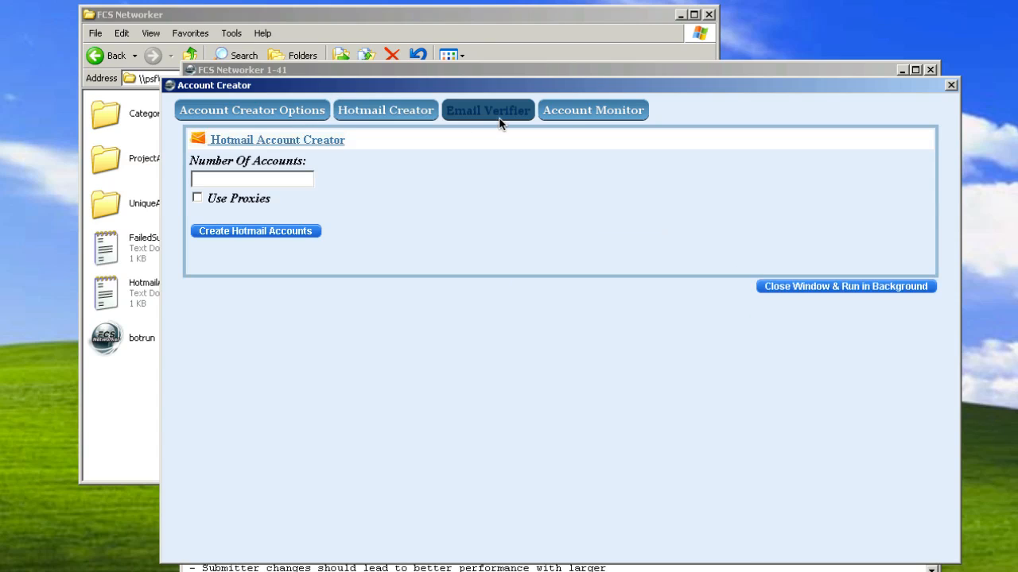
click(487, 109)
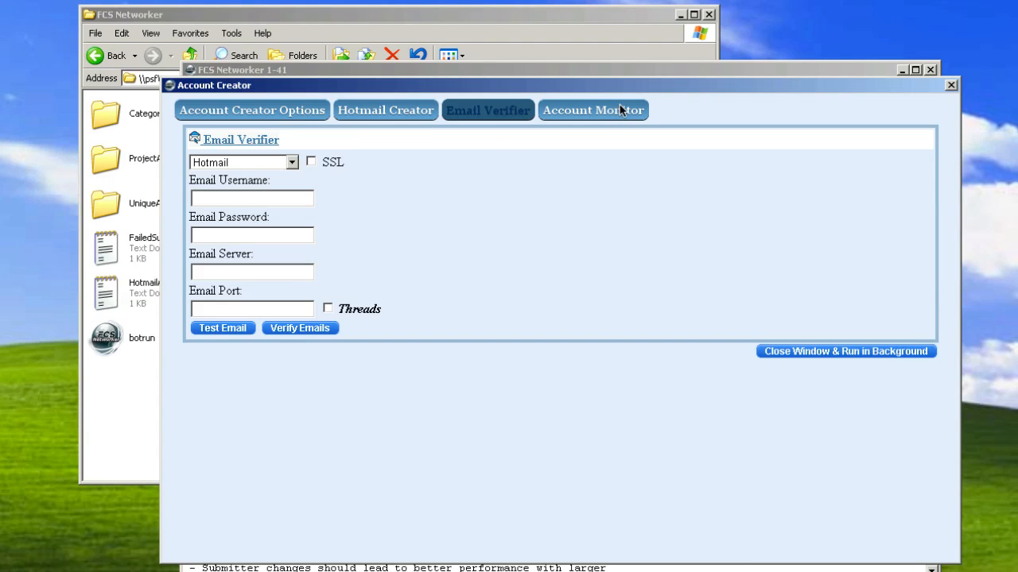
click(592, 109)
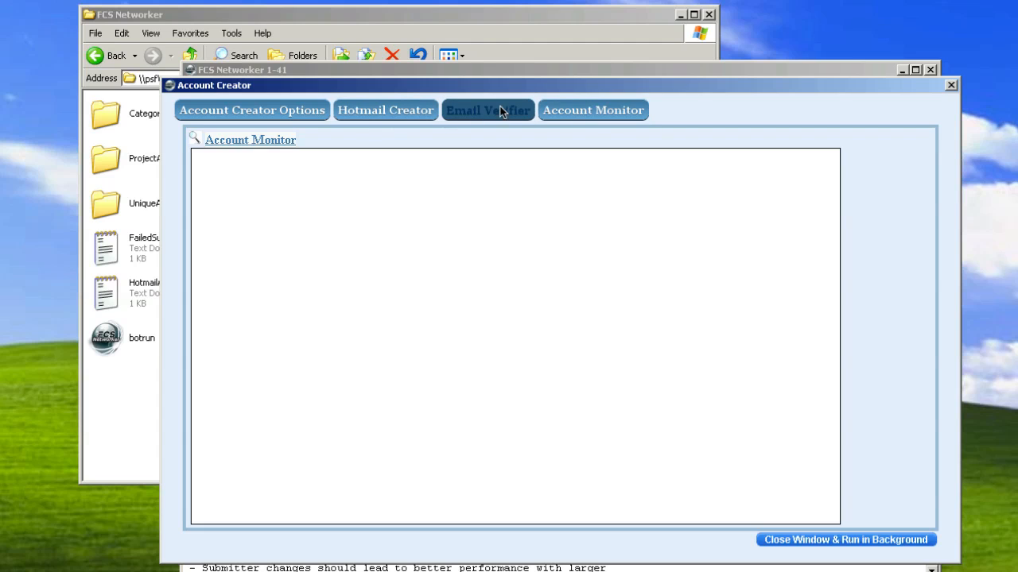
mouse_move(333, 140)
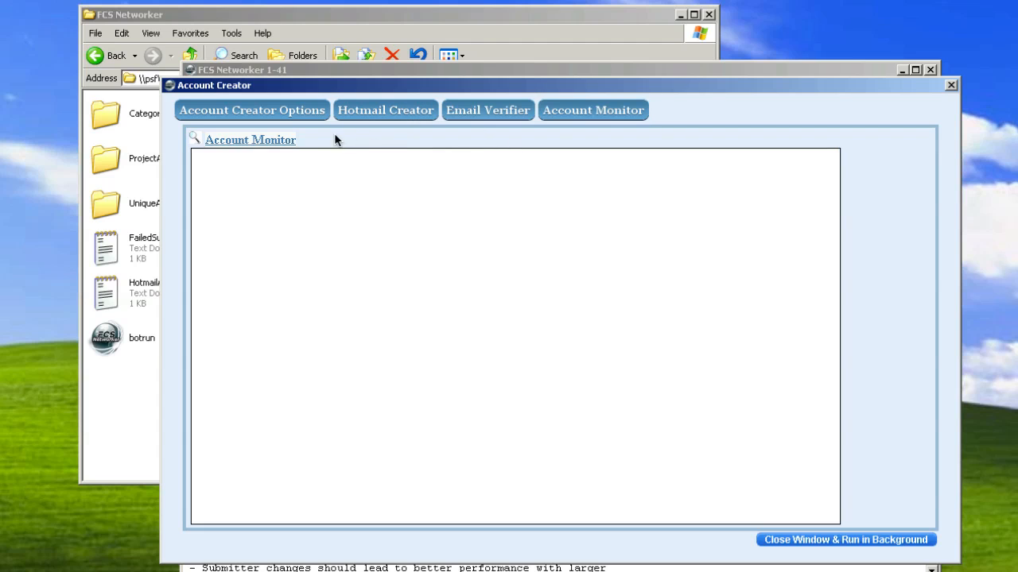
click(252, 110)
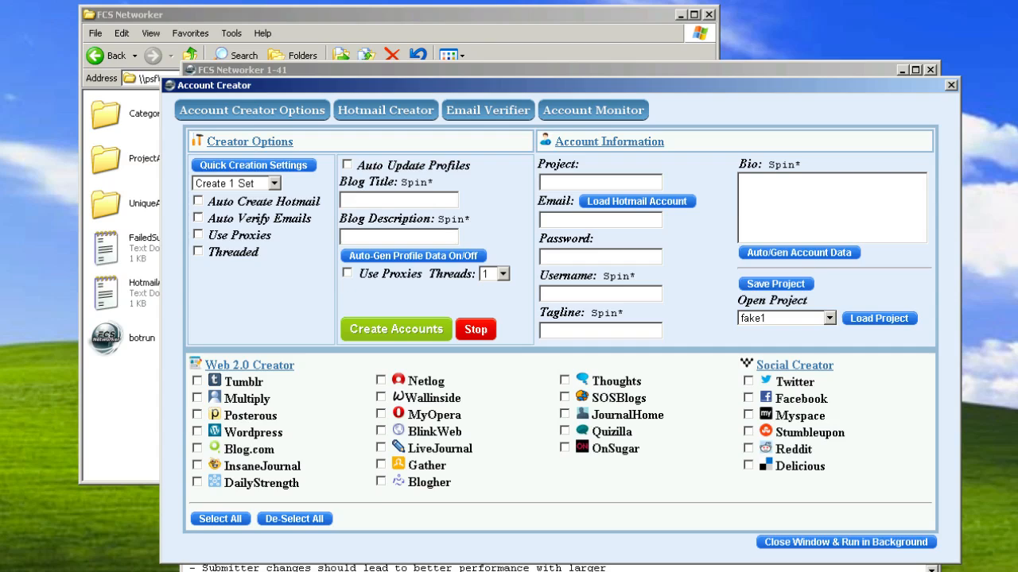
mouse_move(647, 529)
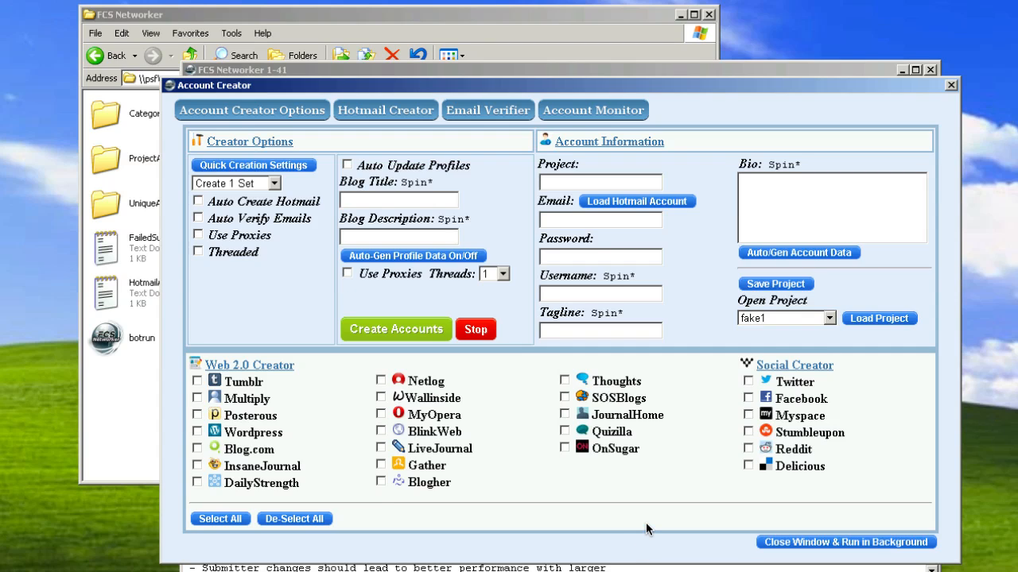
mouse_move(528, 521)
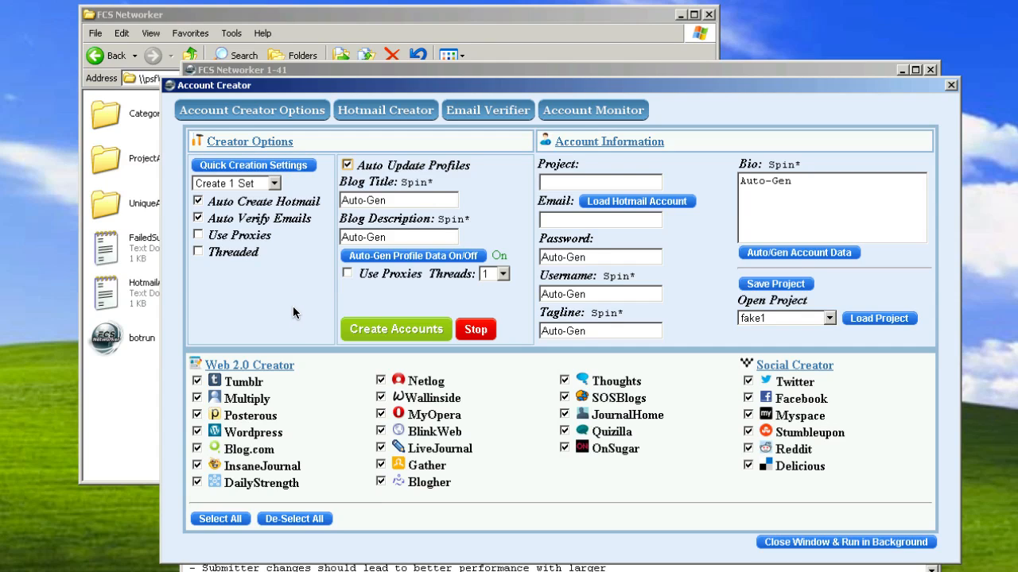
mouse_move(591, 491)
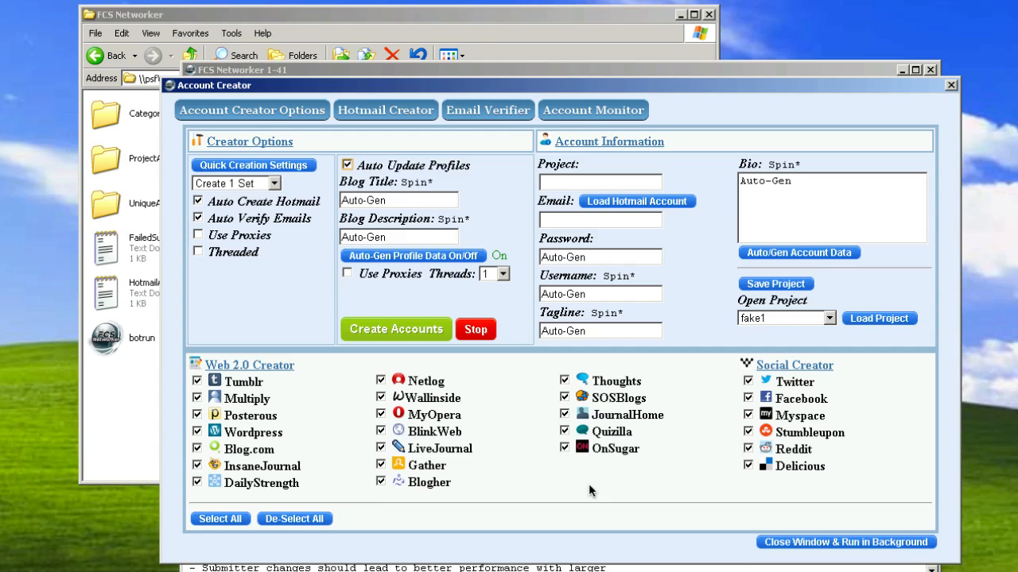
mouse_move(405, 485)
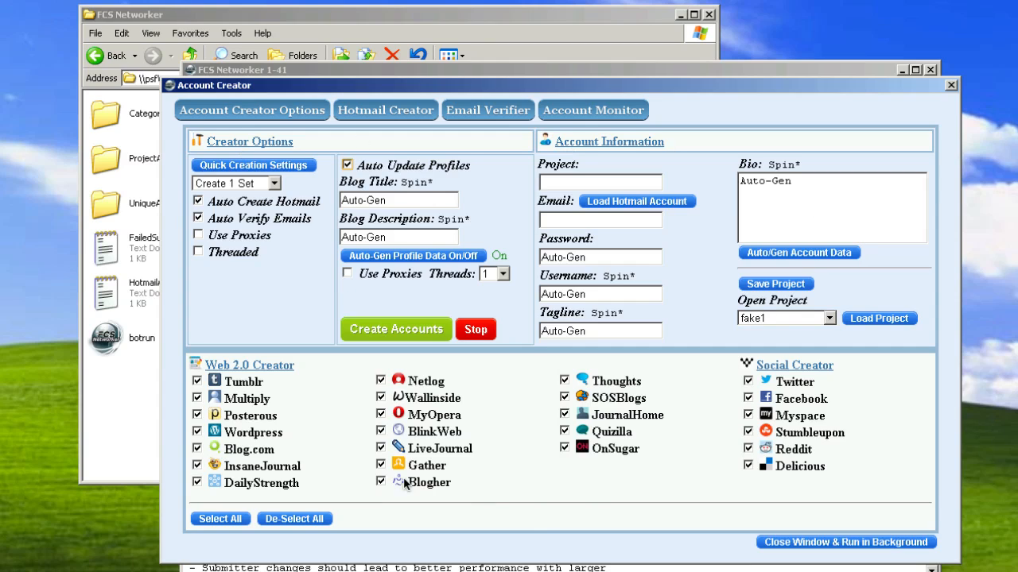
mouse_move(198, 449)
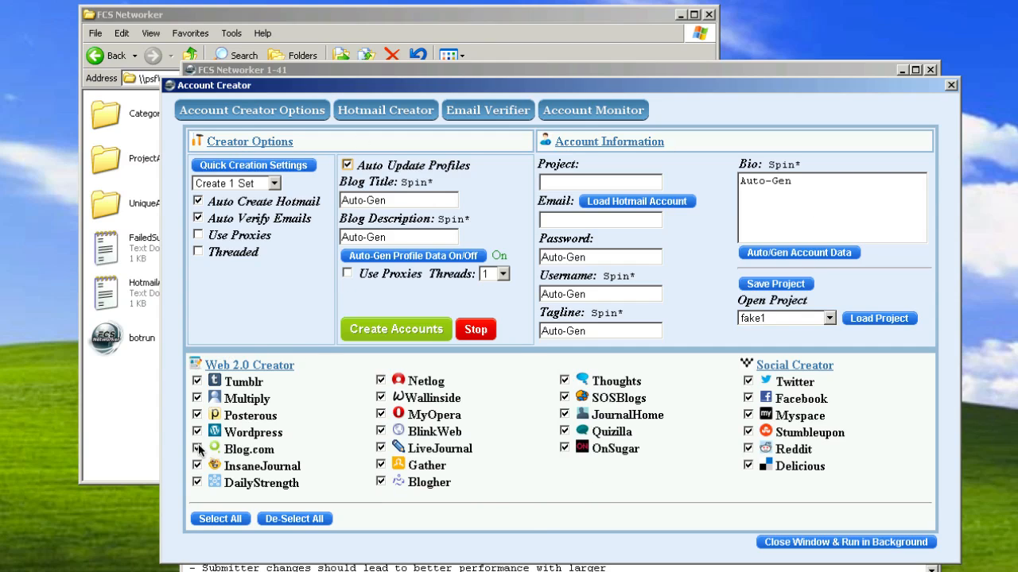
mouse_move(872, 442)
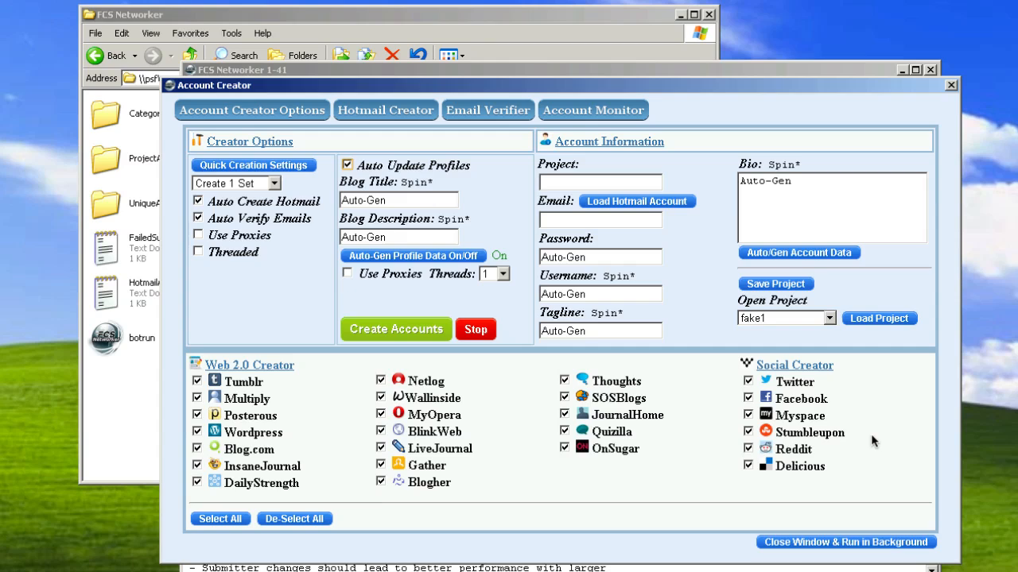
click(747, 382)
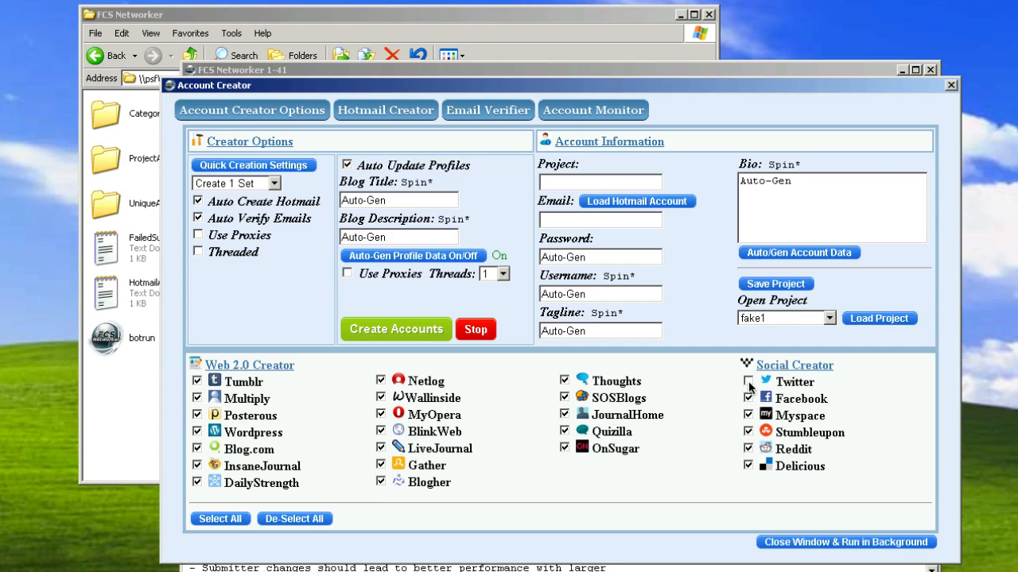
click(748, 381)
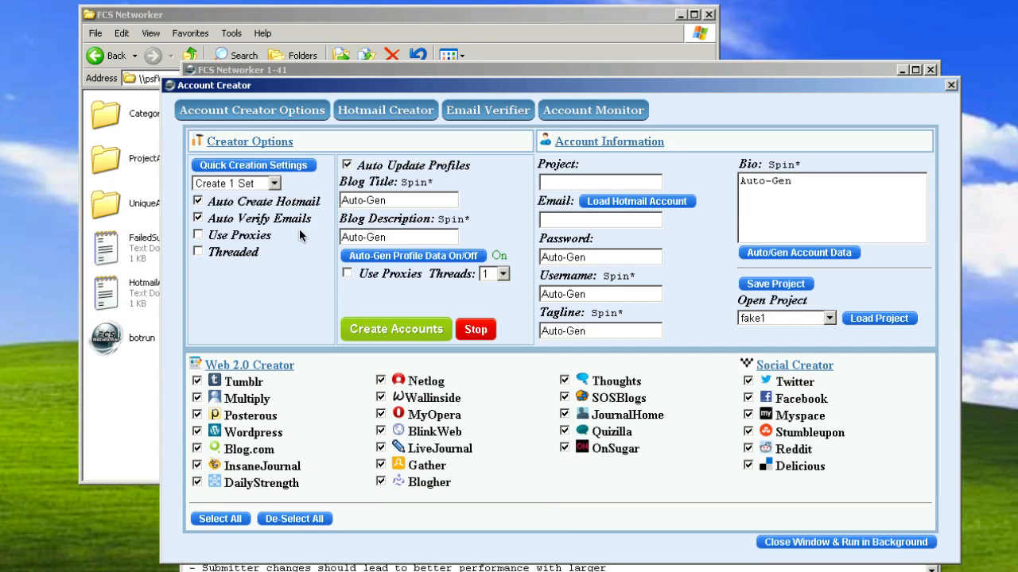
mouse_move(368, 468)
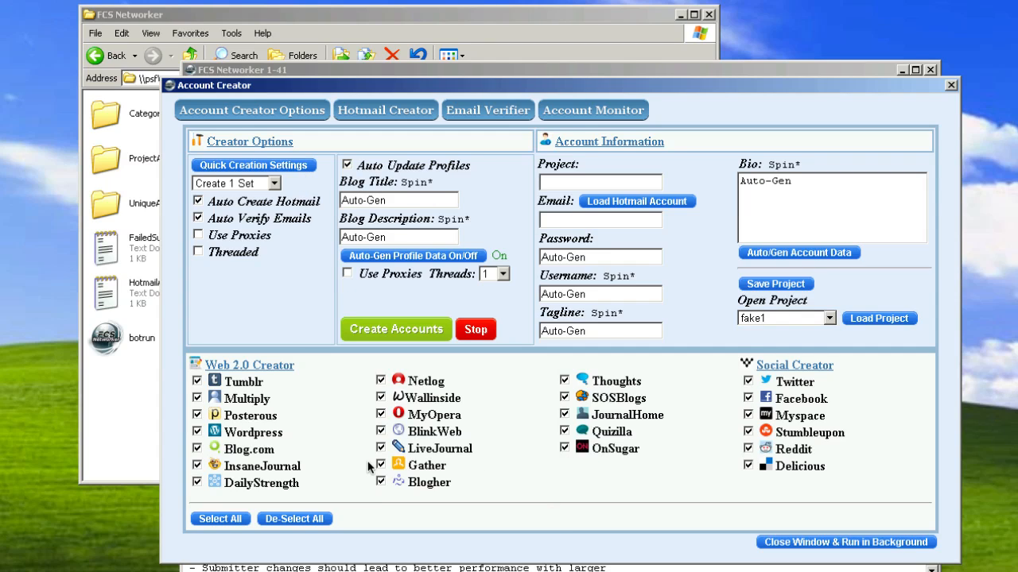
mouse_move(294, 252)
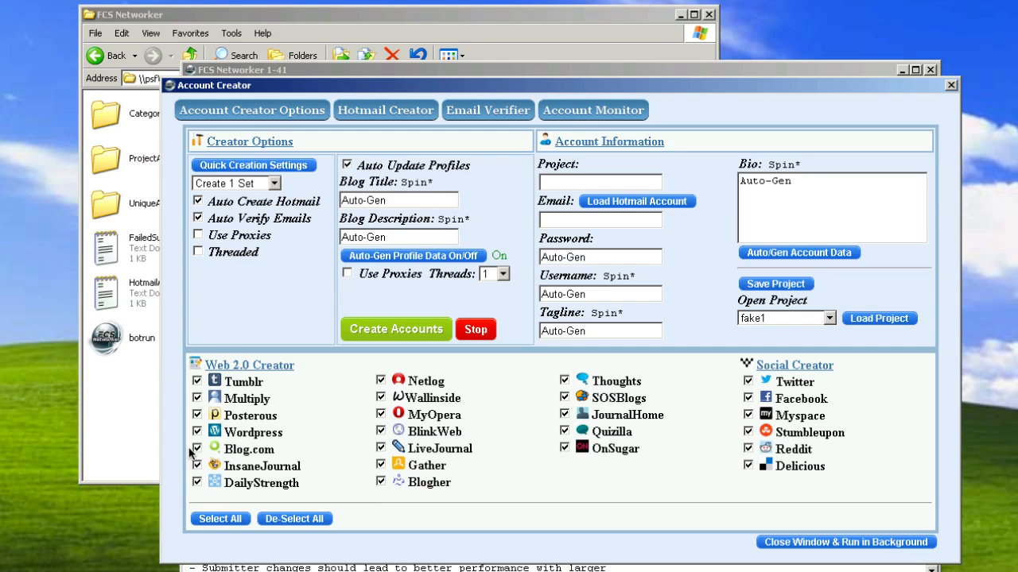
mouse_move(175, 375)
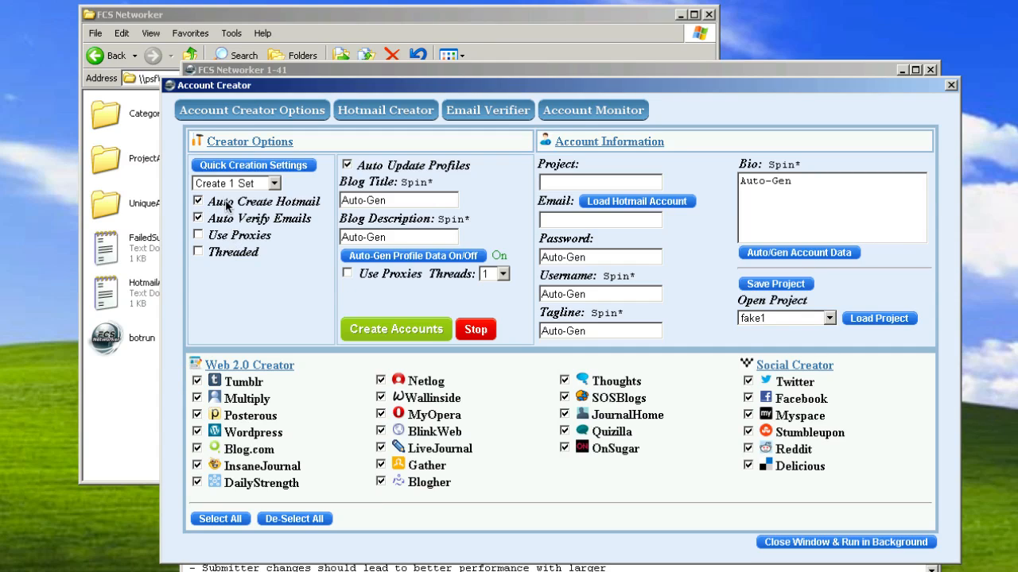
mouse_move(281, 247)
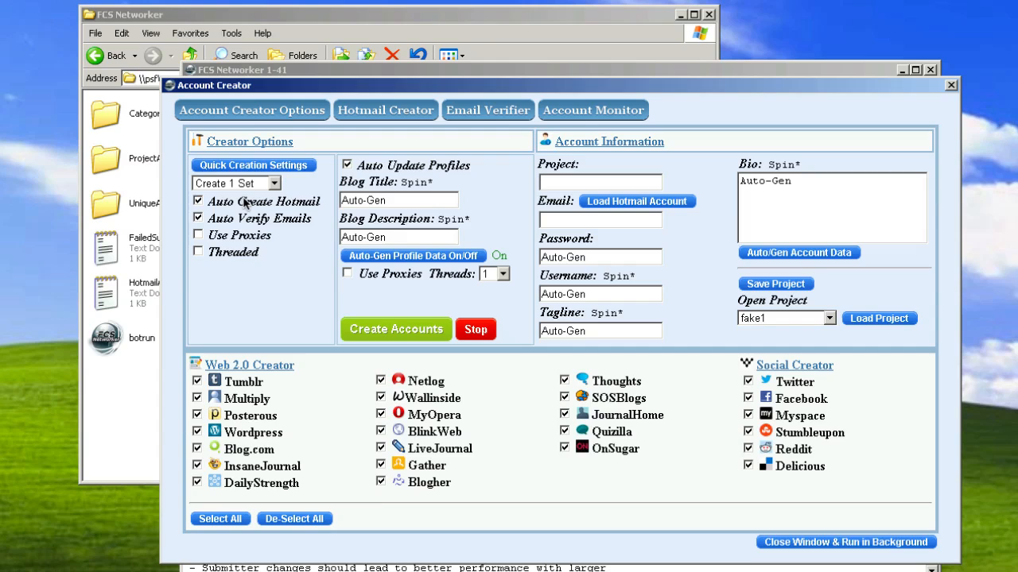
mouse_move(553, 222)
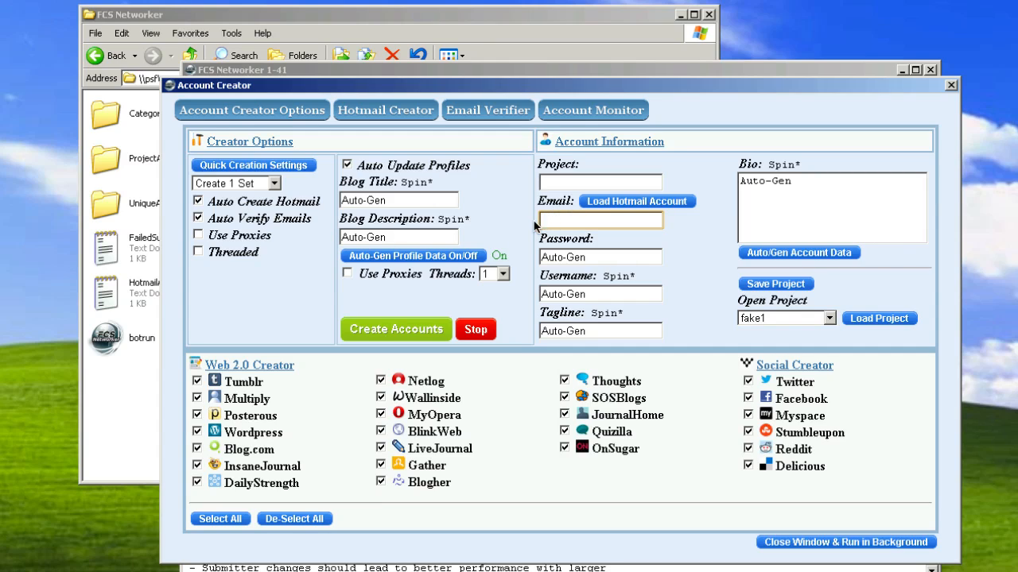
mouse_move(656, 228)
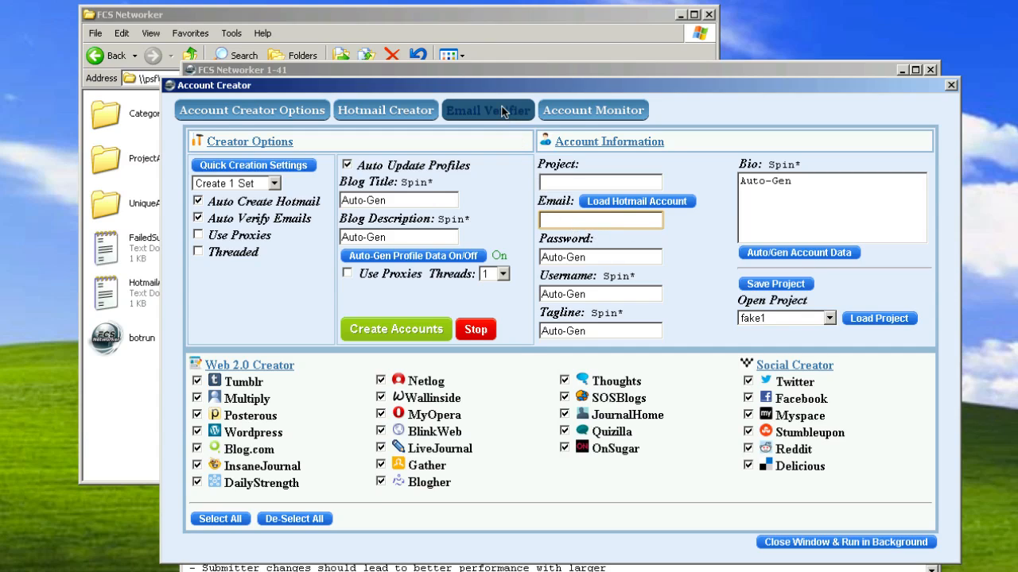
mouse_move(499, 113)
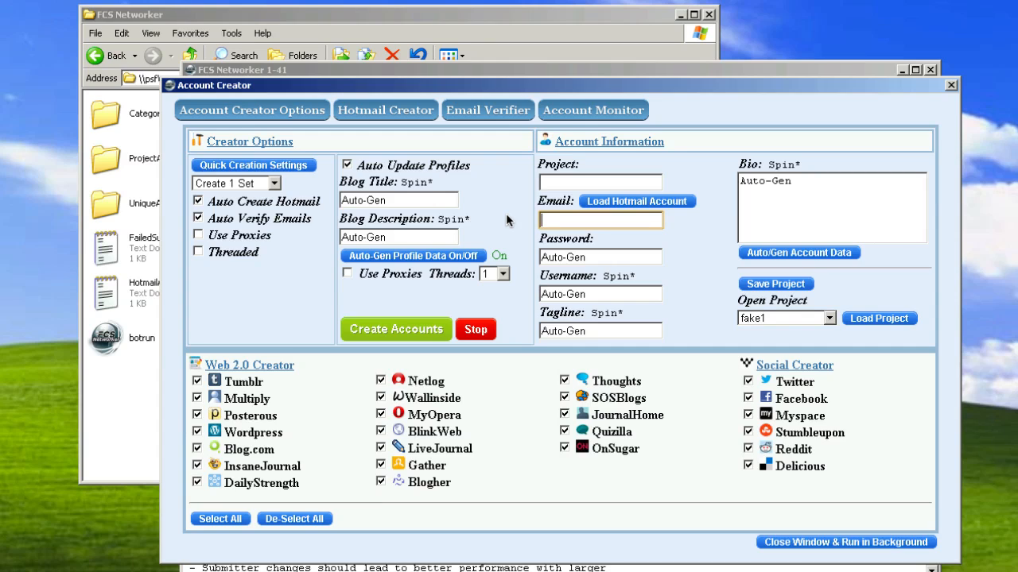
mouse_move(982, 509)
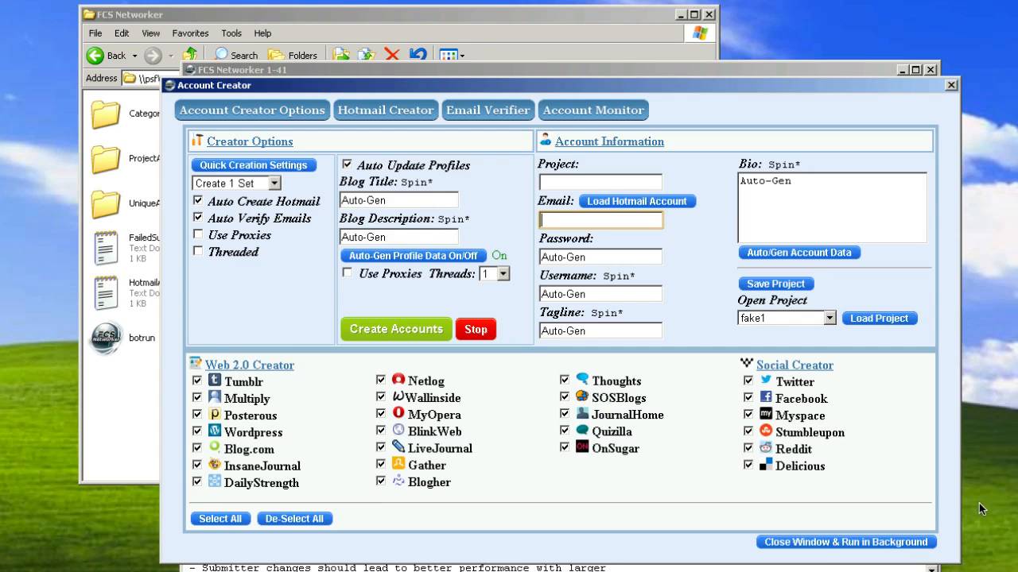
mouse_move(270, 290)
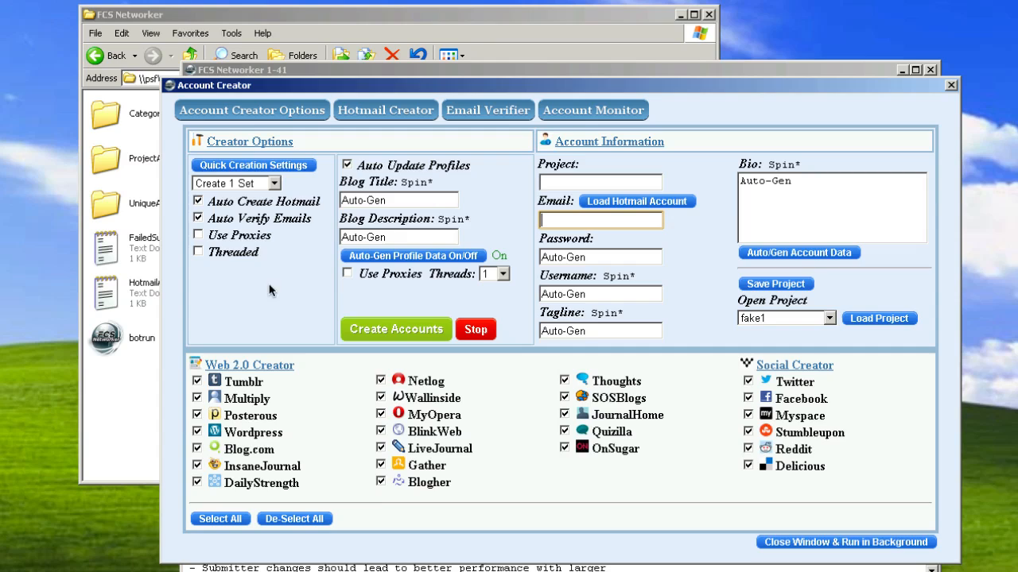
mouse_move(267, 226)
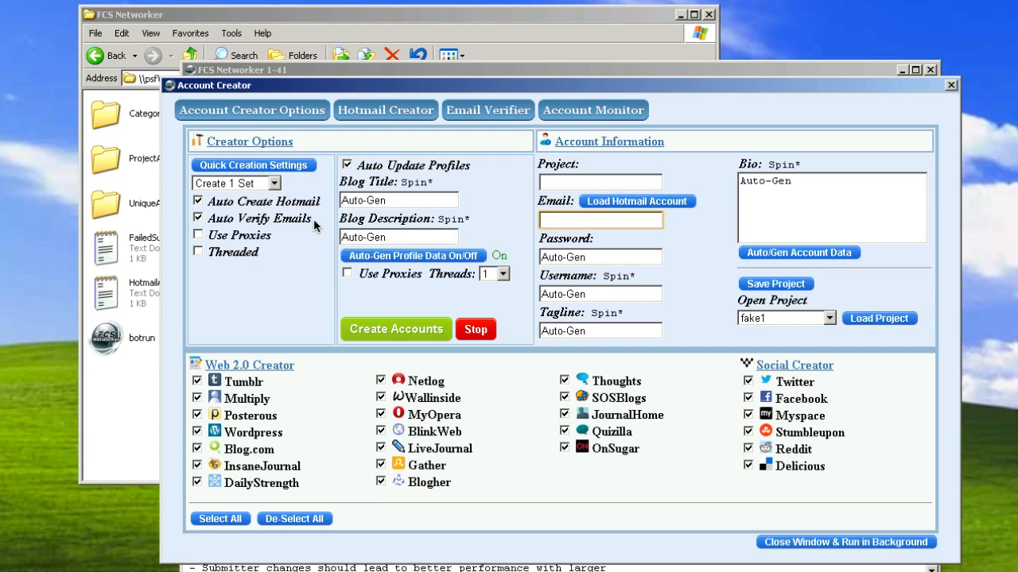
mouse_move(393, 216)
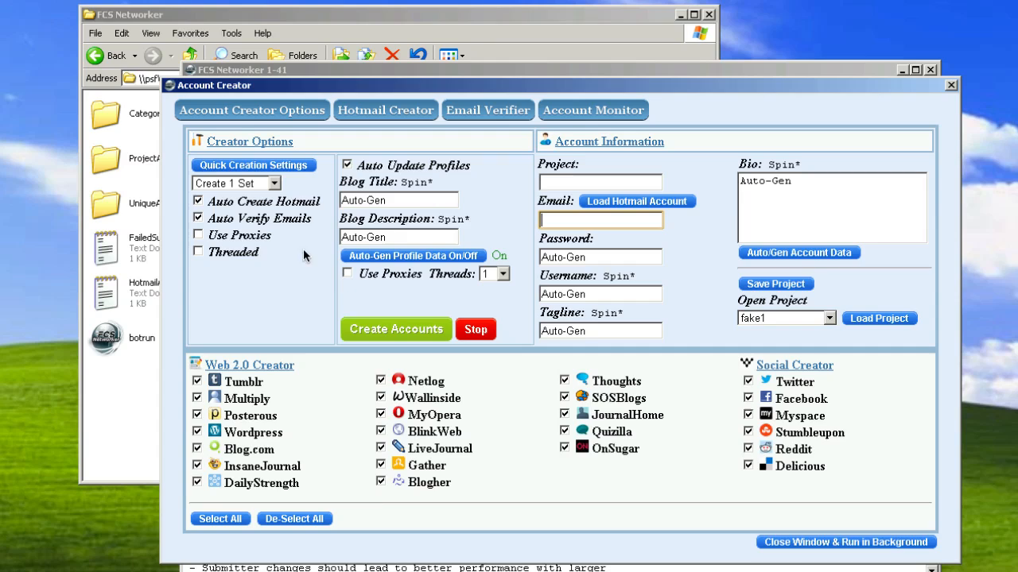
mouse_move(310, 272)
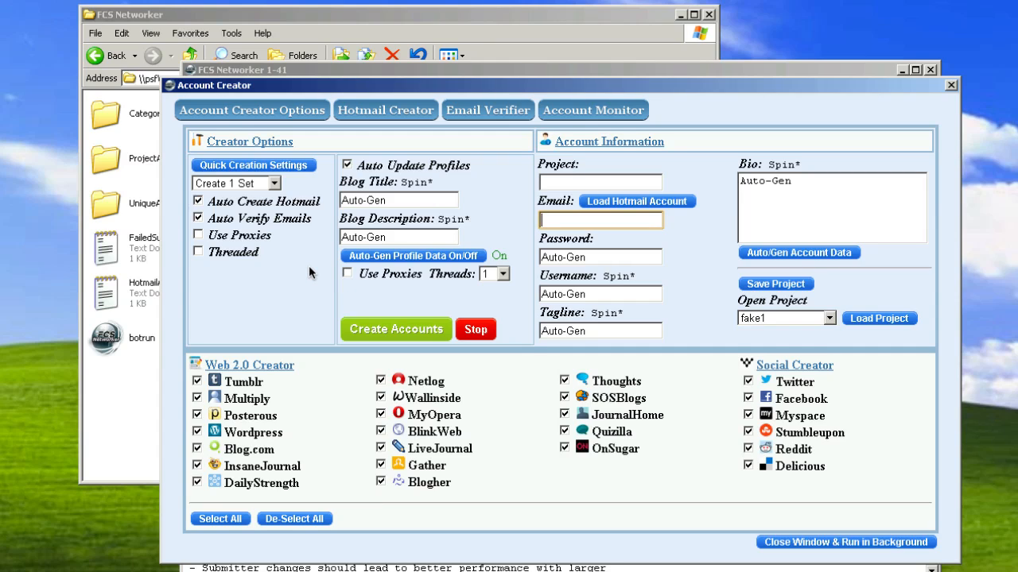
mouse_move(310, 225)
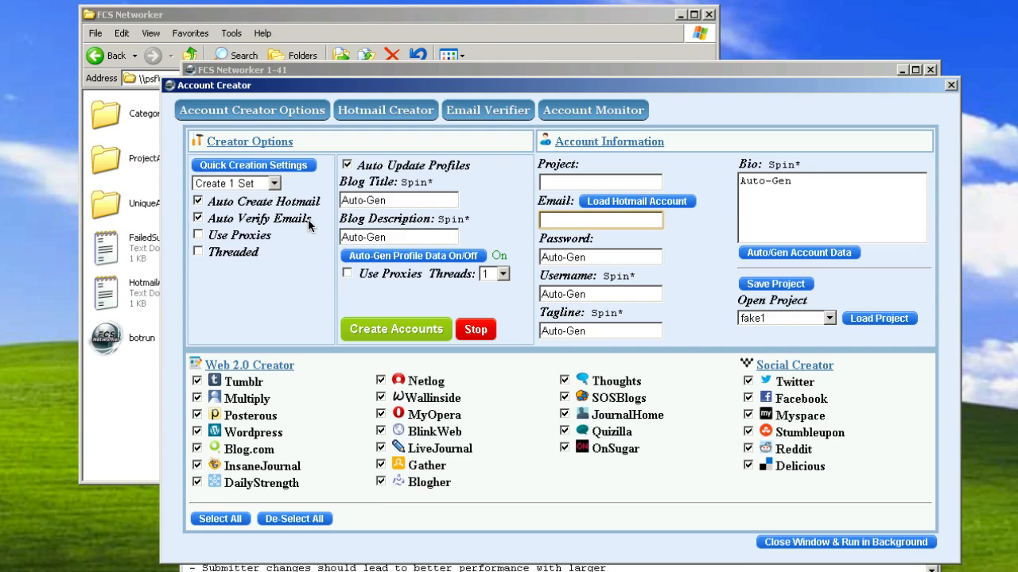
mouse_move(223, 239)
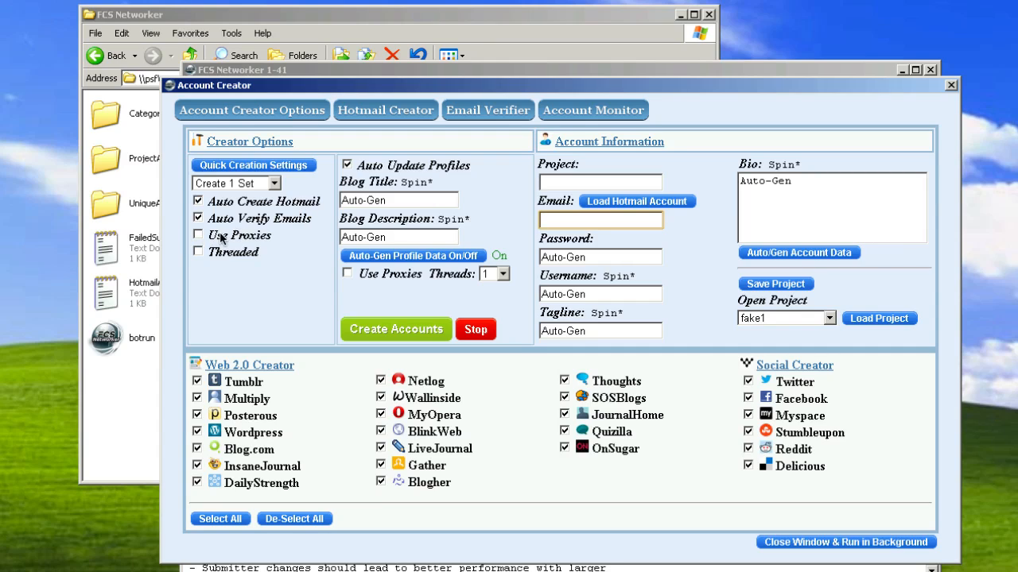
mouse_move(277, 253)
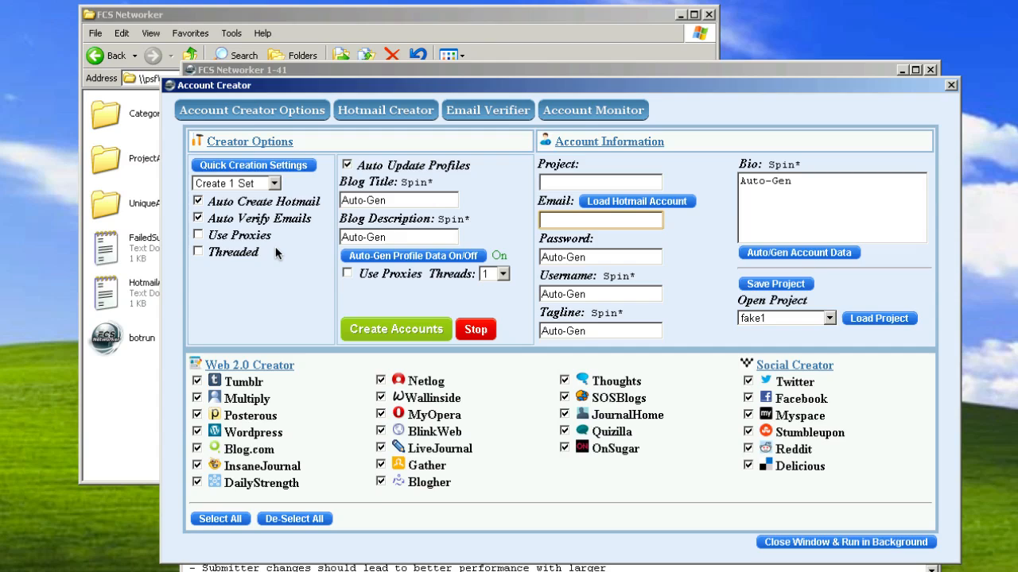
click(601, 220)
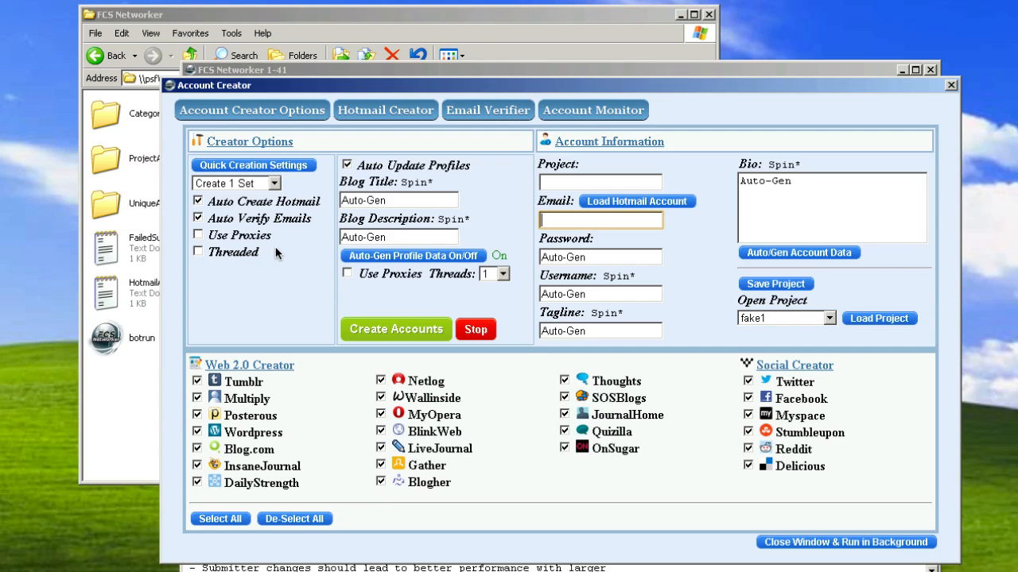
mouse_move(481, 509)
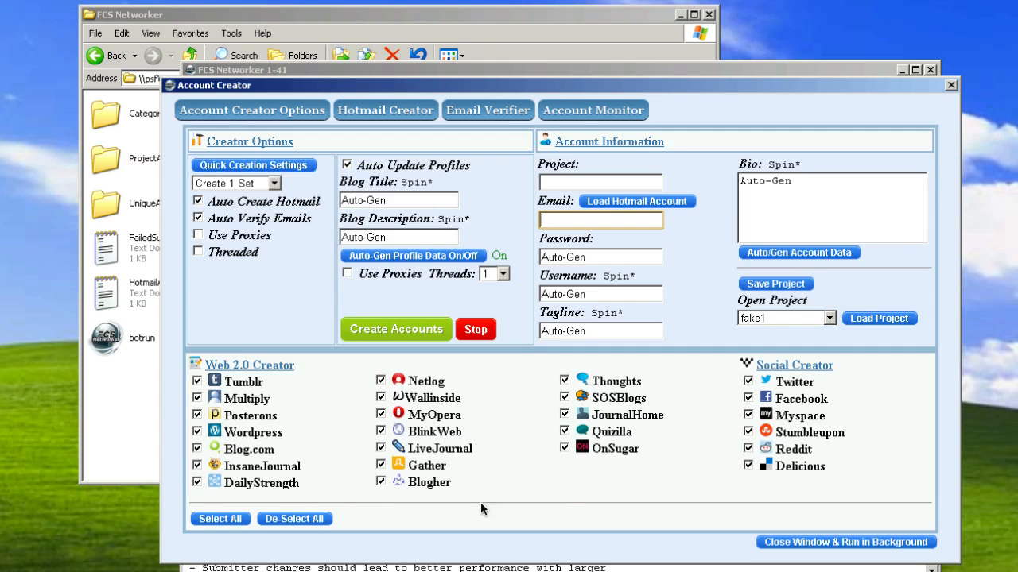
mouse_move(539, 507)
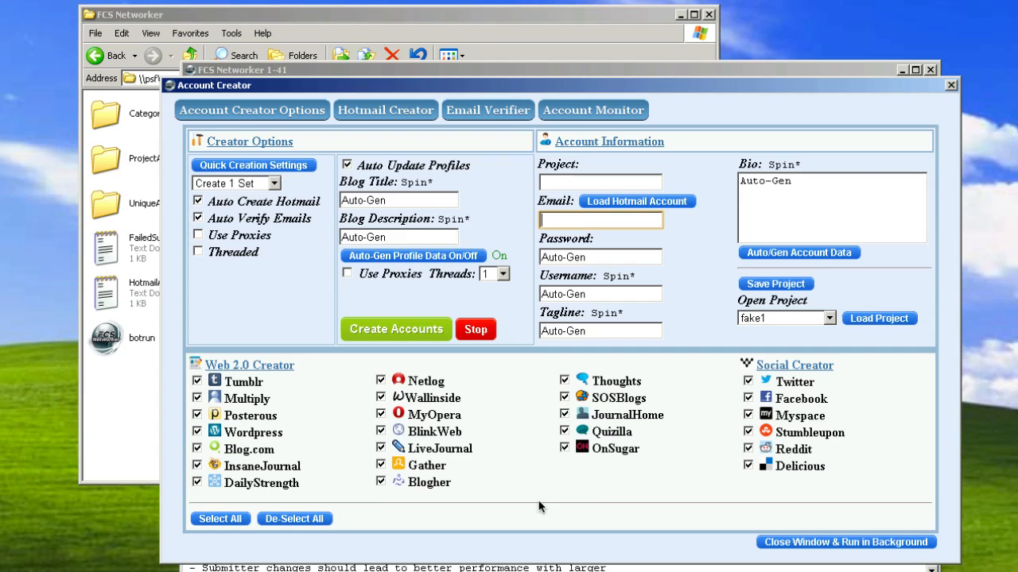
mouse_move(273, 260)
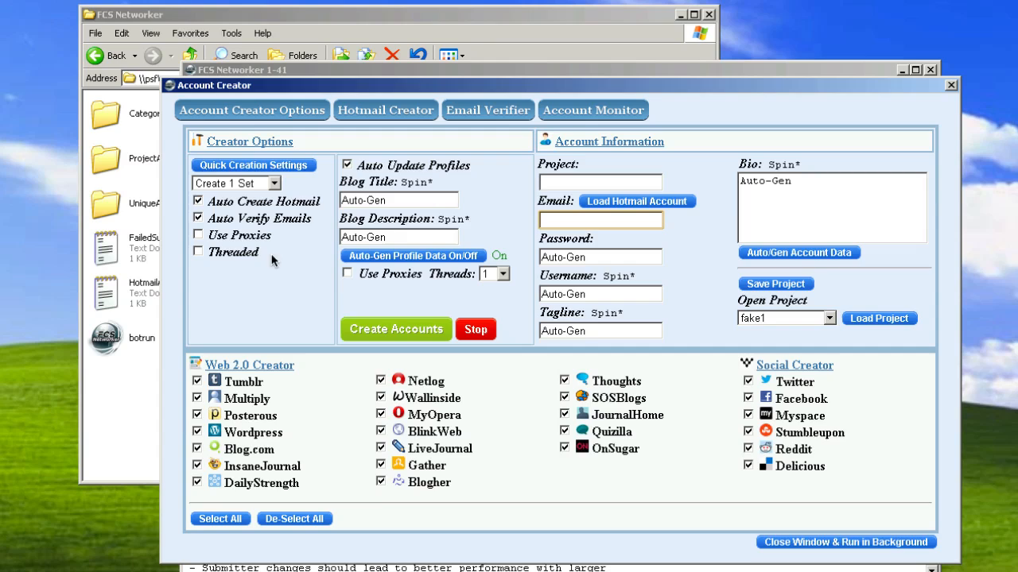
mouse_move(286, 242)
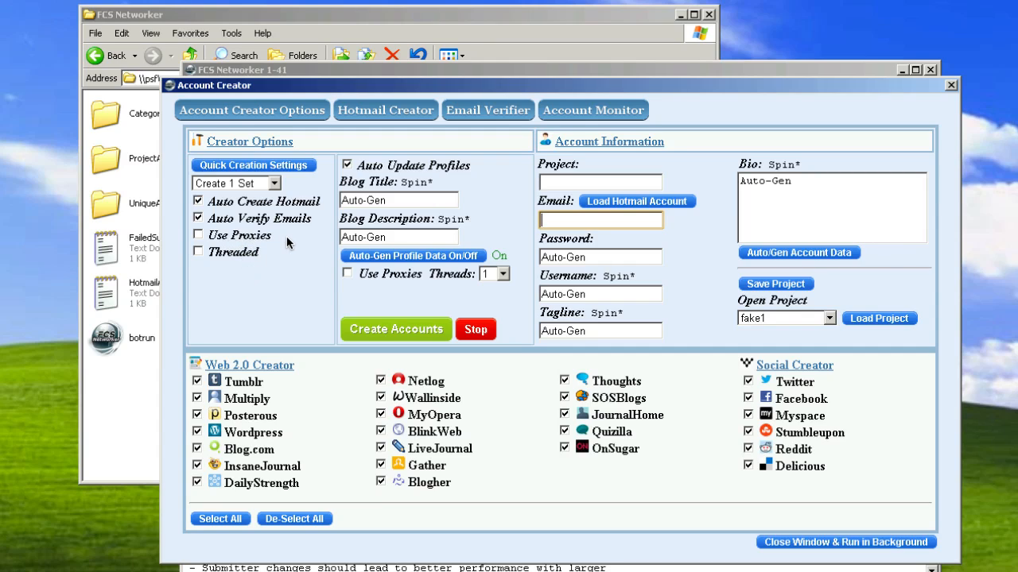
mouse_move(263, 223)
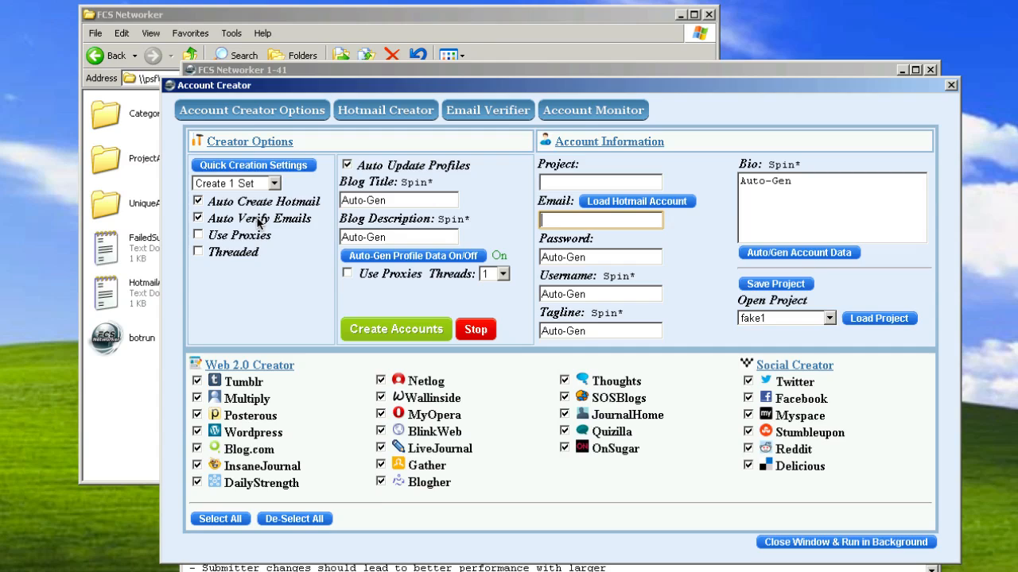
mouse_move(223, 266)
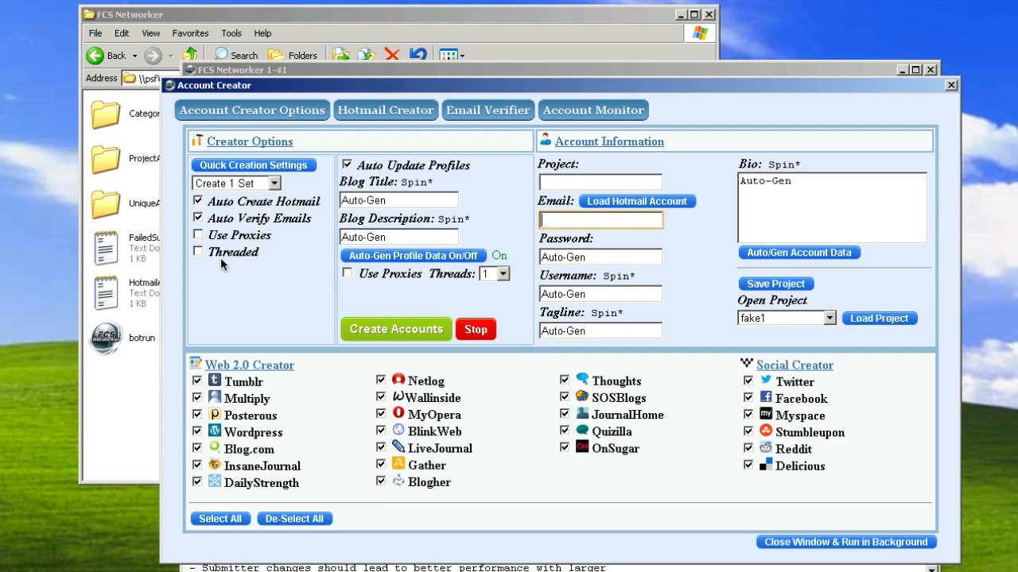
mouse_move(262, 262)
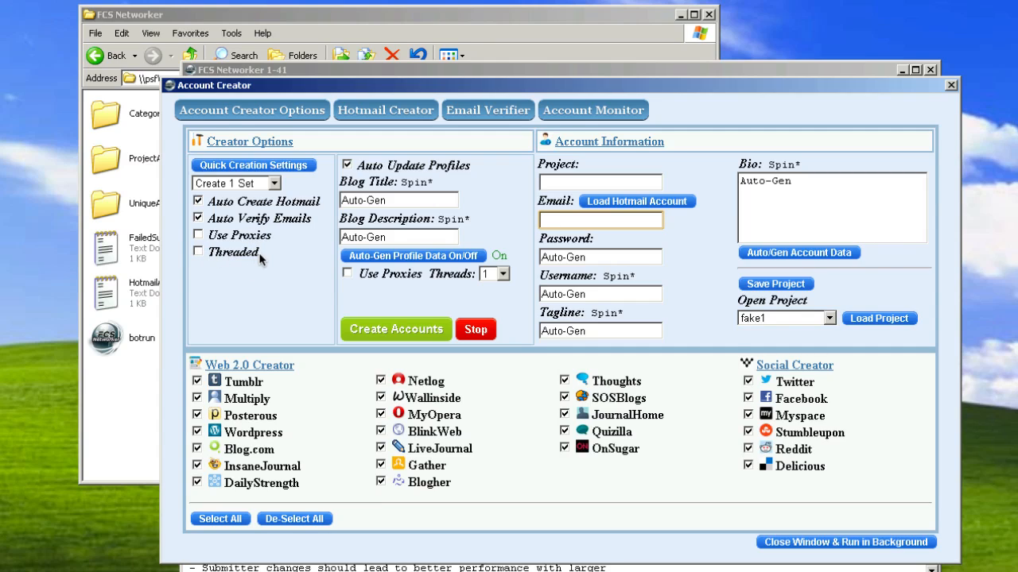
mouse_move(232, 279)
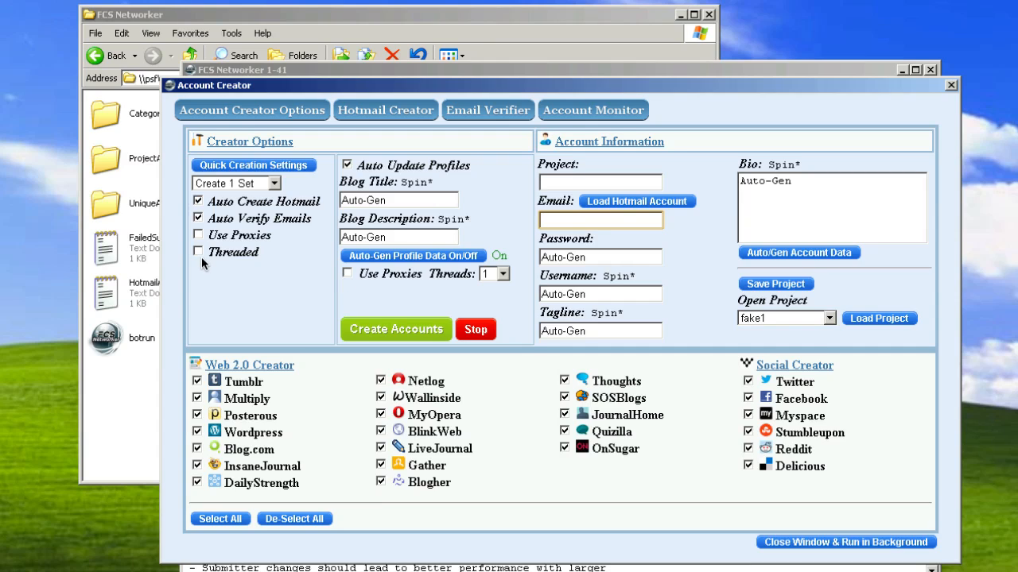
mouse_move(265, 279)
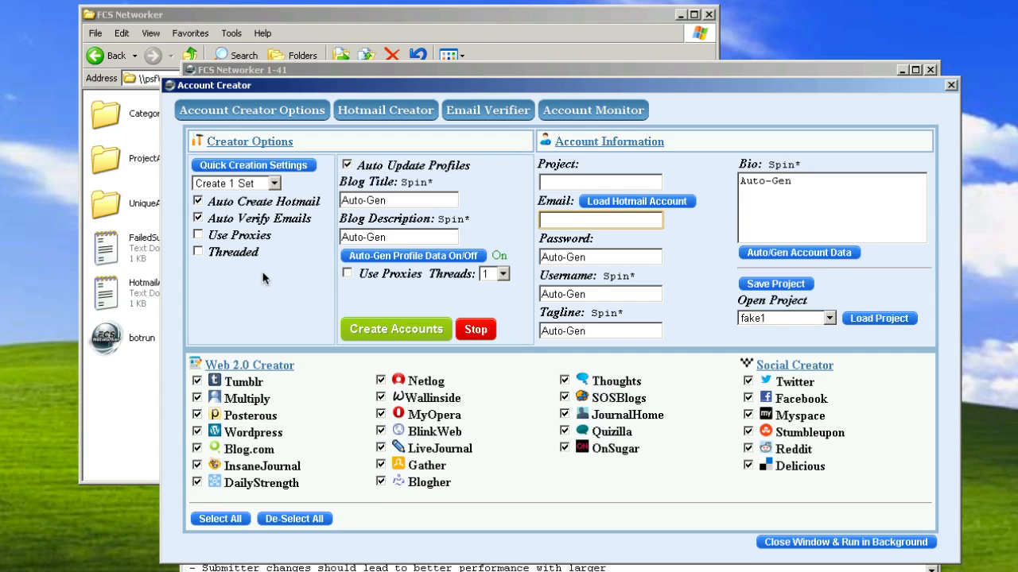
click(600, 219)
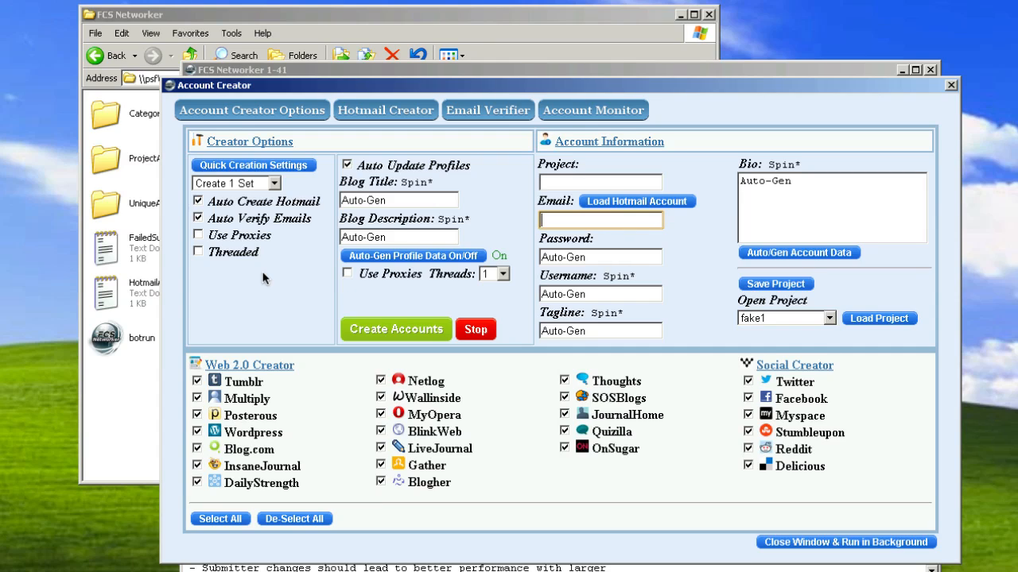
mouse_move(209, 255)
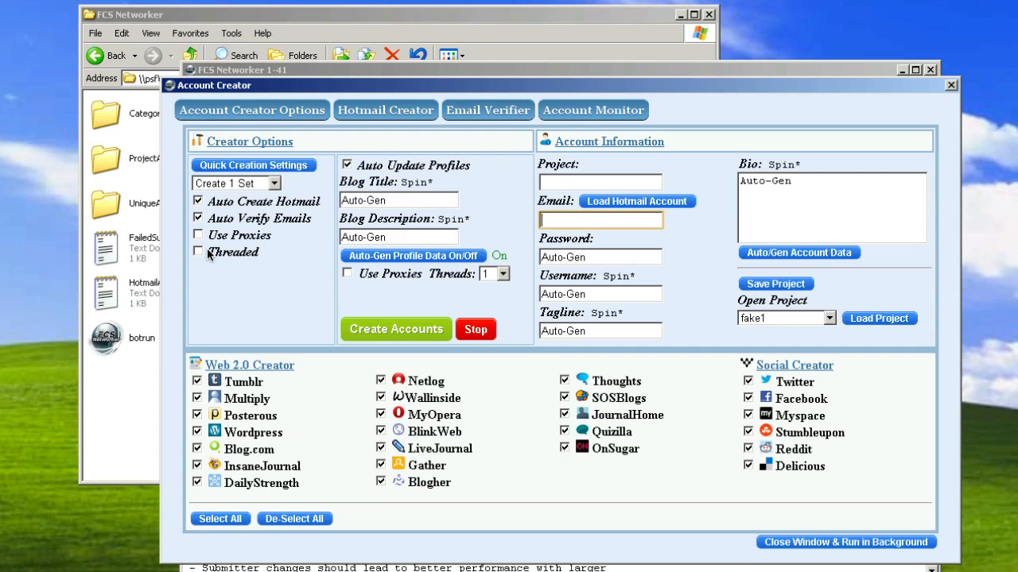
mouse_move(199, 400)
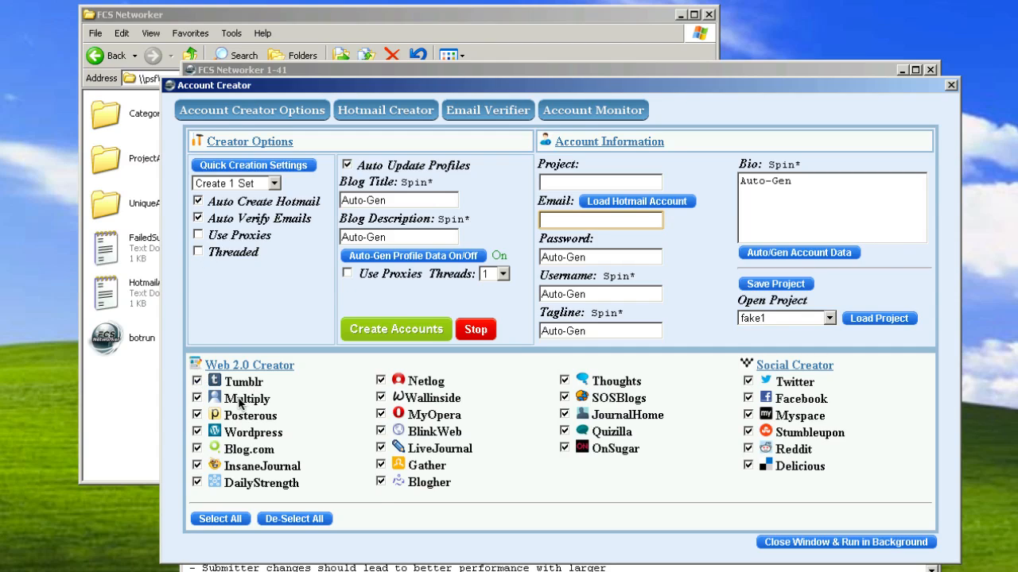
mouse_move(262, 463)
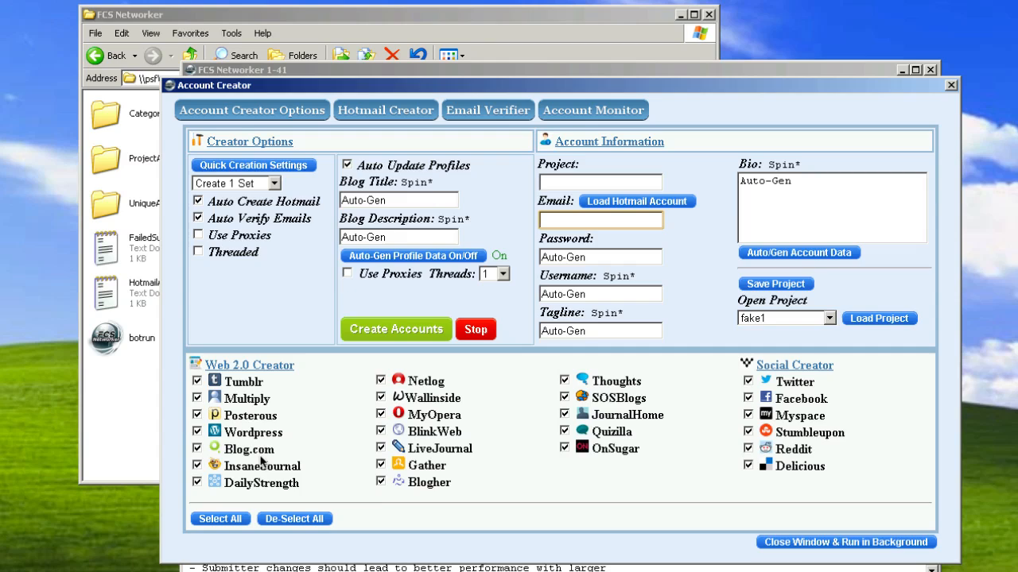
mouse_move(251, 395)
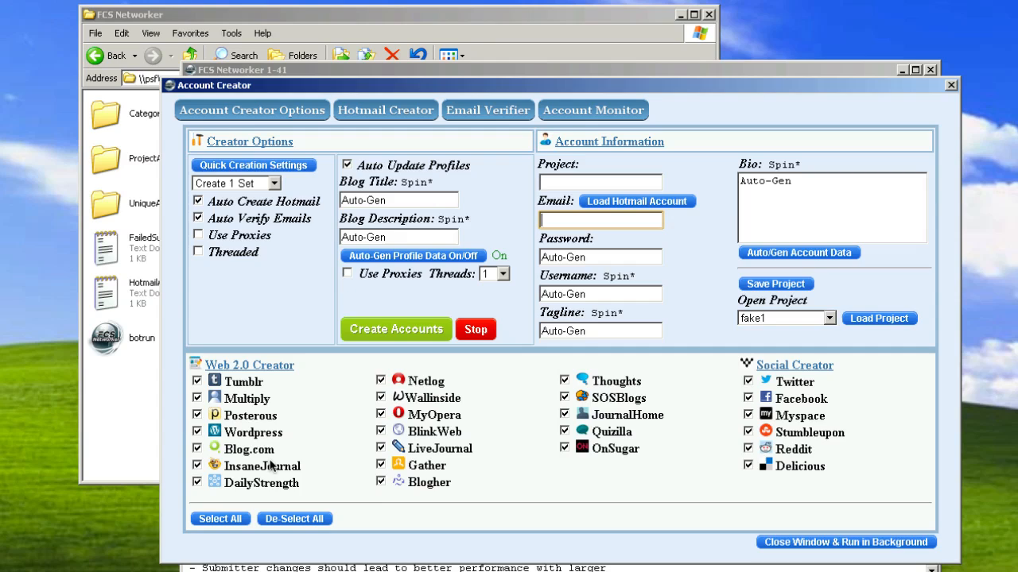
mouse_move(609, 461)
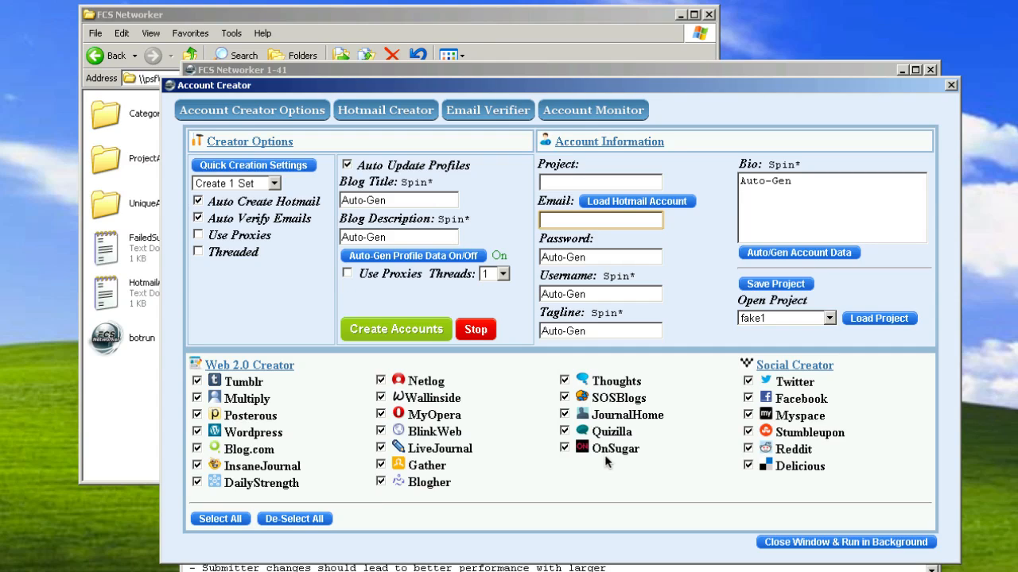
mouse_move(595, 459)
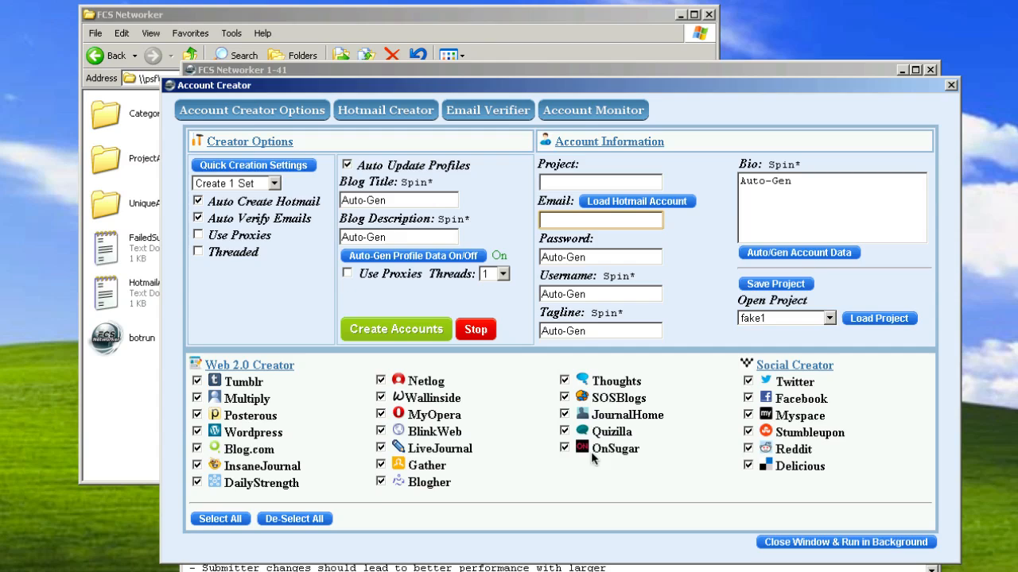
mouse_move(270, 319)
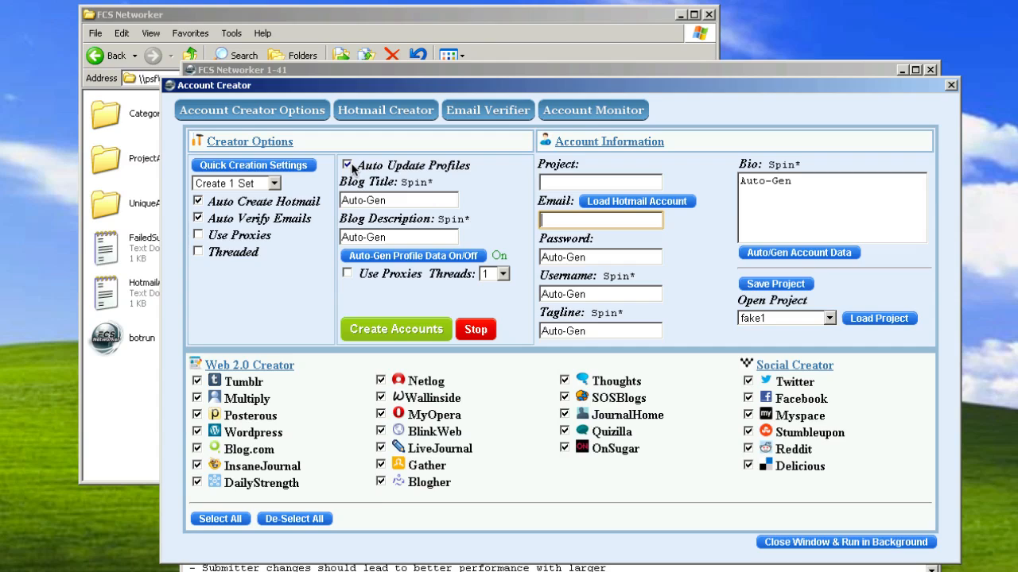
click(346, 165)
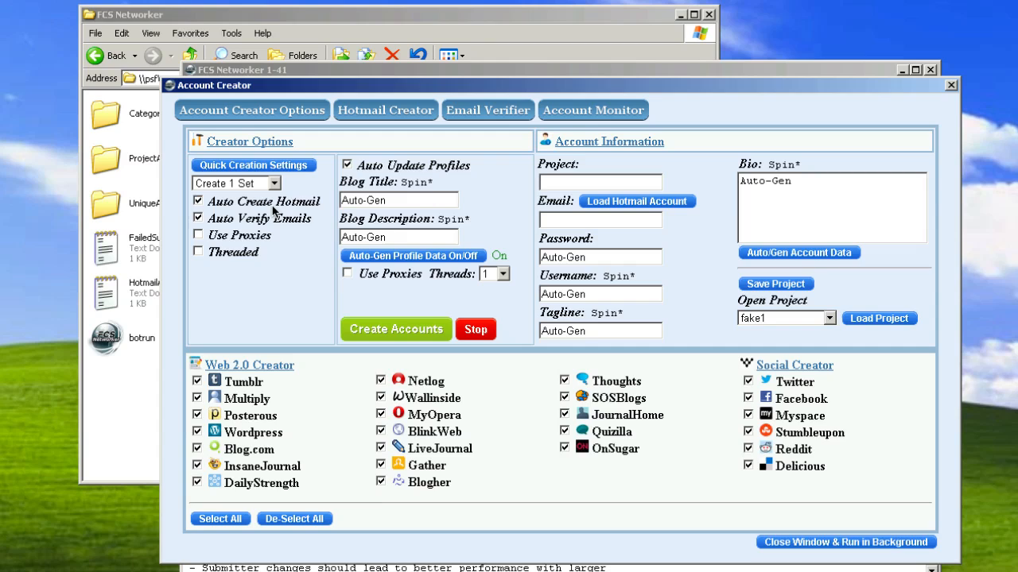
mouse_move(318, 213)
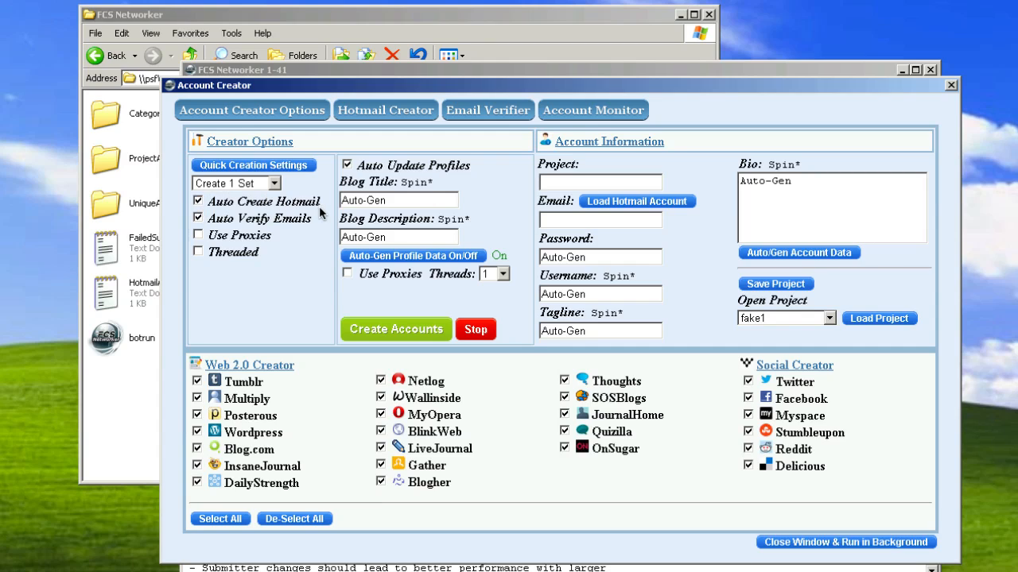
mouse_move(730, 523)
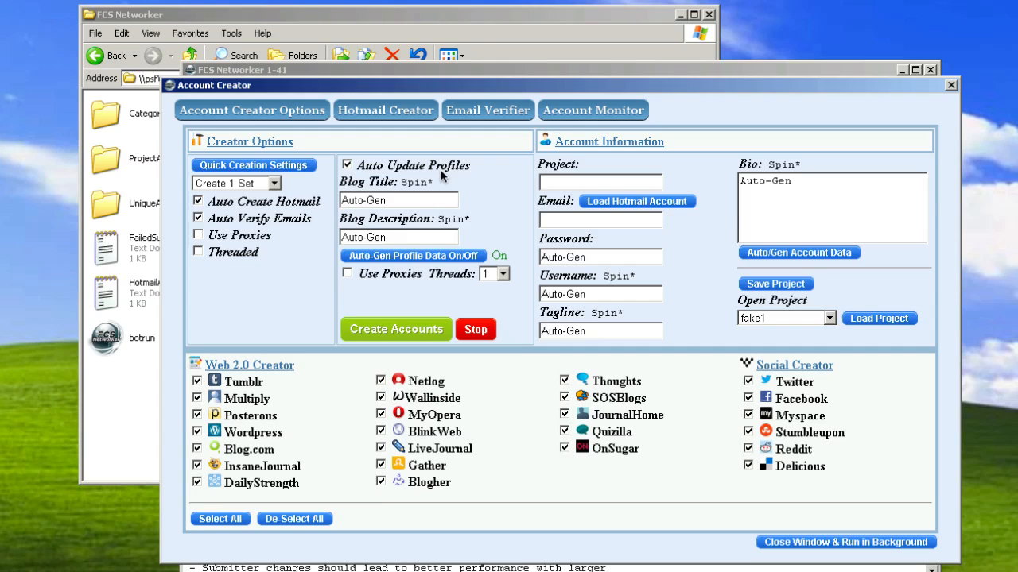
mouse_move(390, 202)
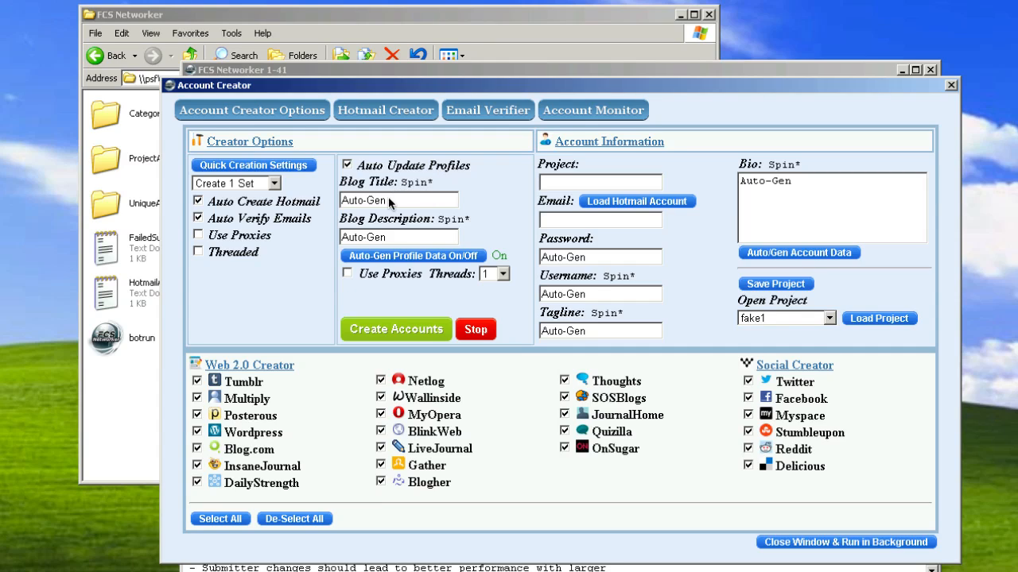
mouse_move(457, 173)
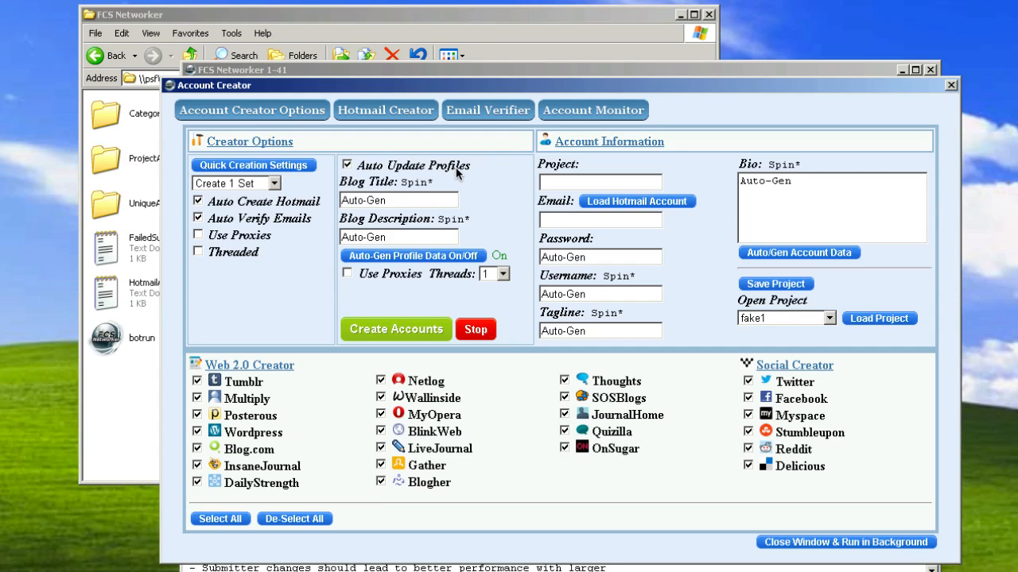
mouse_move(413, 244)
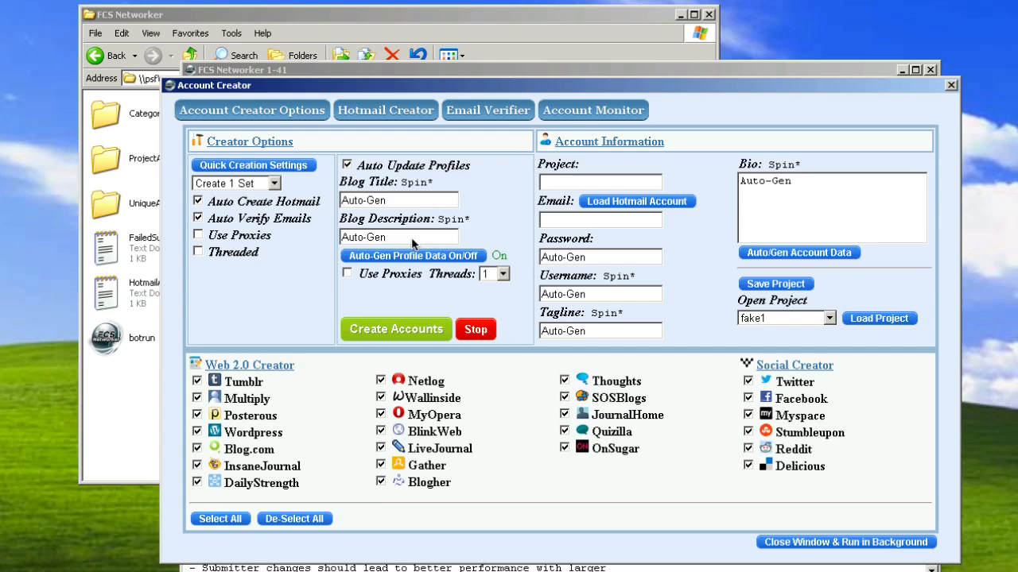
mouse_move(537, 218)
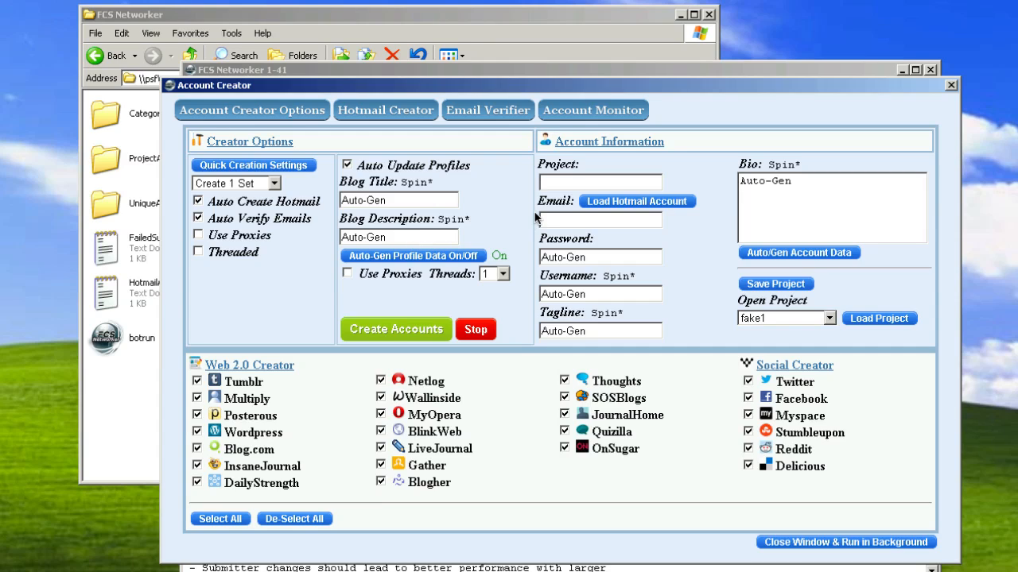
mouse_move(509, 207)
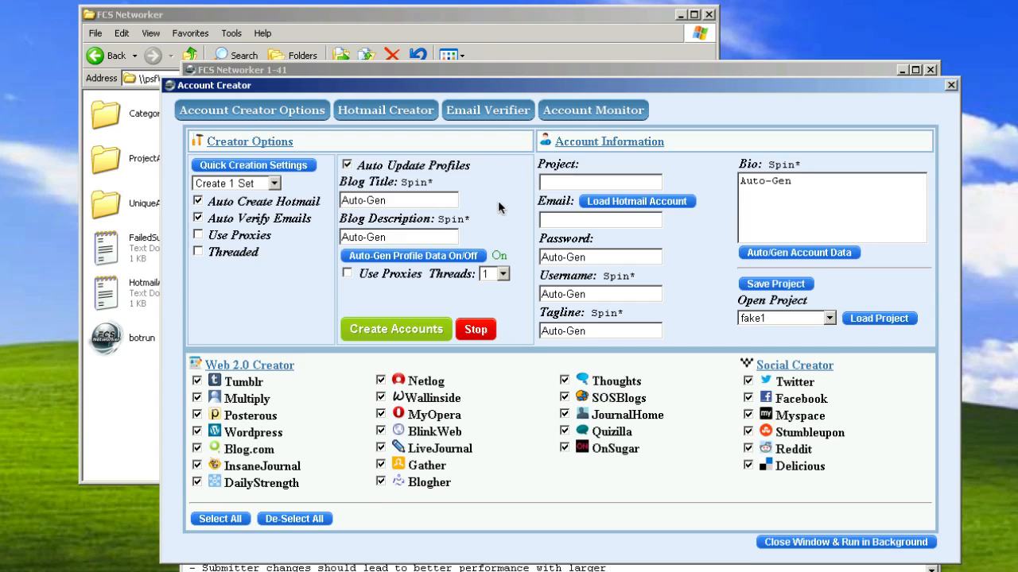
mouse_move(489, 193)
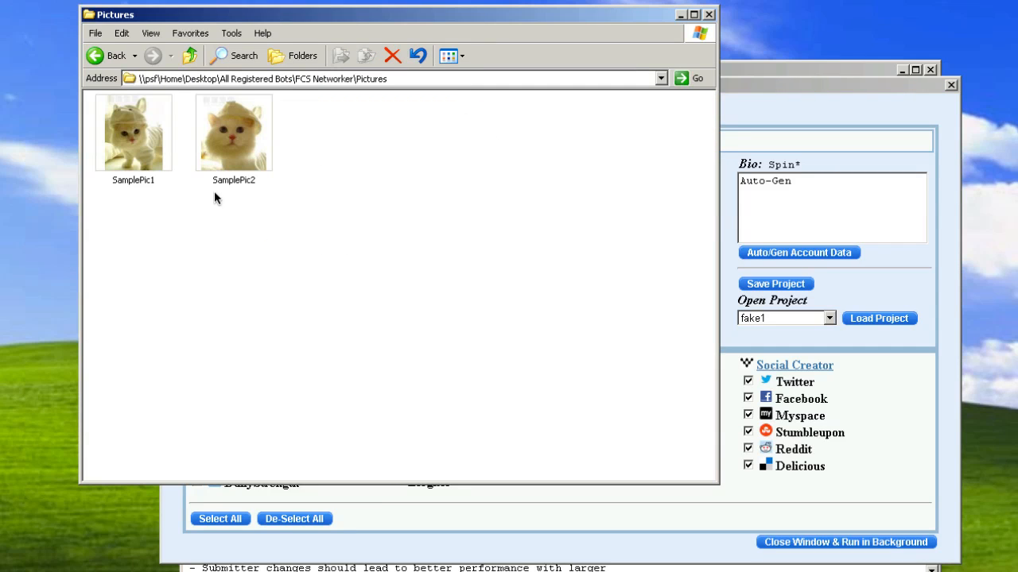
mouse_move(429, 314)
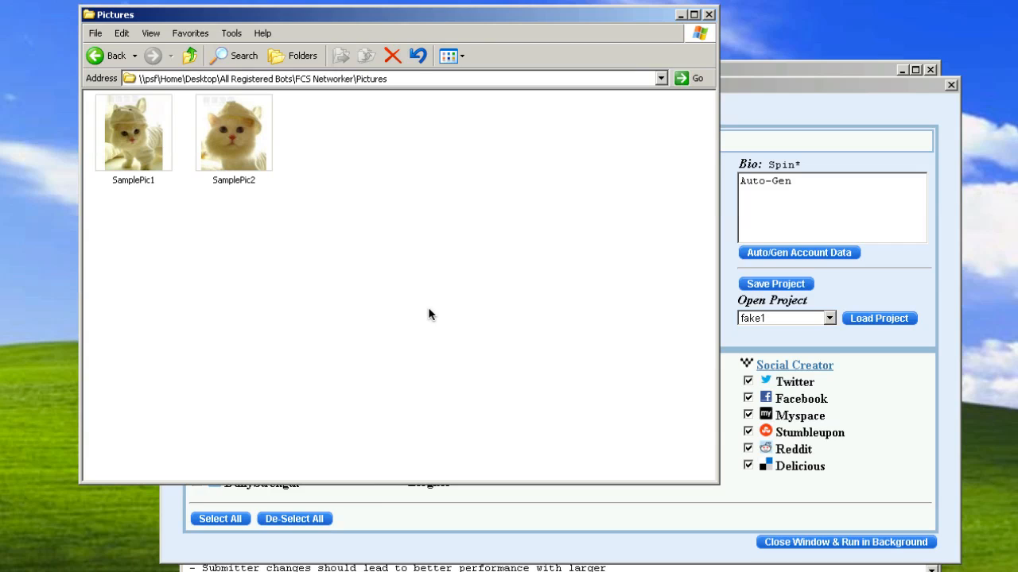
mouse_move(485, 331)
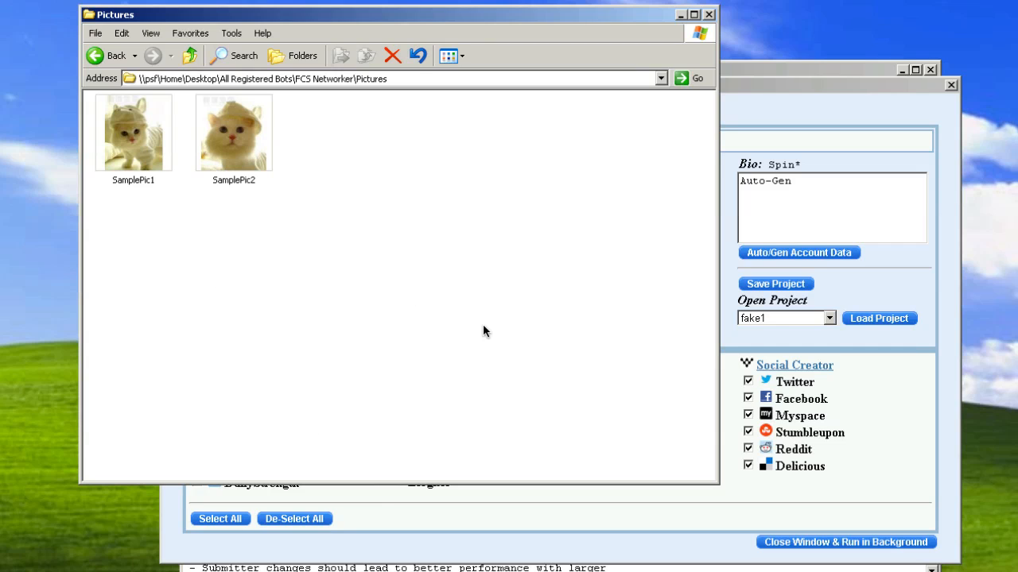
mouse_move(108, 55)
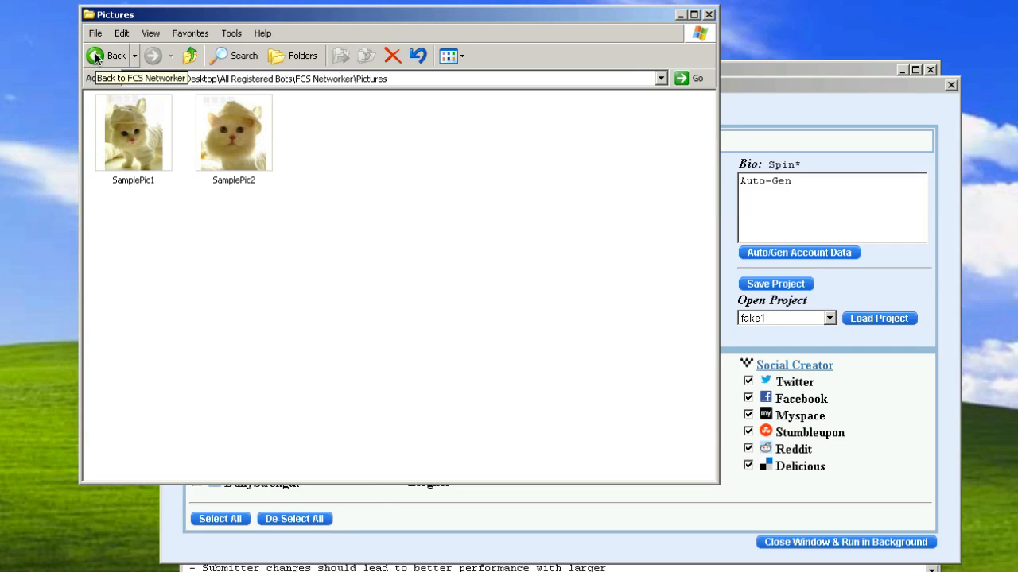
Go Back in Explorer from the sample Pictures folder to the FCS Networker folder
click(106, 56)
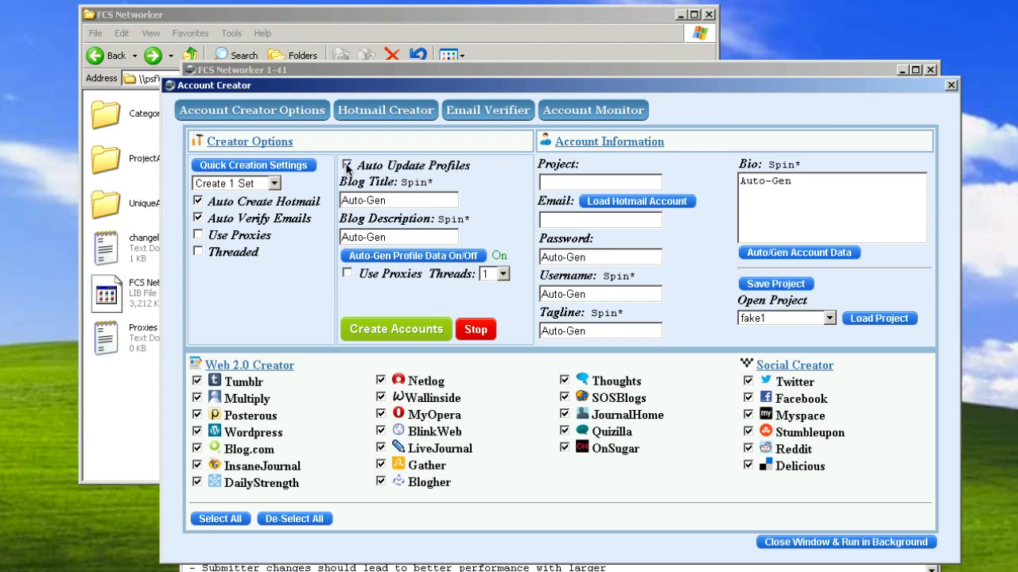
click(347, 165)
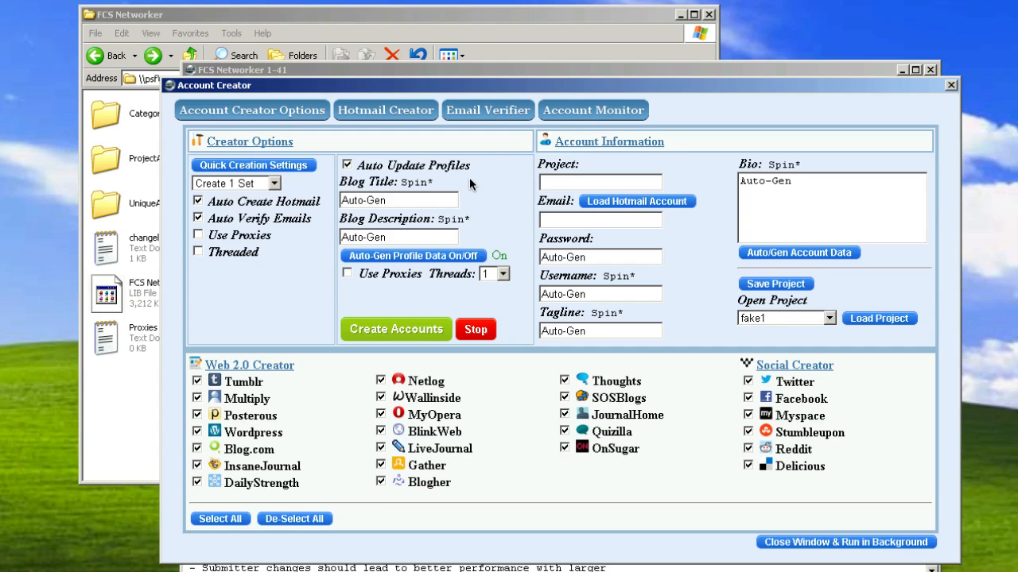
mouse_move(449, 198)
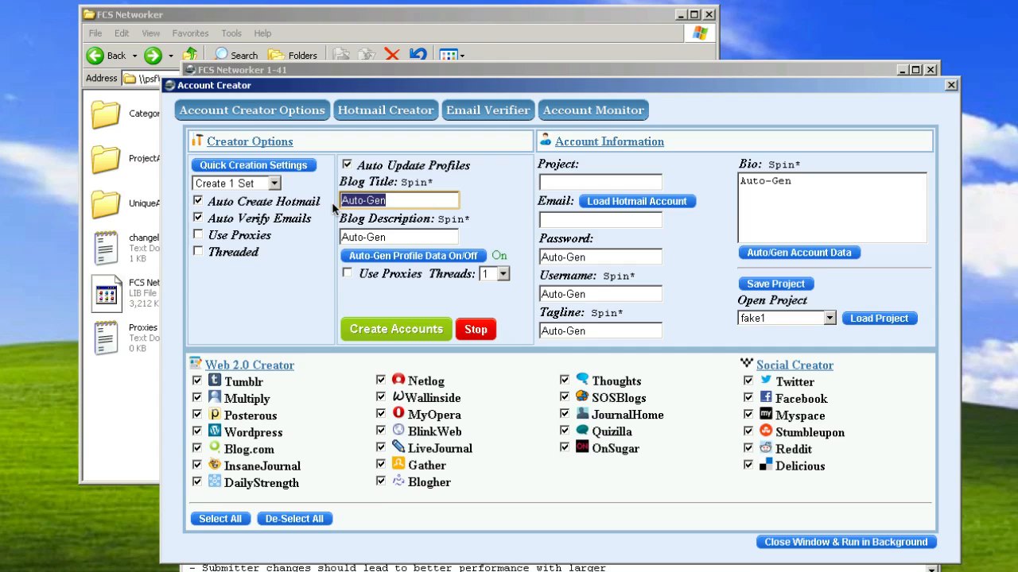
click(398, 237)
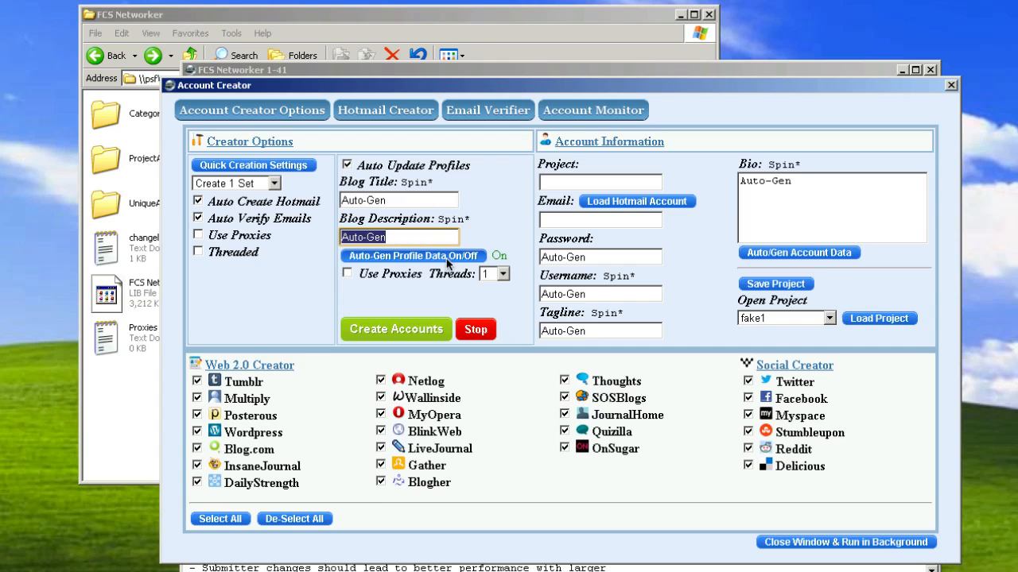
click(399, 199)
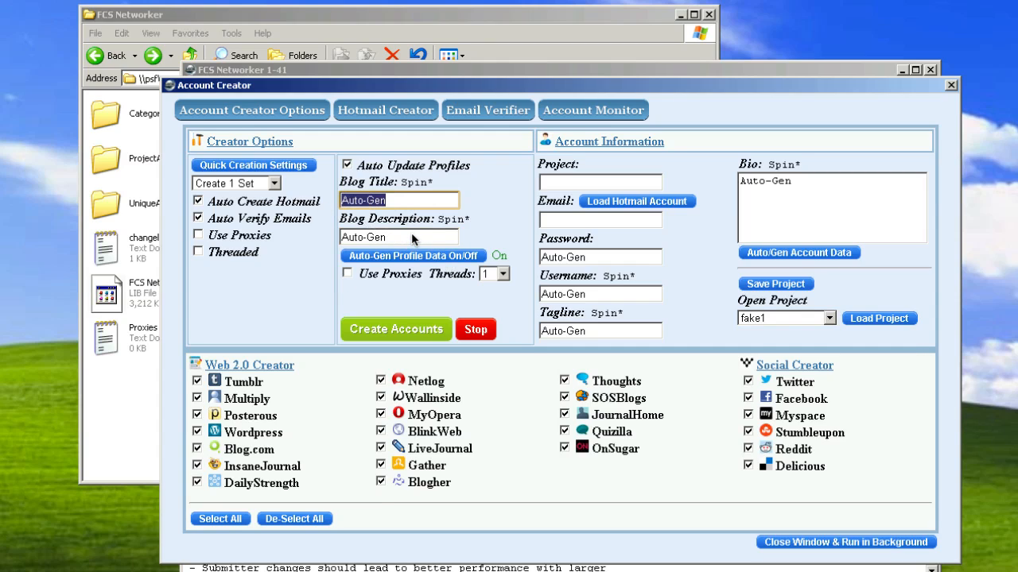
click(398, 237)
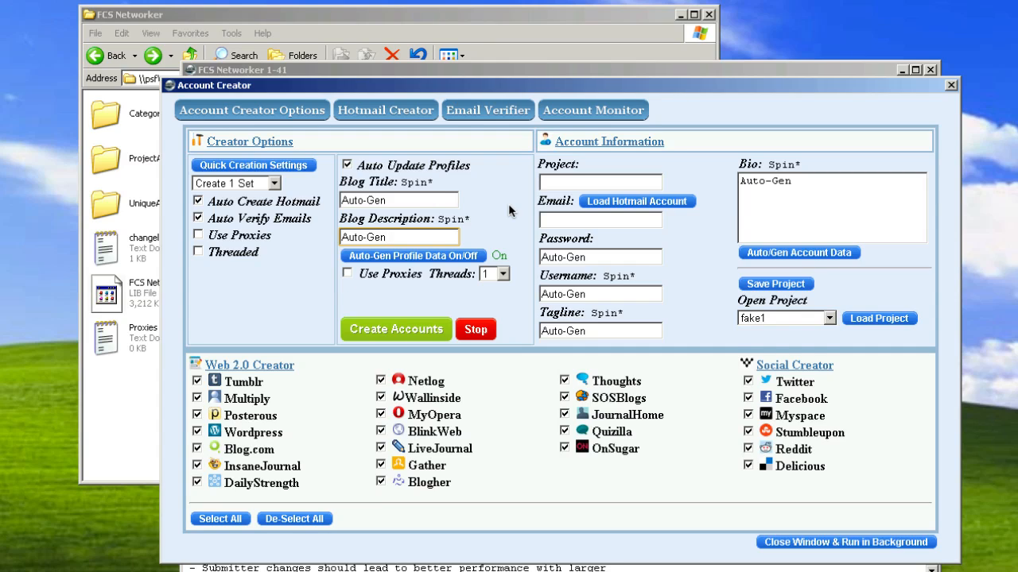
mouse_move(442, 297)
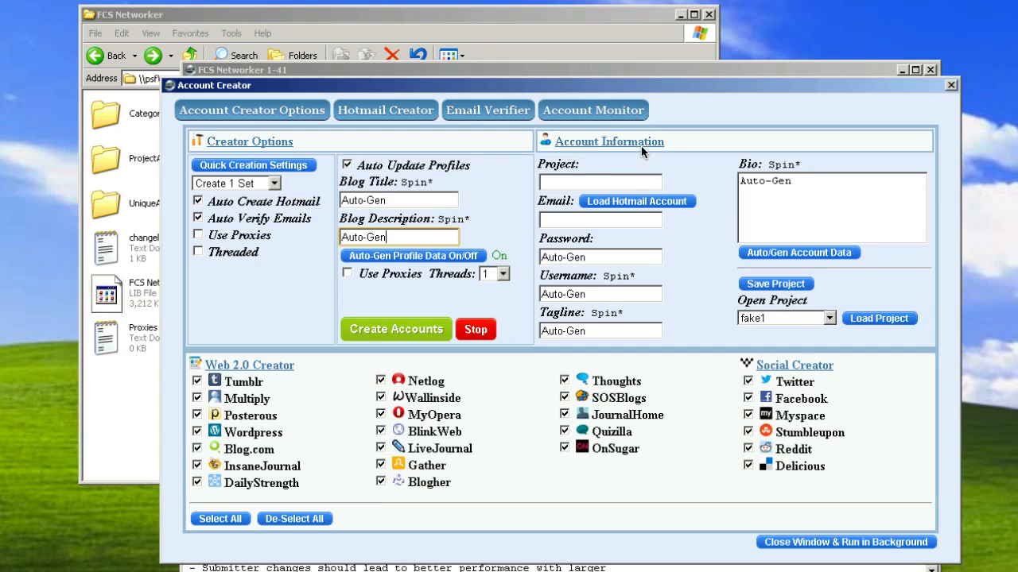
mouse_move(787, 189)
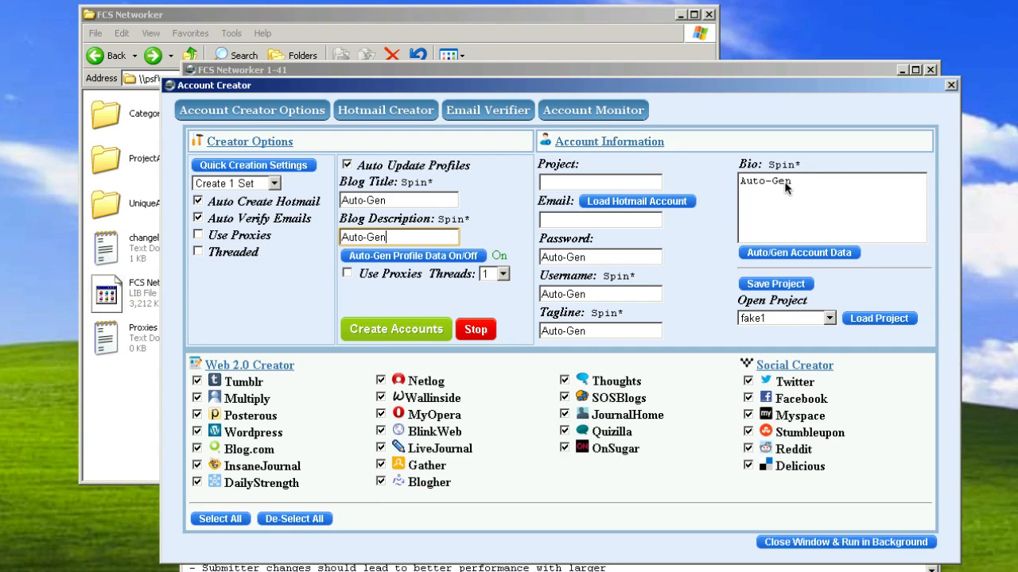
mouse_move(600, 268)
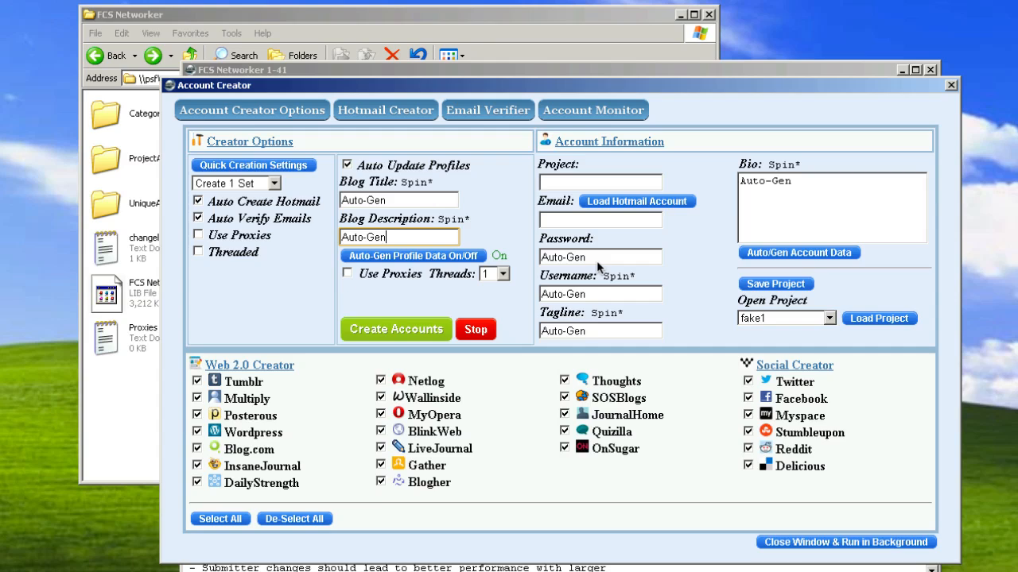
mouse_move(584, 334)
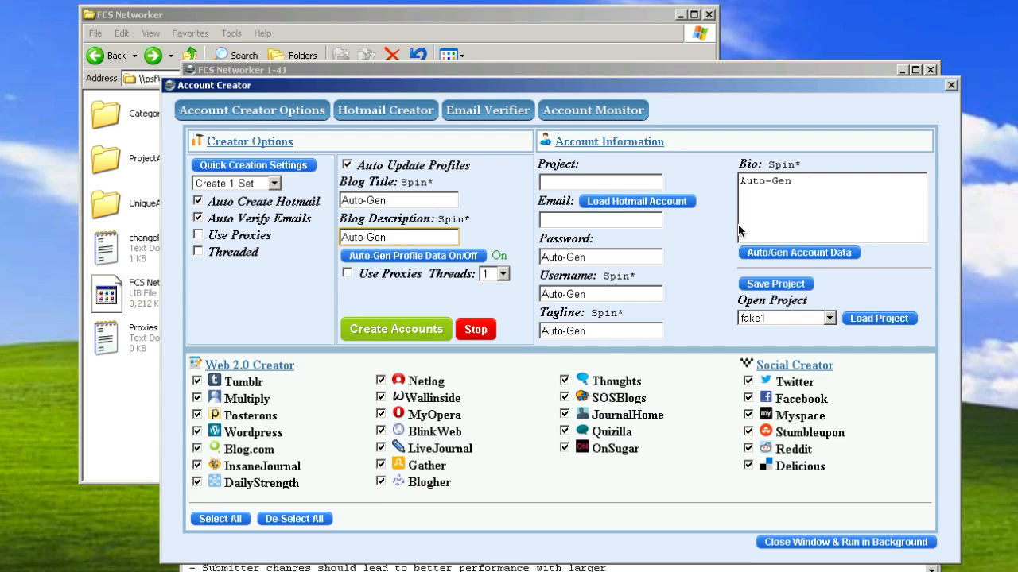
mouse_move(587, 310)
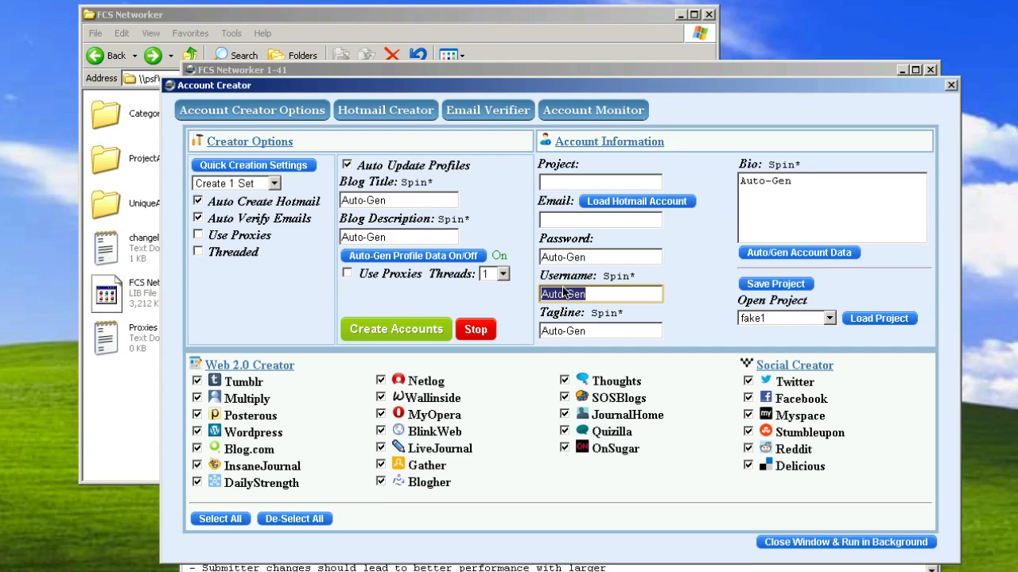
text(Jack)
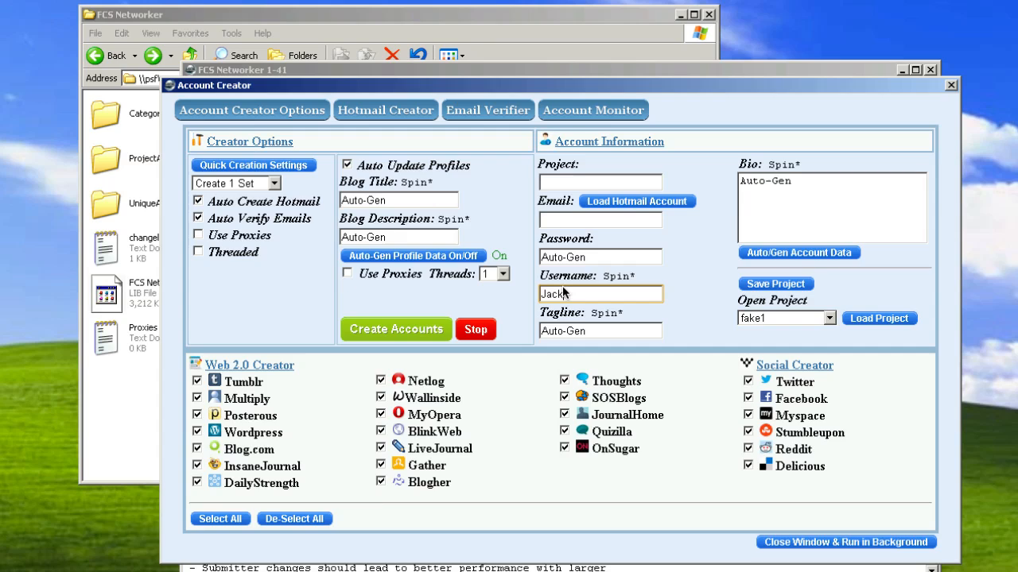
text(smith)
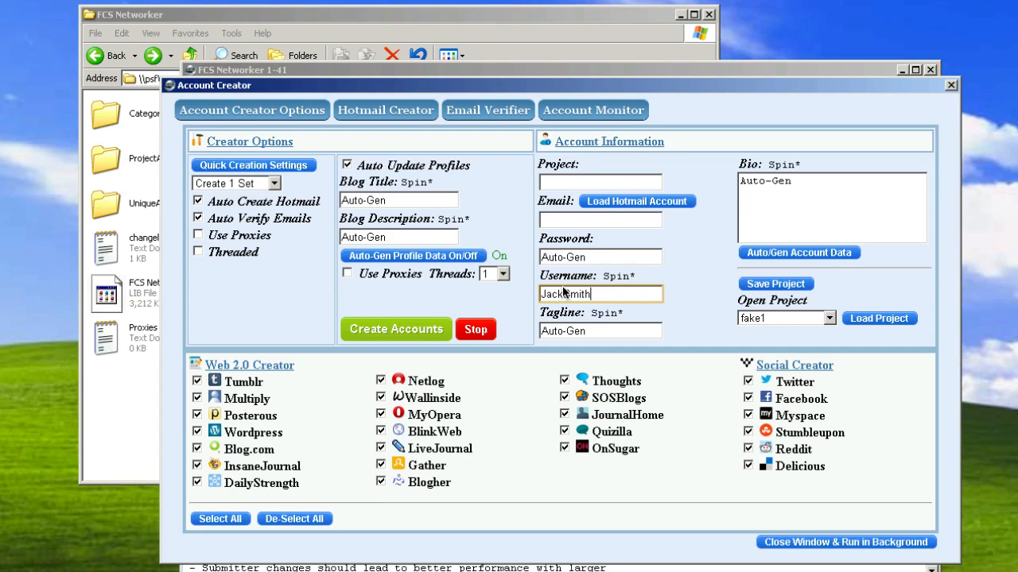
text((1)
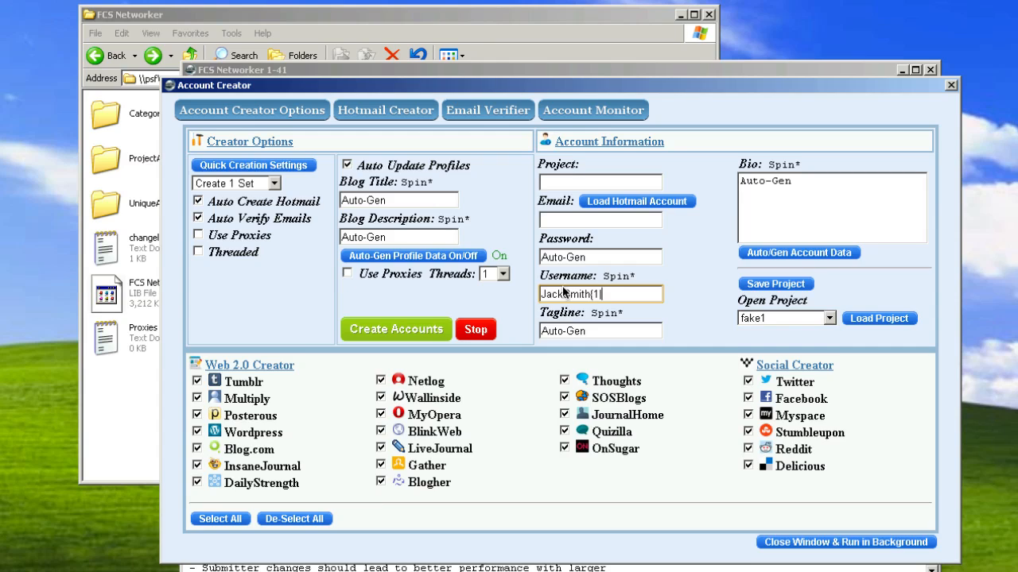
text(2|3)
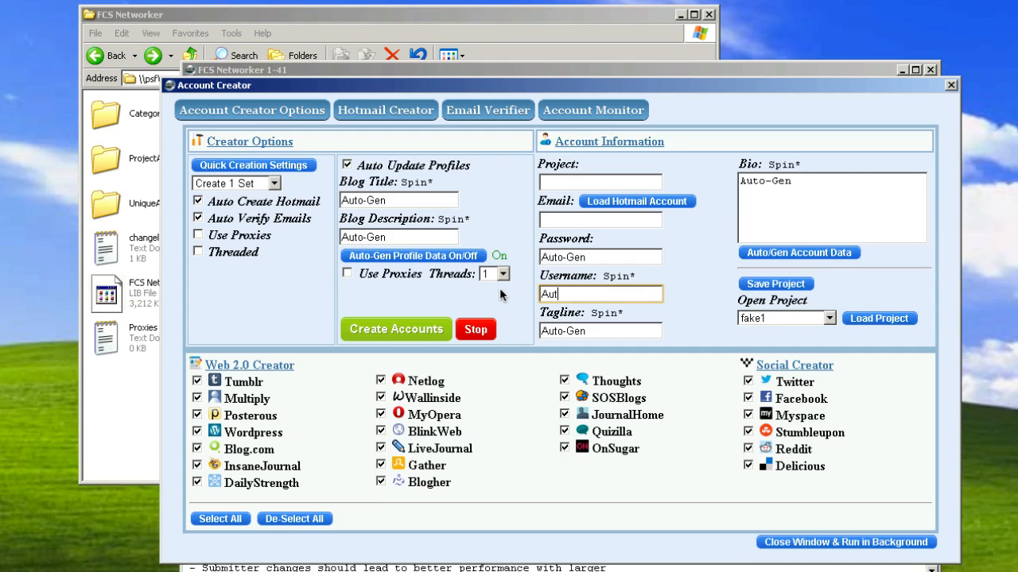
text(Auto-Gen)
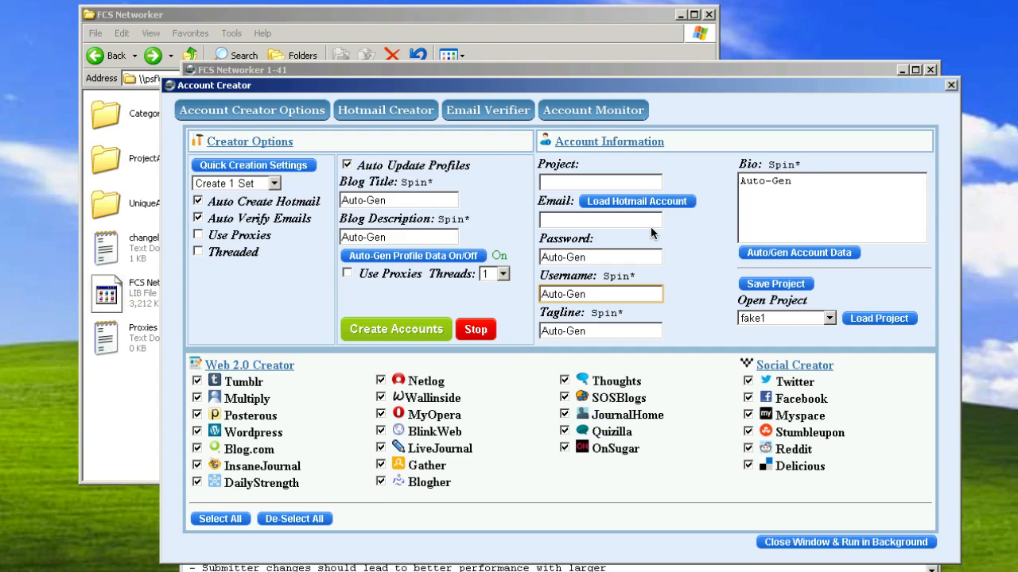
mouse_move(695, 282)
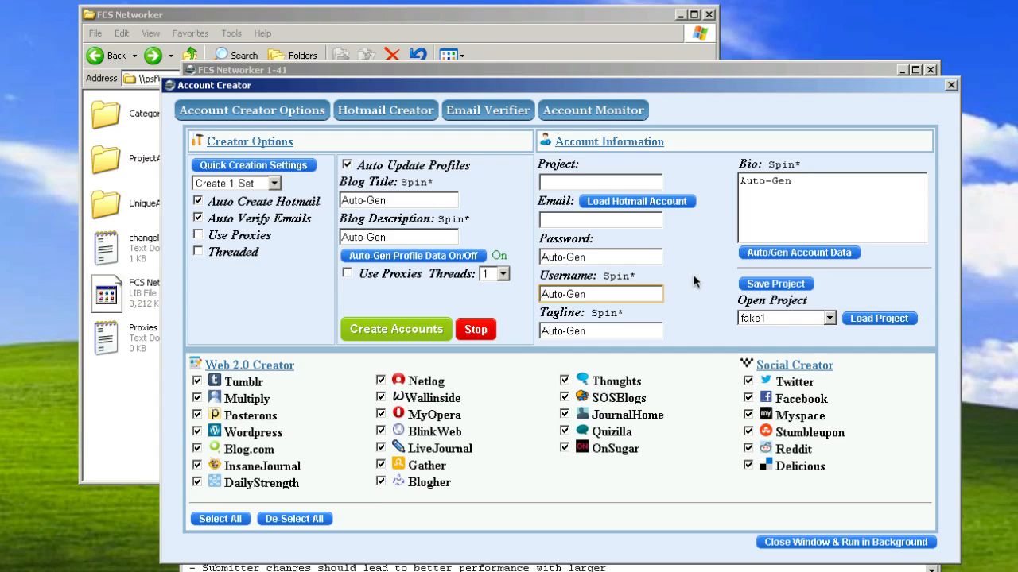
mouse_move(547, 230)
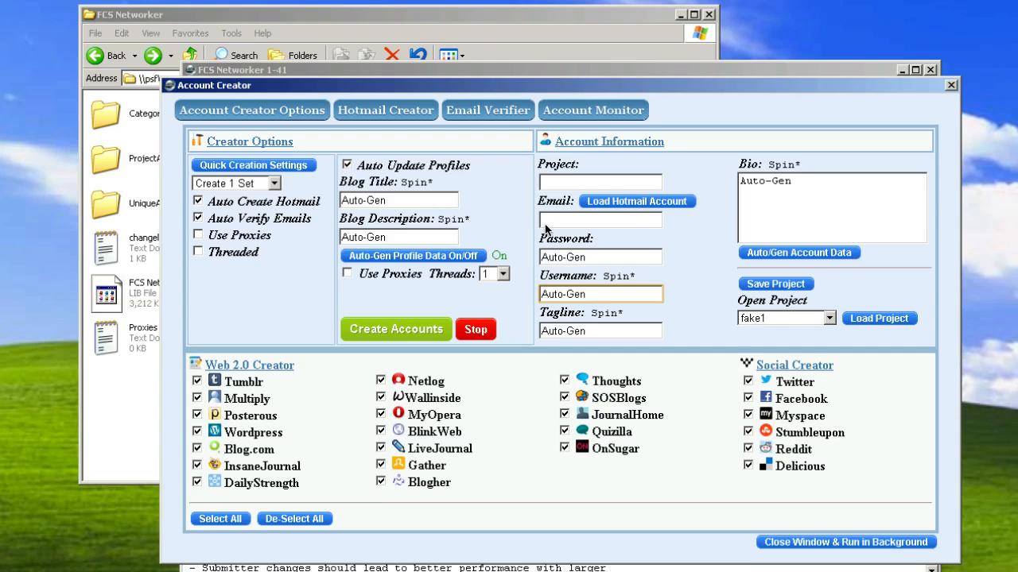
mouse_move(865, 216)
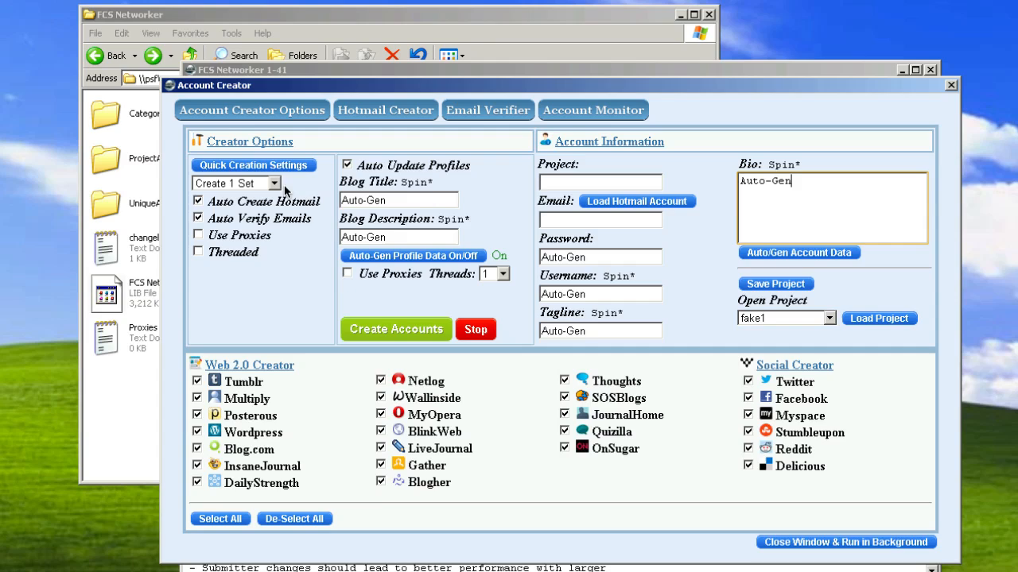
Enter 'TestForToday' in the Account Creator Options Project field
click(600, 182)
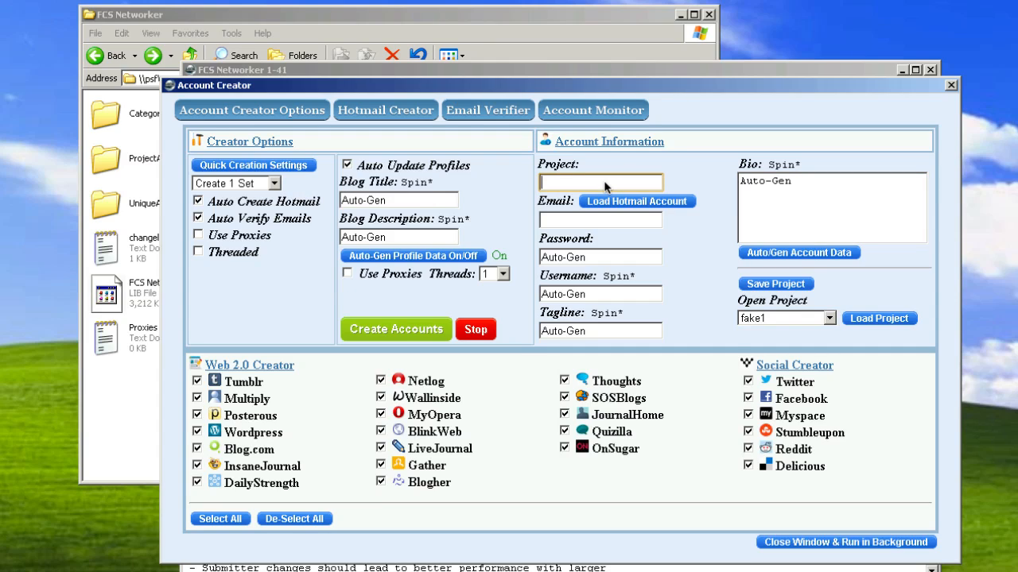
text(Te)
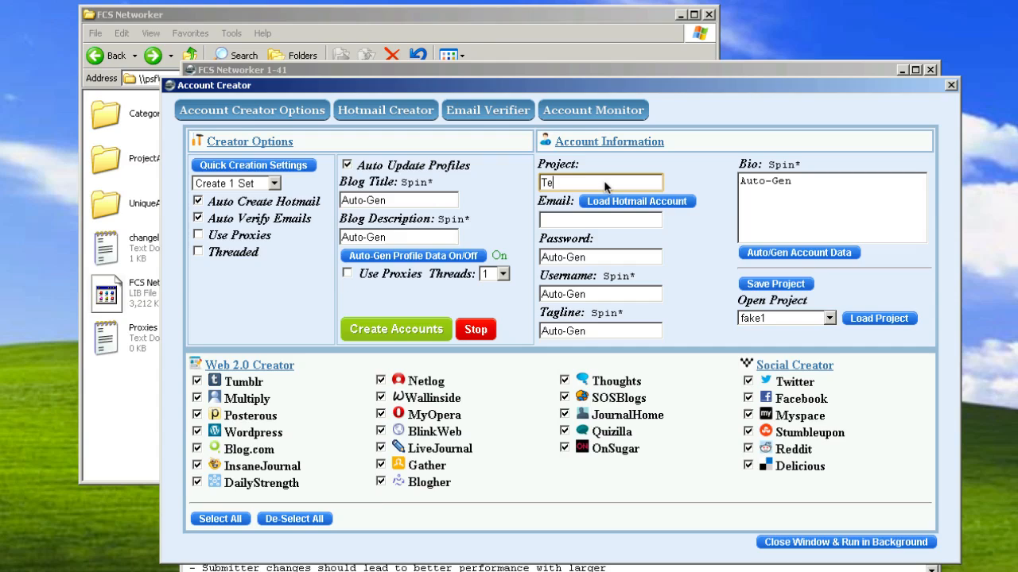
text(stForT)
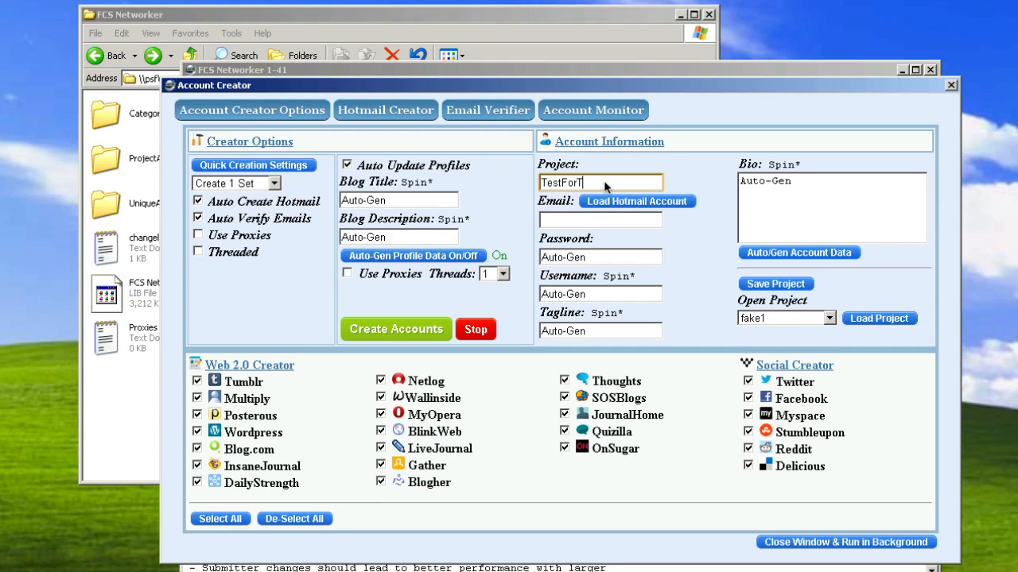
text(oday)
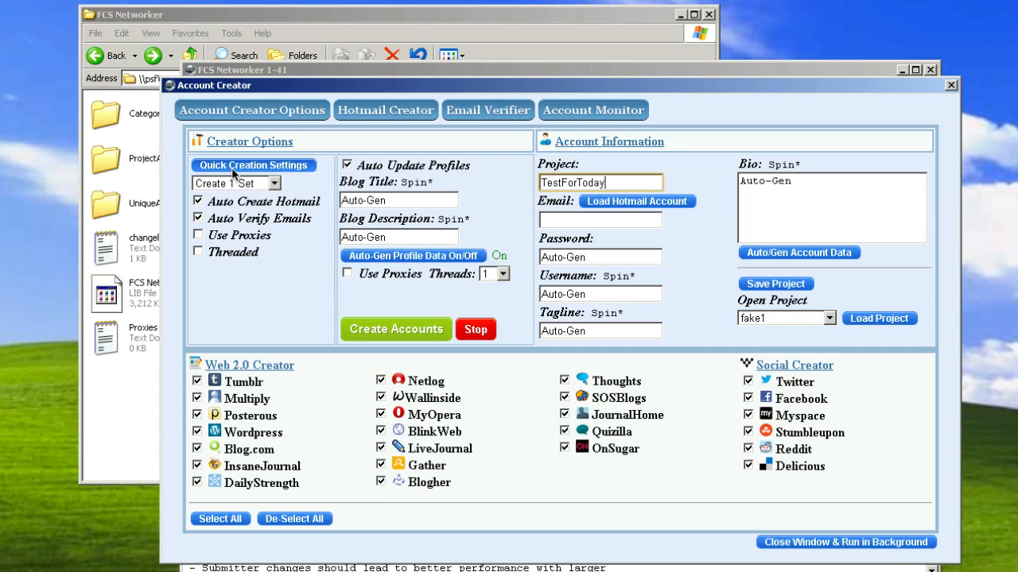
mouse_move(548, 310)
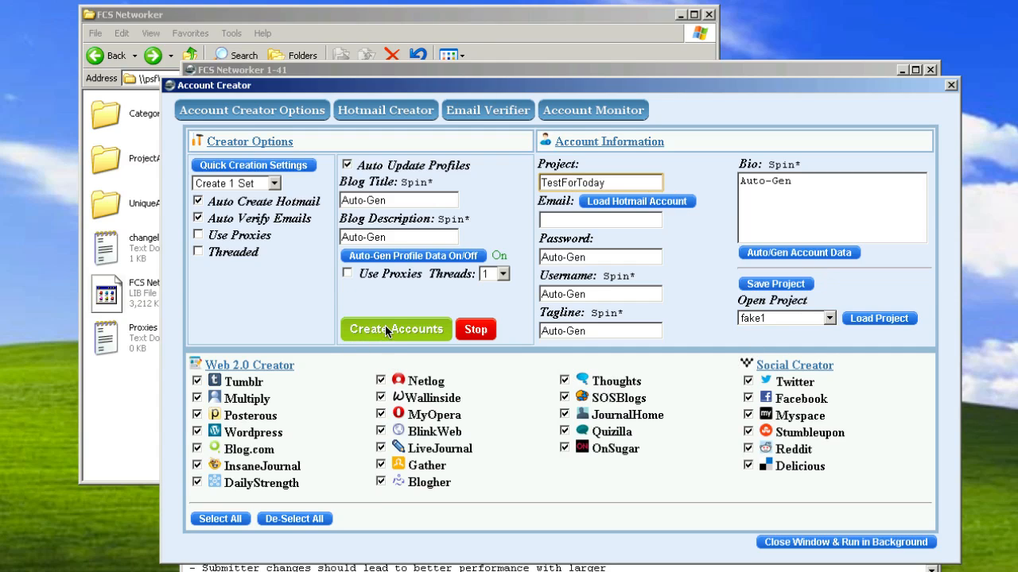
mouse_move(411, 283)
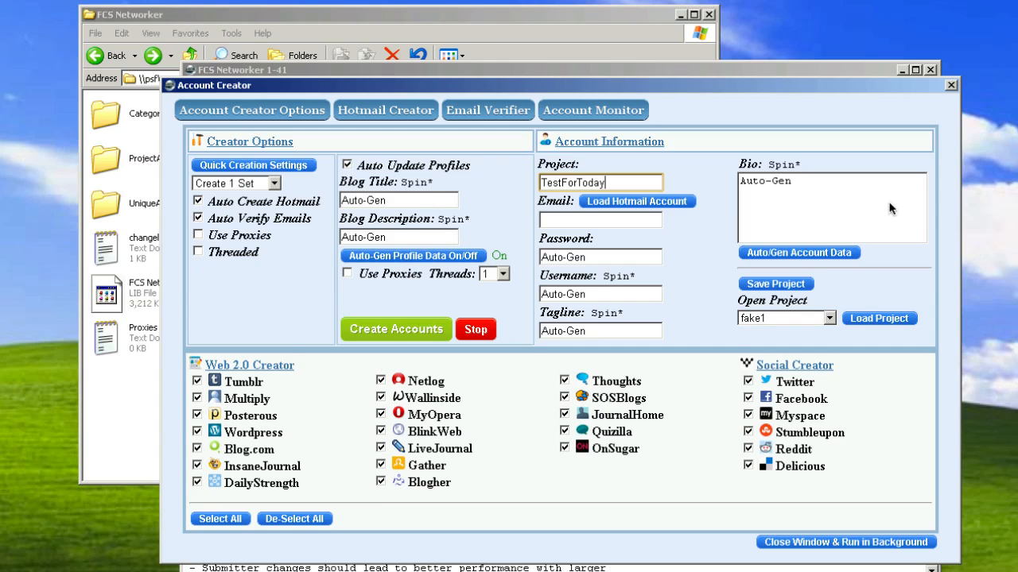
mouse_move(800, 331)
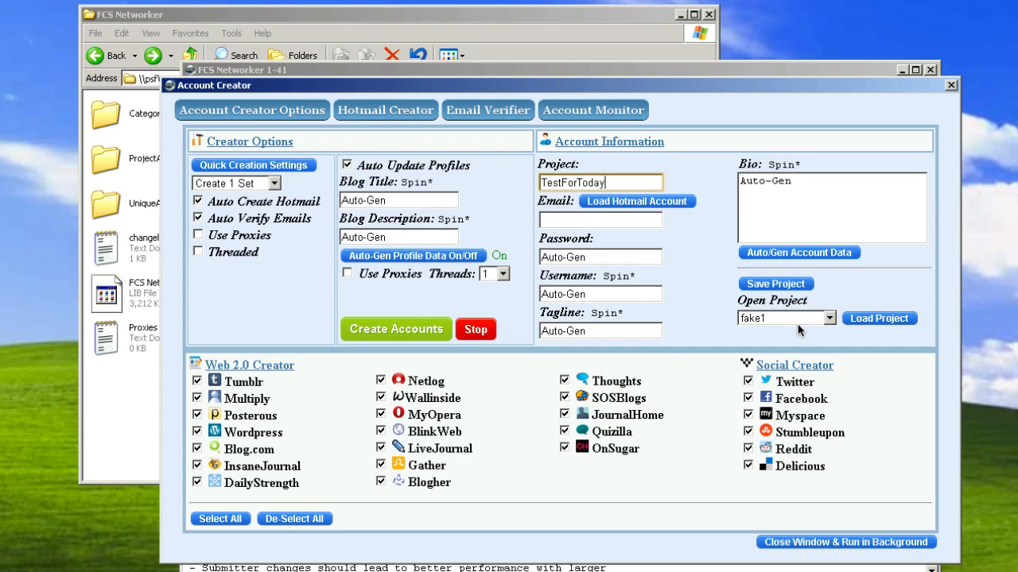
mouse_move(635, 230)
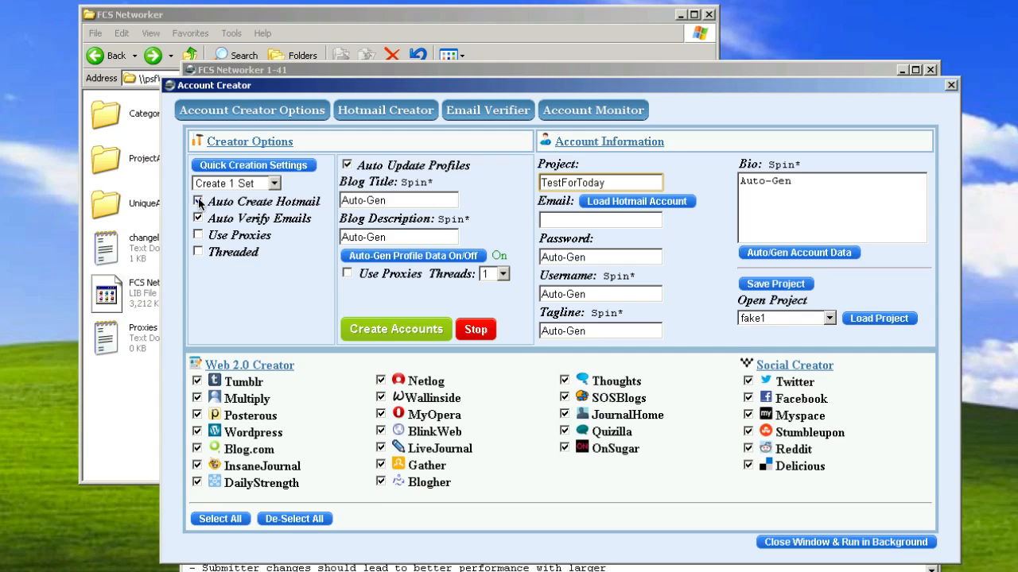
Untick Auto Create Hotmail, load a stored Hotmail account, and check the Email Verifier tab
click(198, 201)
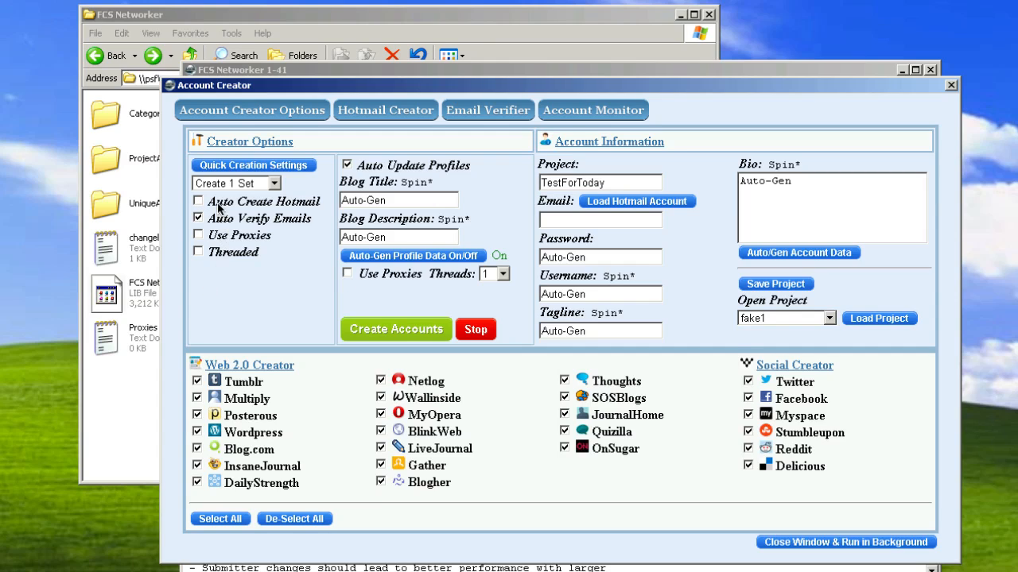
mouse_move(620, 235)
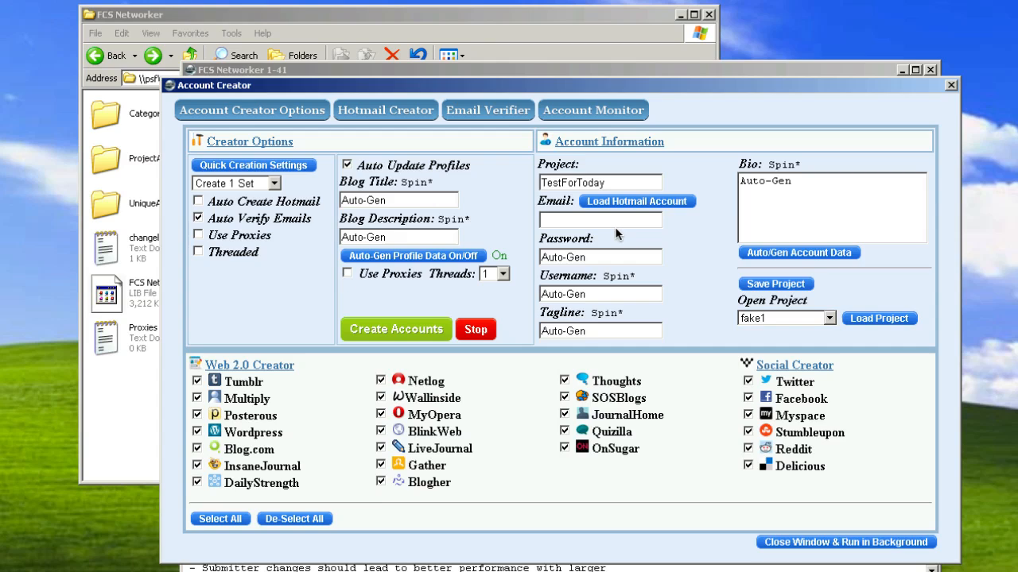
click(637, 200)
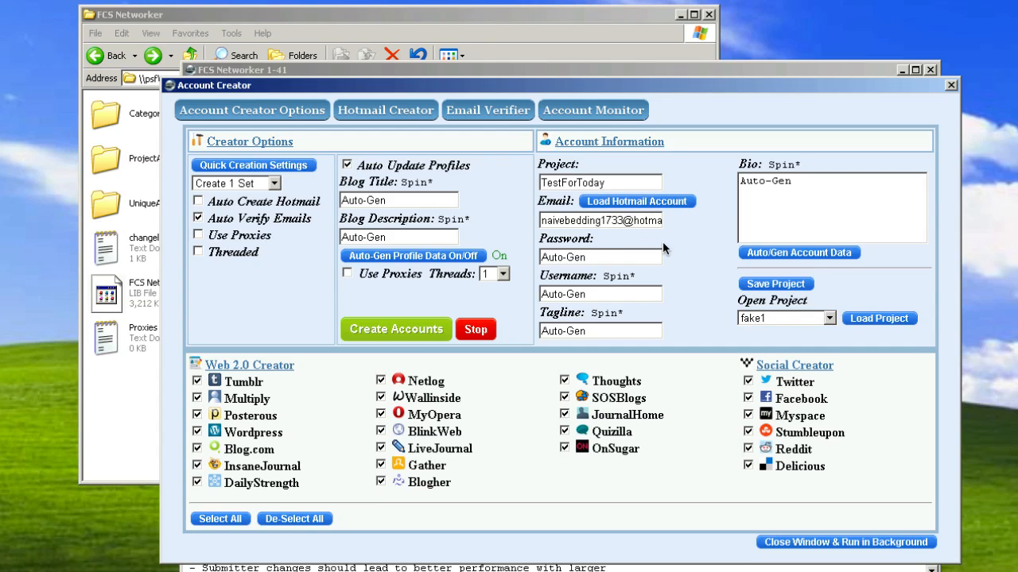
triple_click(601, 220)
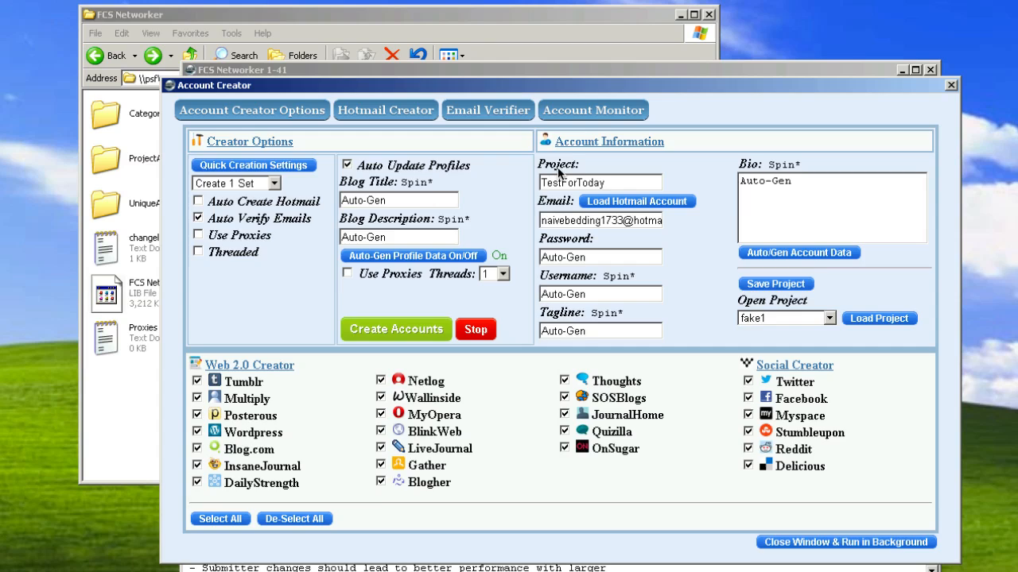
click(488, 110)
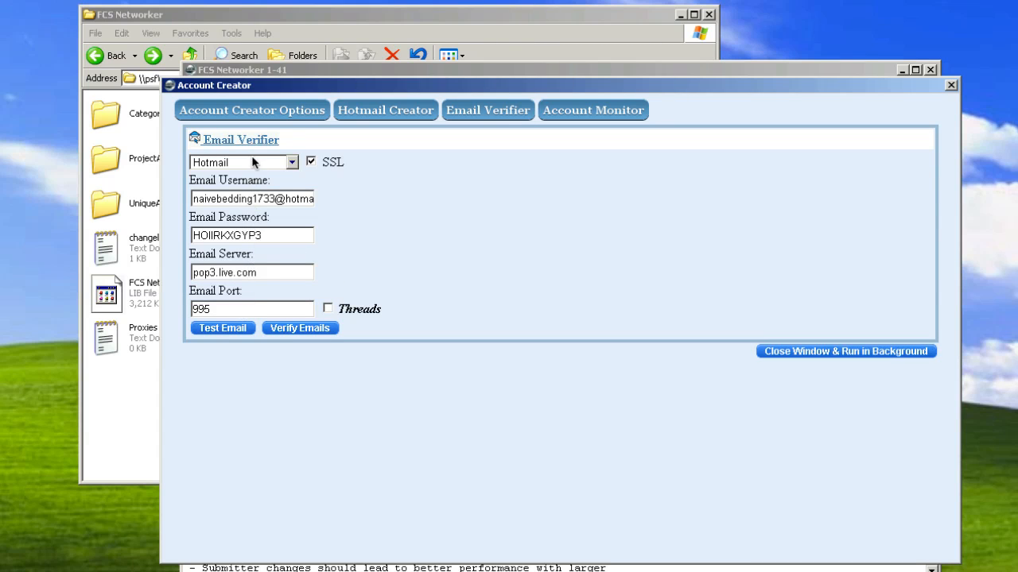
click(251, 109)
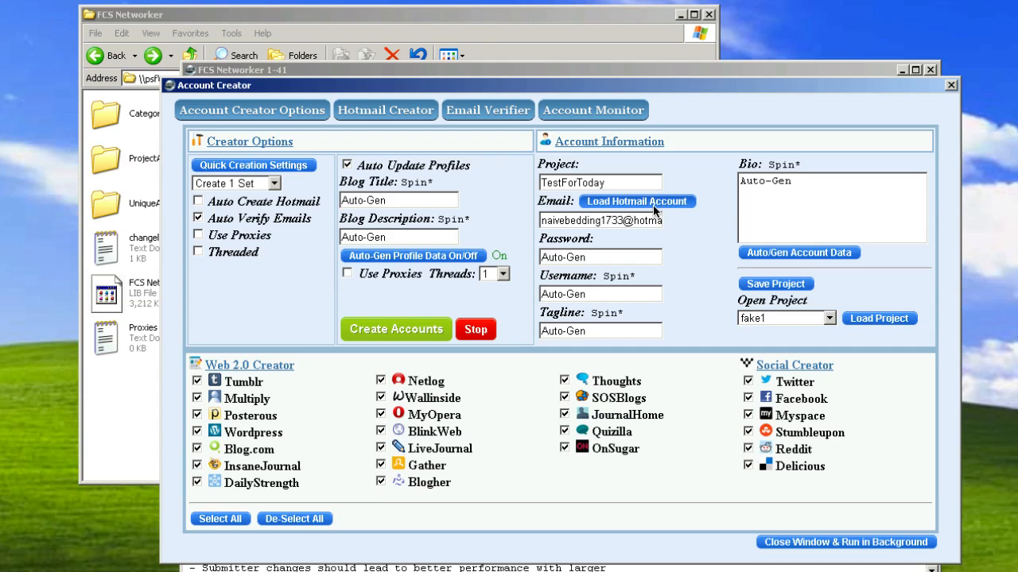
mouse_move(706, 323)
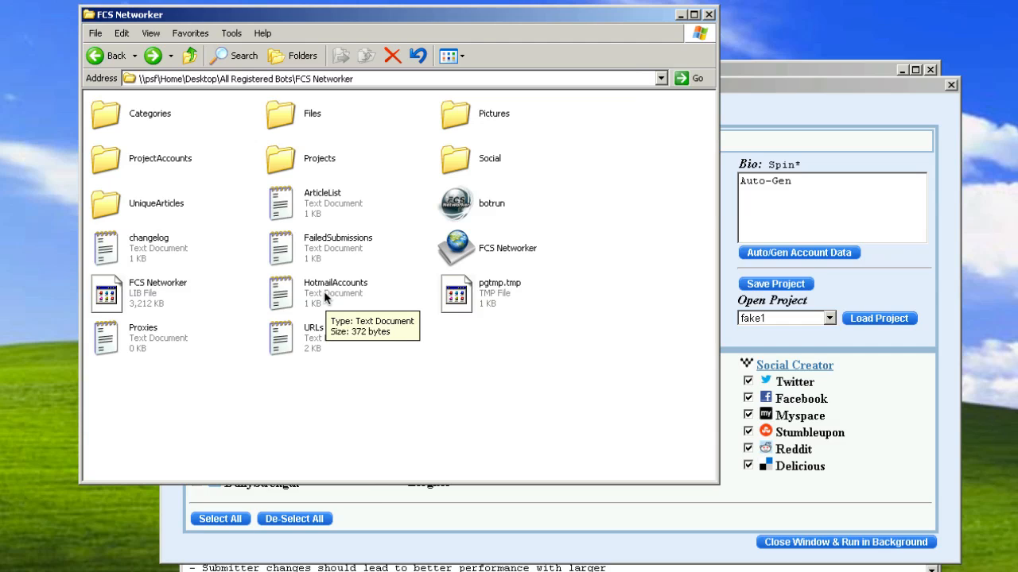
Open HotmailAccounts.txt from the FCS Networker folder in Notepad
double_click(335, 293)
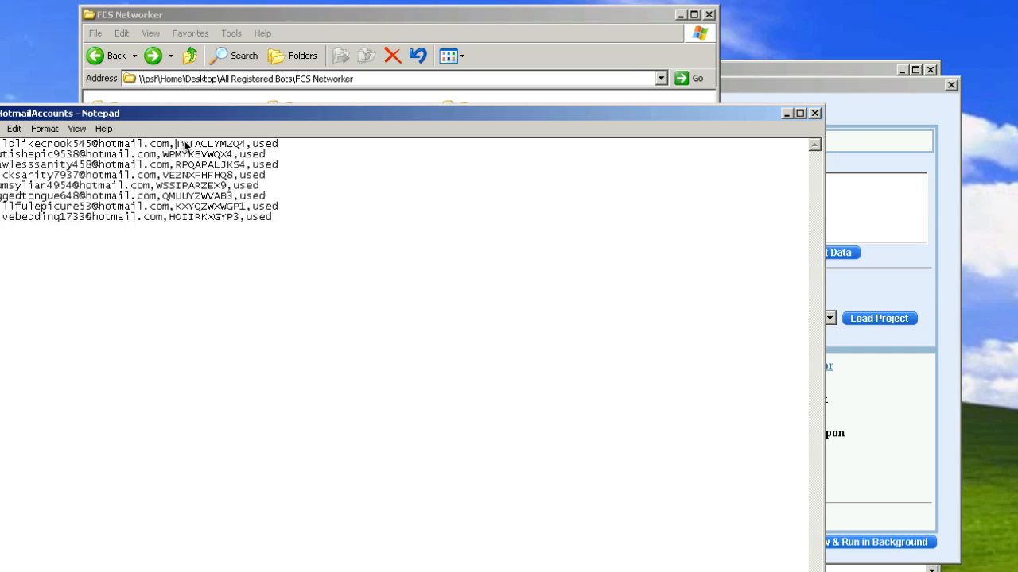
Overwrite 'used' with 'available' on the last three Hotmail account lines
double_click(264, 144)
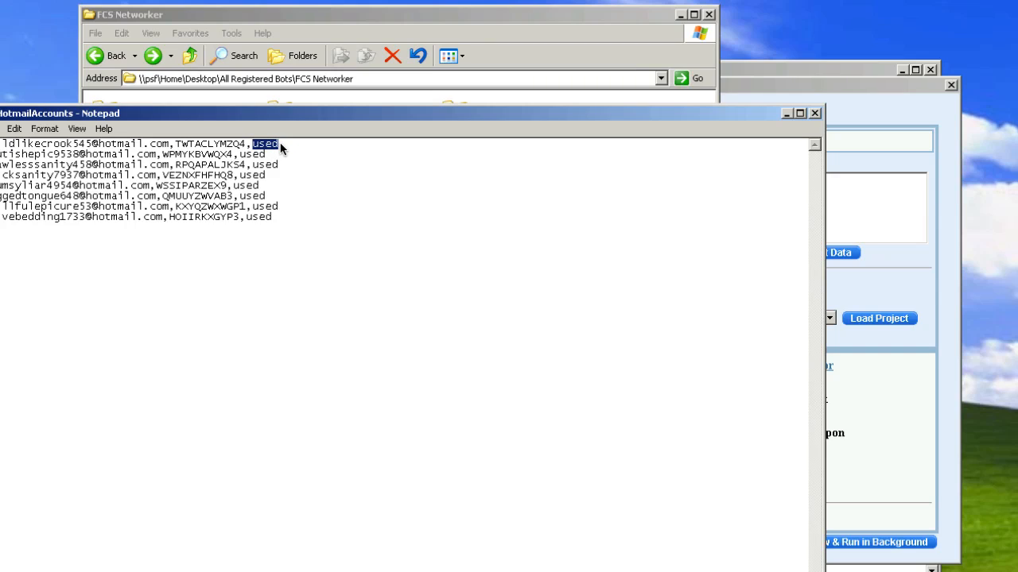
text(available)
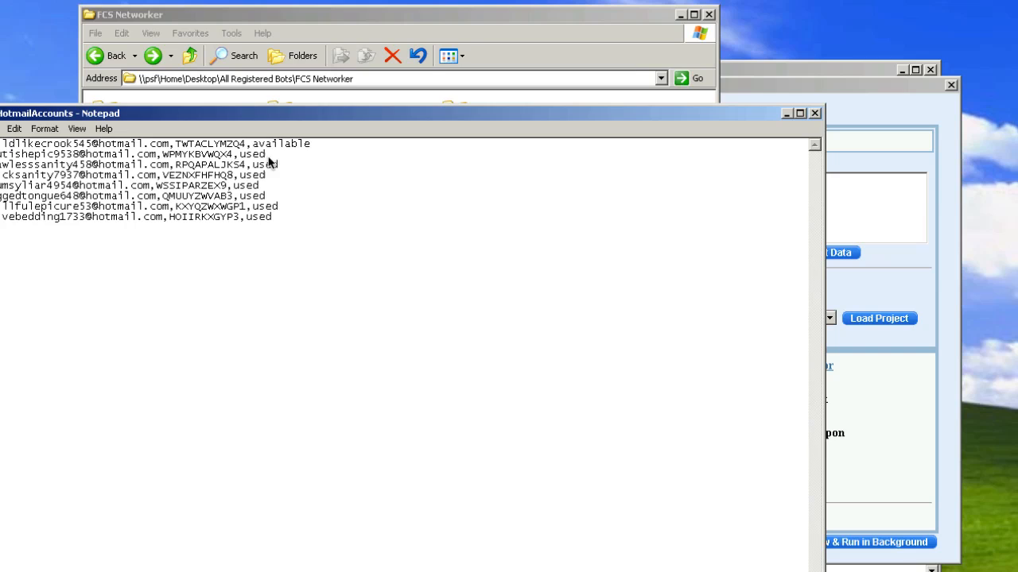
double_click(280, 143)
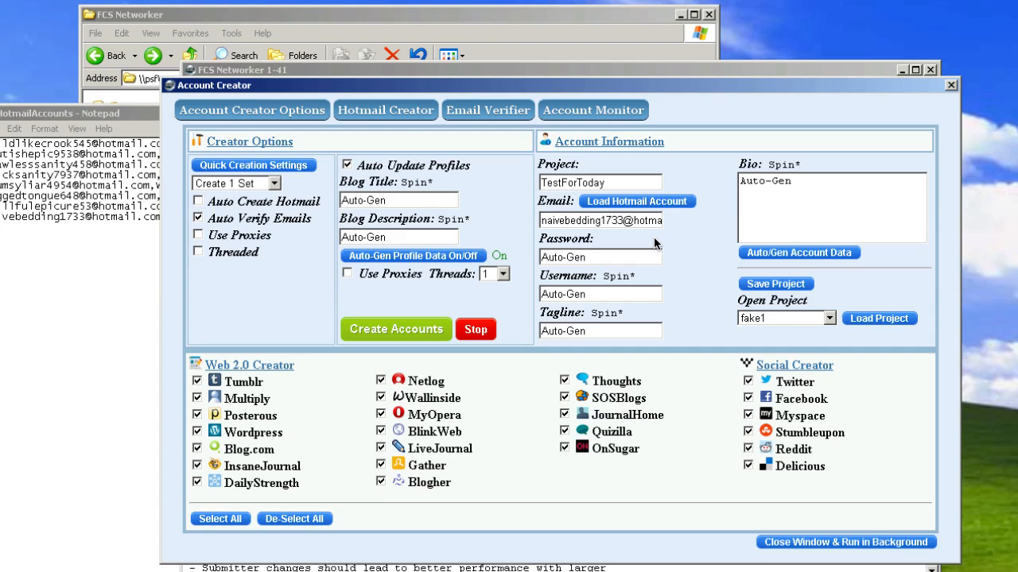
mouse_move(385, 109)
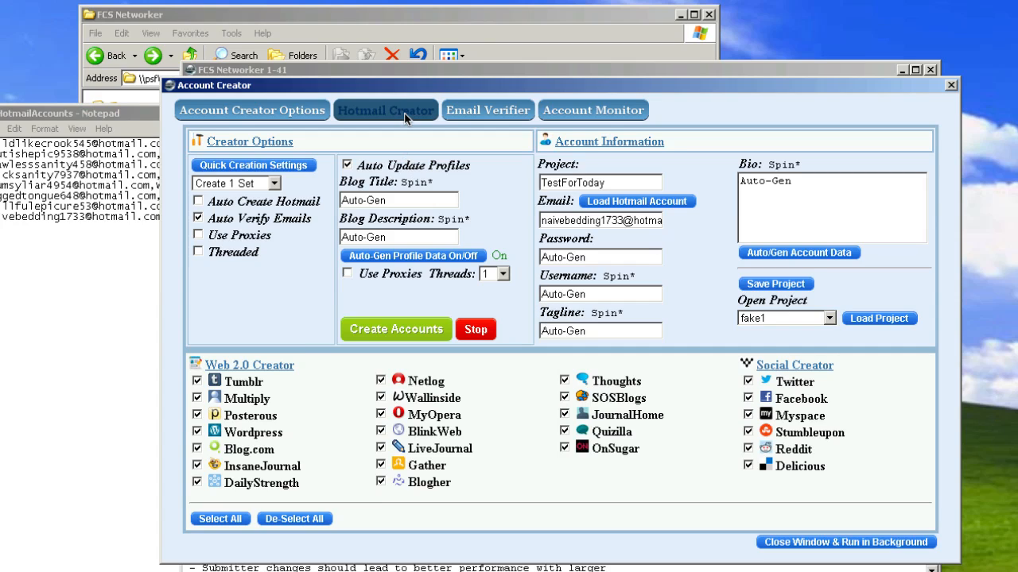
click(60, 113)
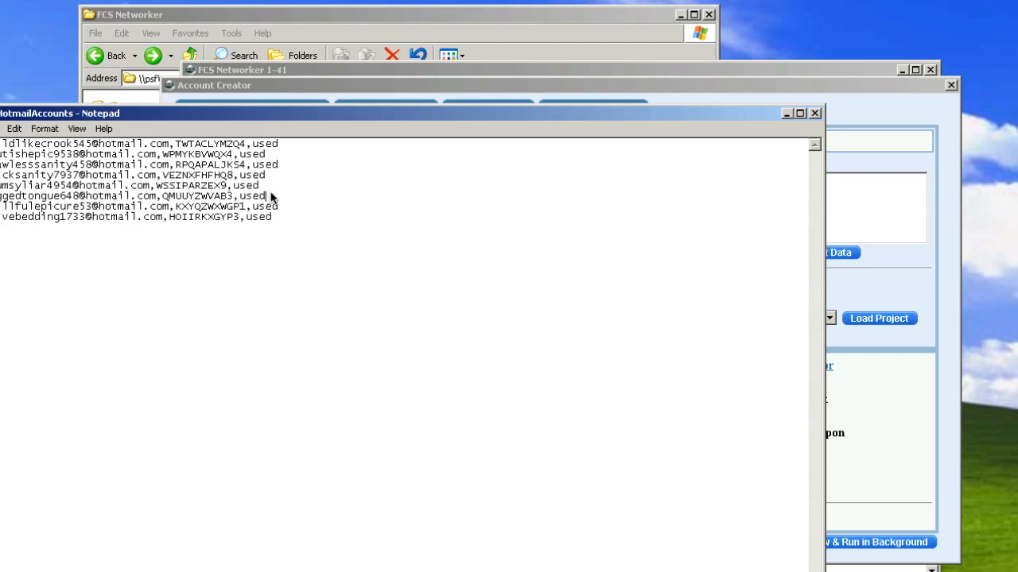
text(availabl)
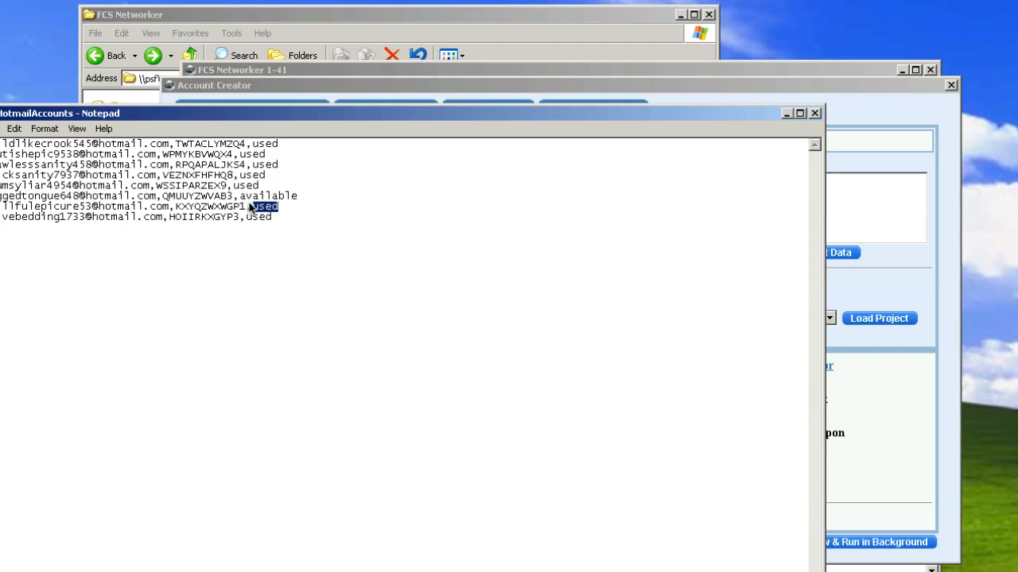
text(avail)
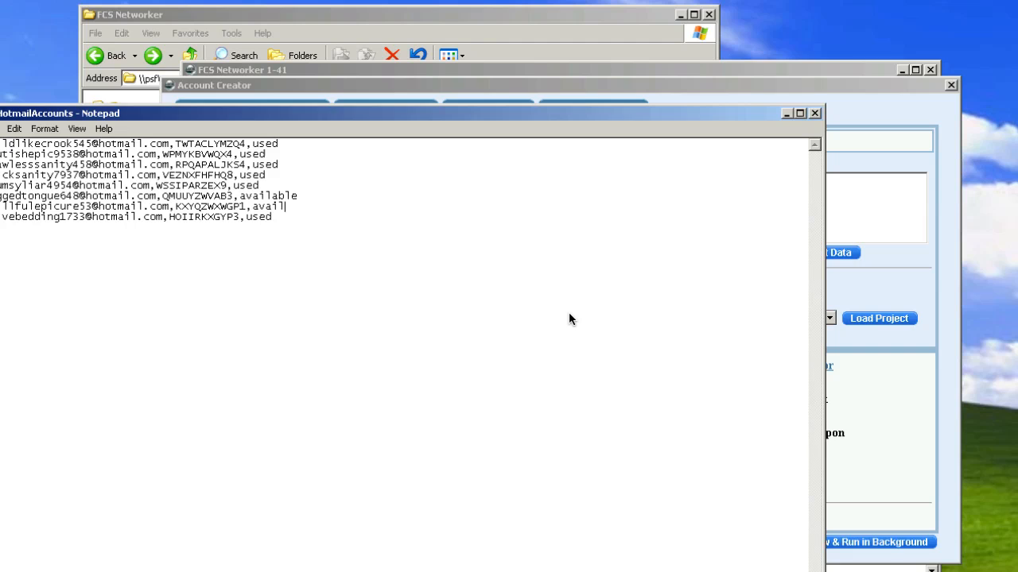
text(available)
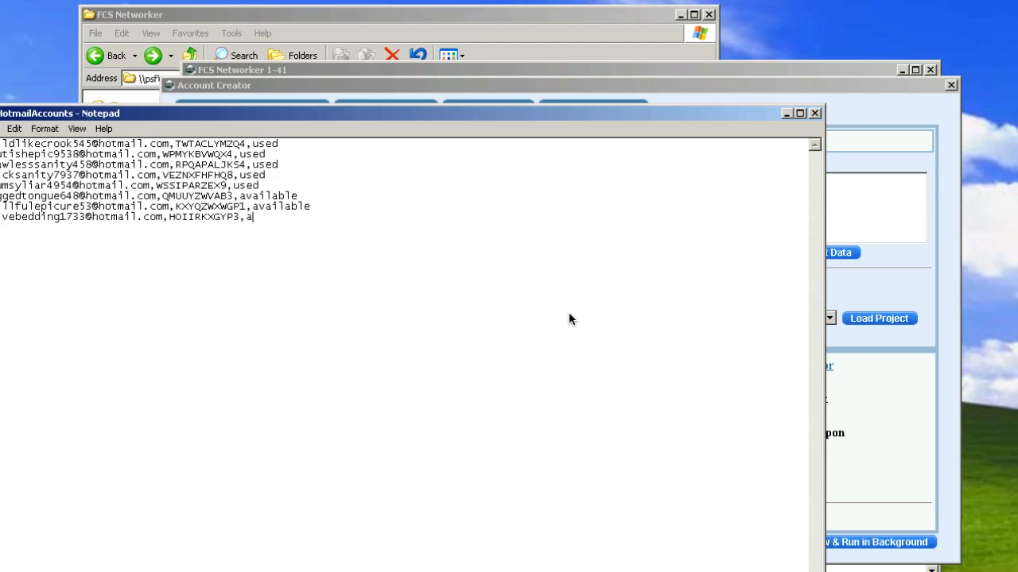
text(vailable)
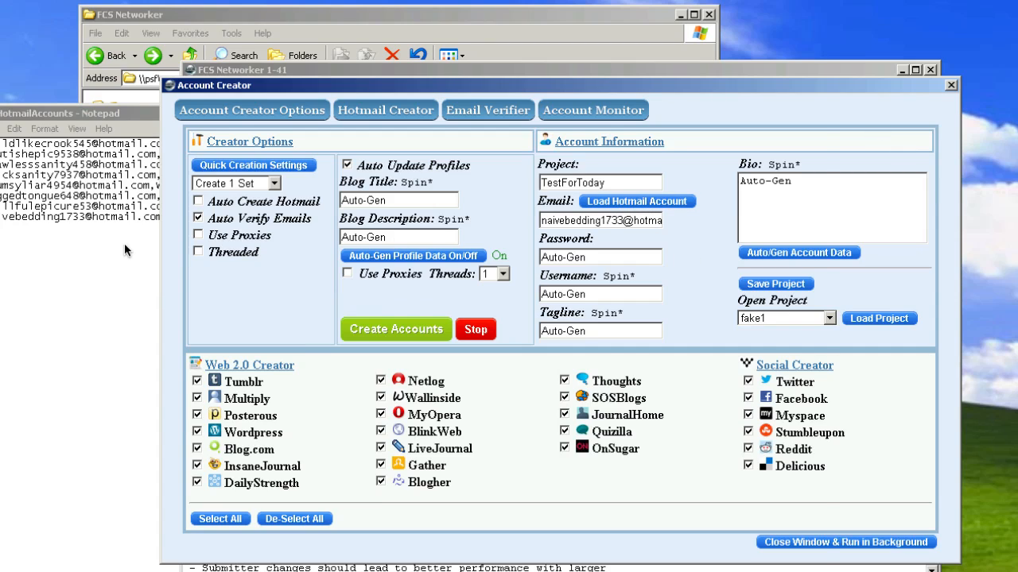
click(60, 113)
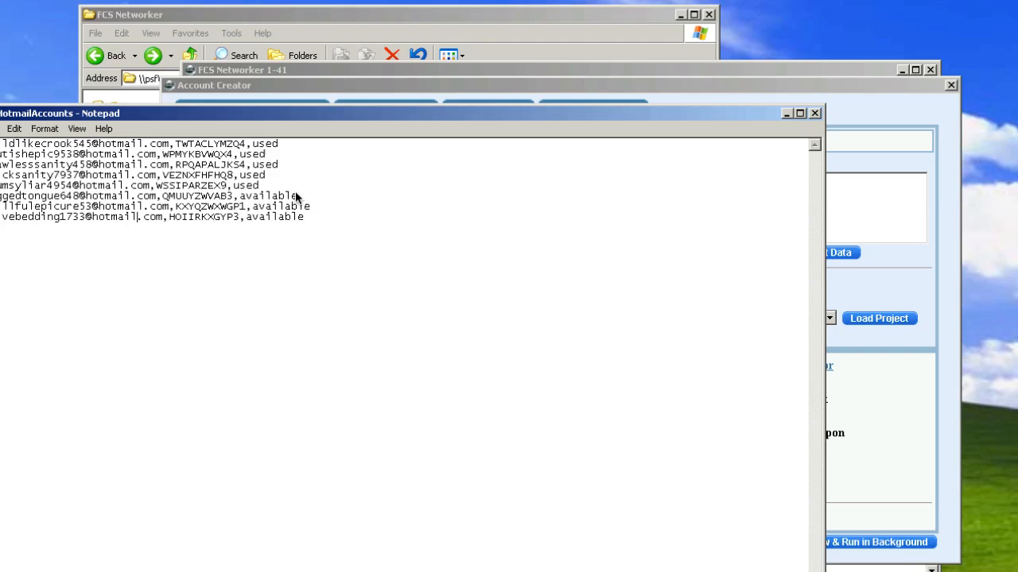
double_click(268, 195)
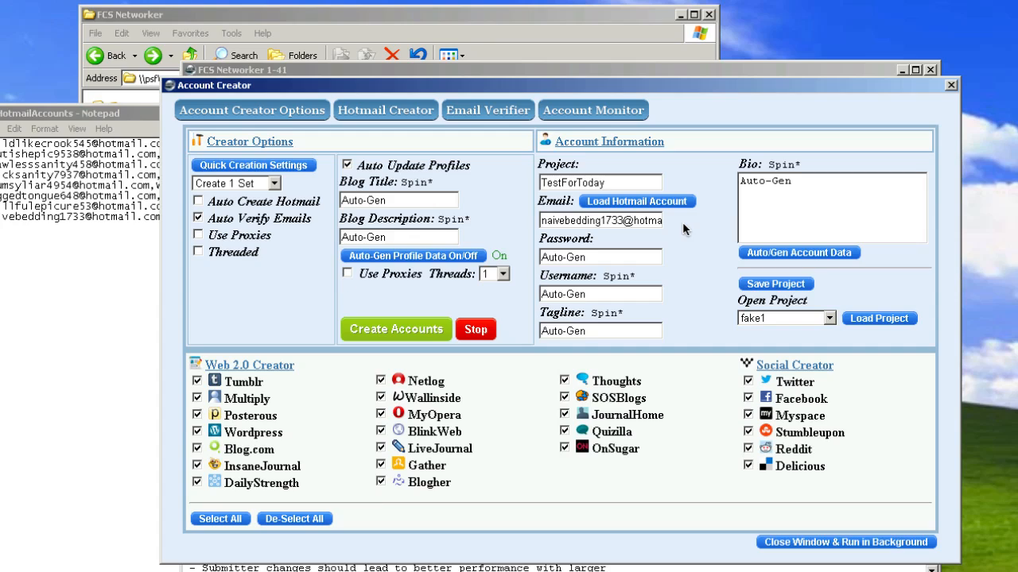
mouse_move(70, 292)
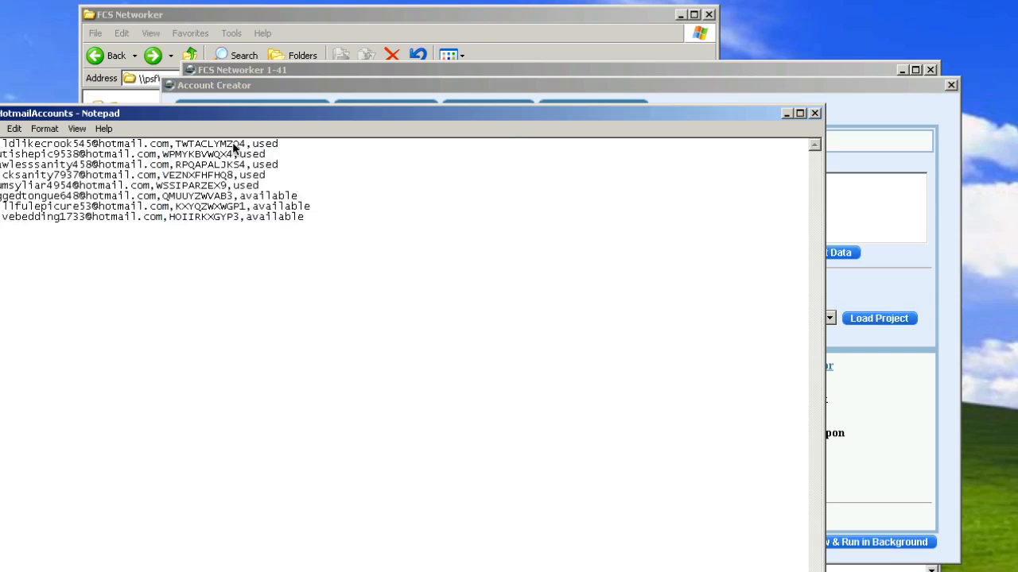
mouse_move(142, 149)
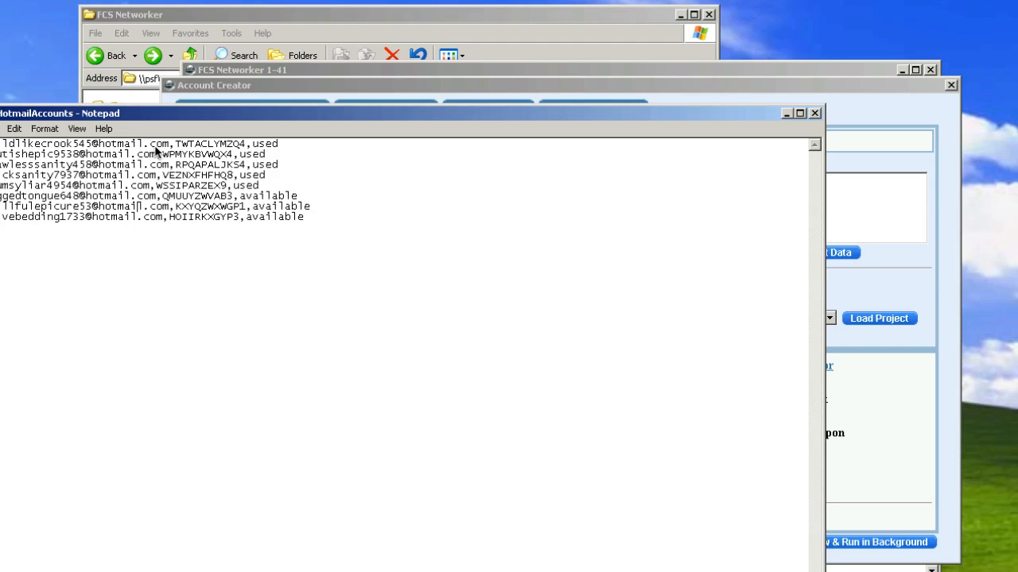
mouse_move(251, 152)
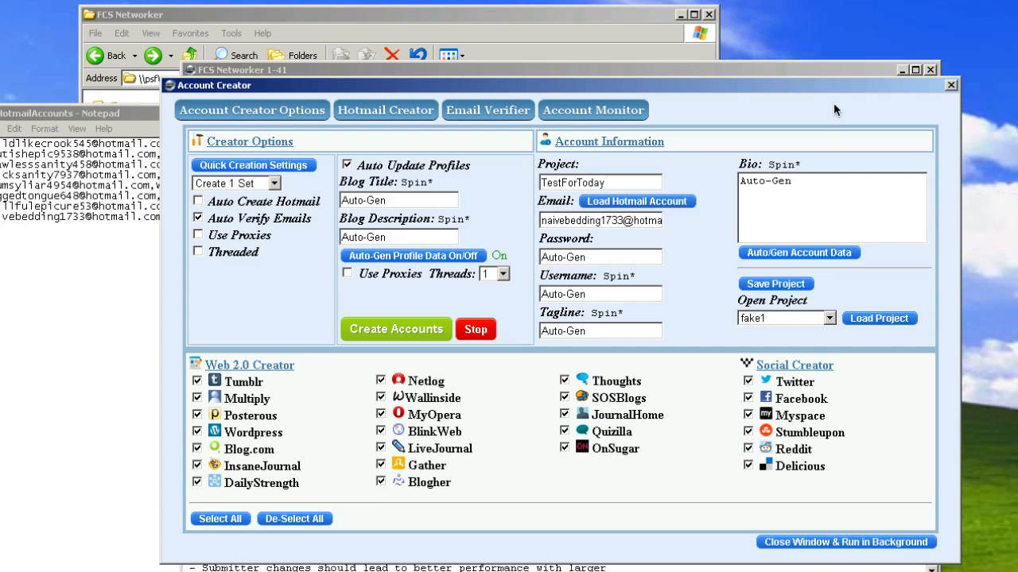
mouse_move(642, 323)
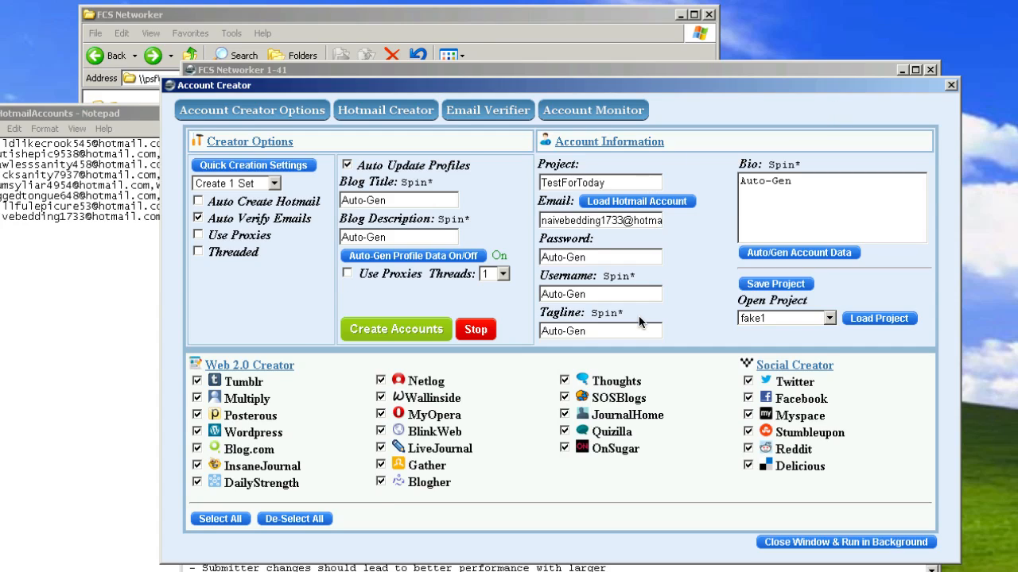
mouse_move(554, 225)
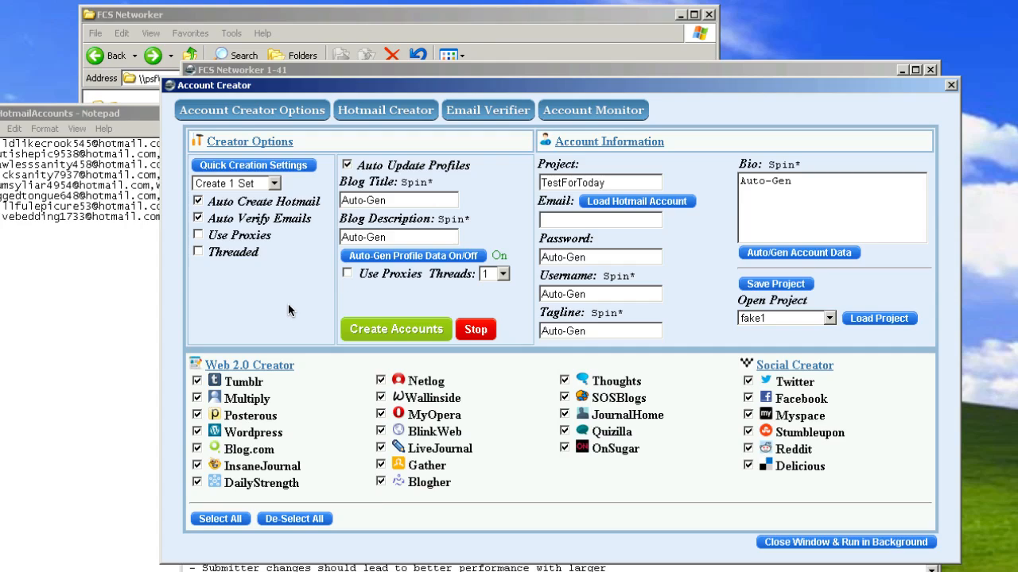
mouse_move(279, 343)
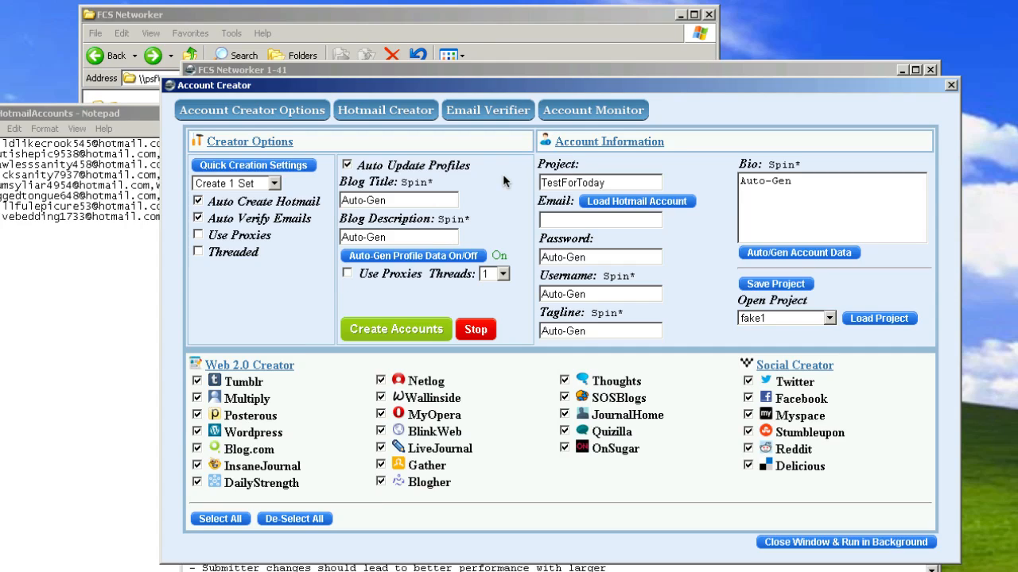
mouse_move(479, 301)
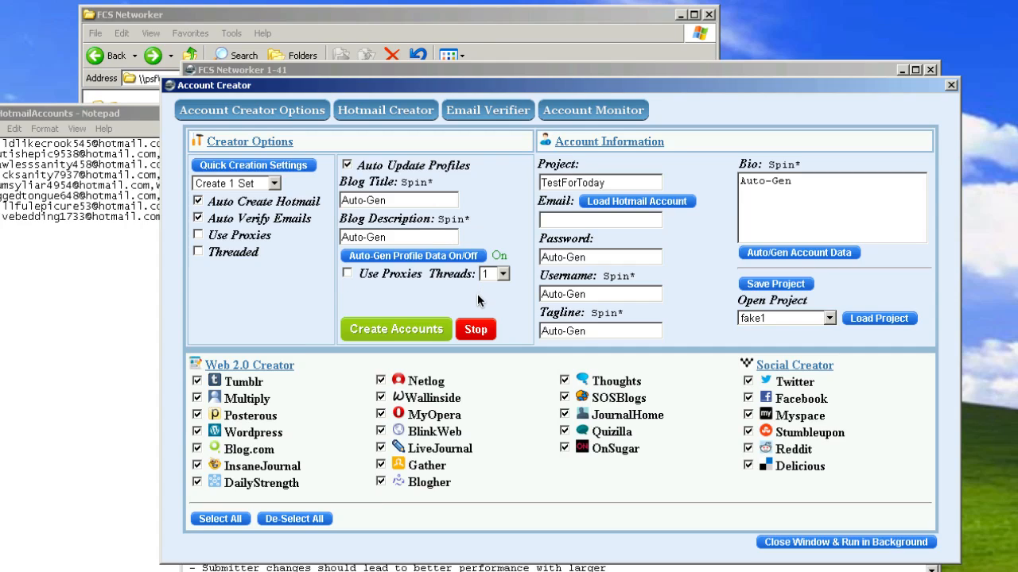
mouse_move(383, 278)
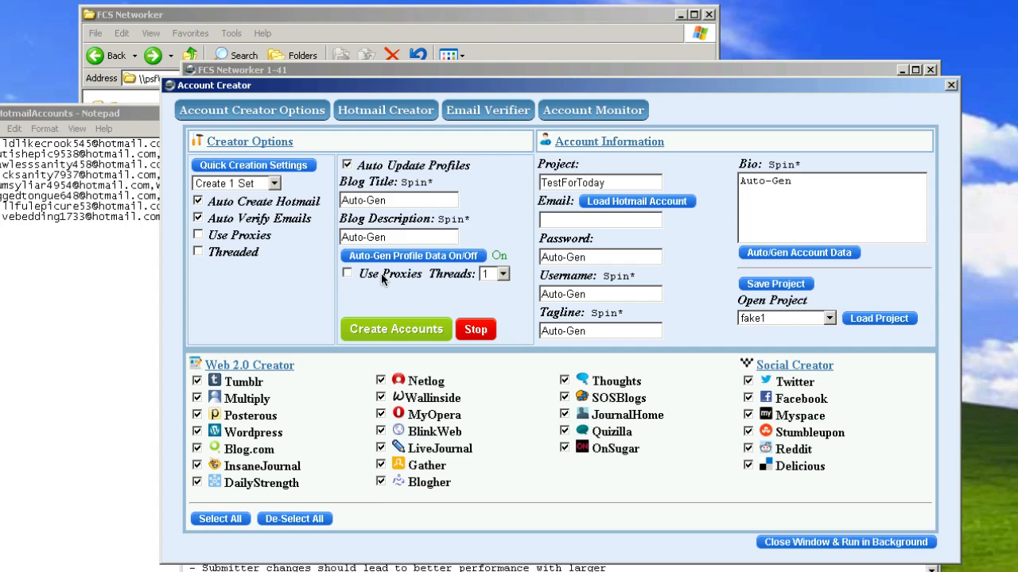
mouse_move(473, 290)
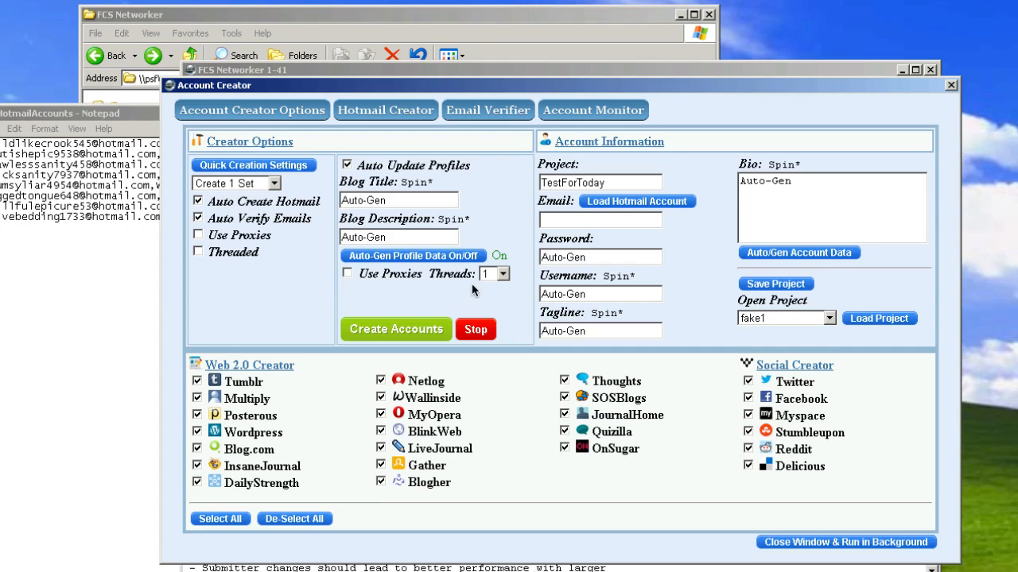
mouse_move(435, 166)
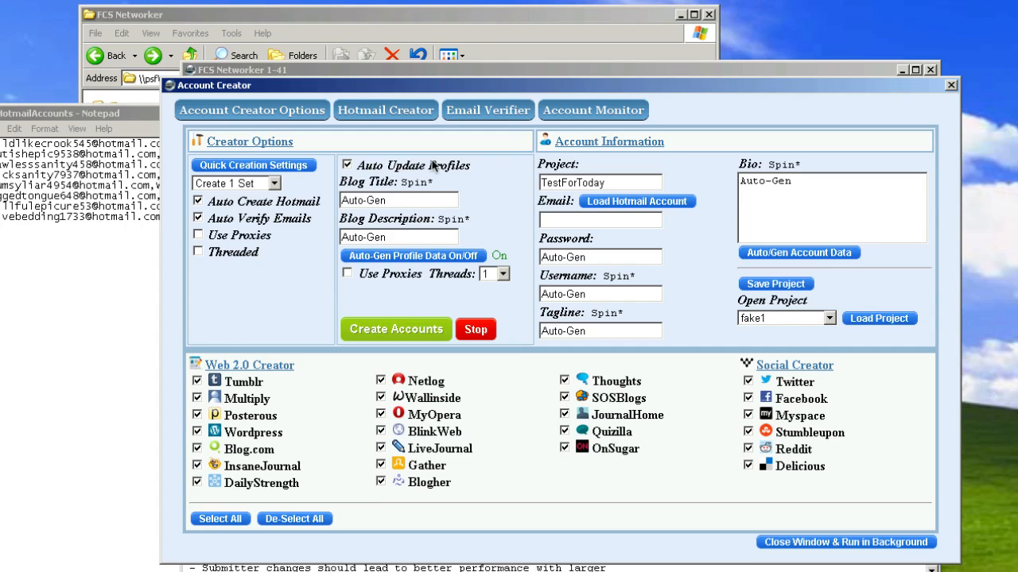
mouse_move(419, 292)
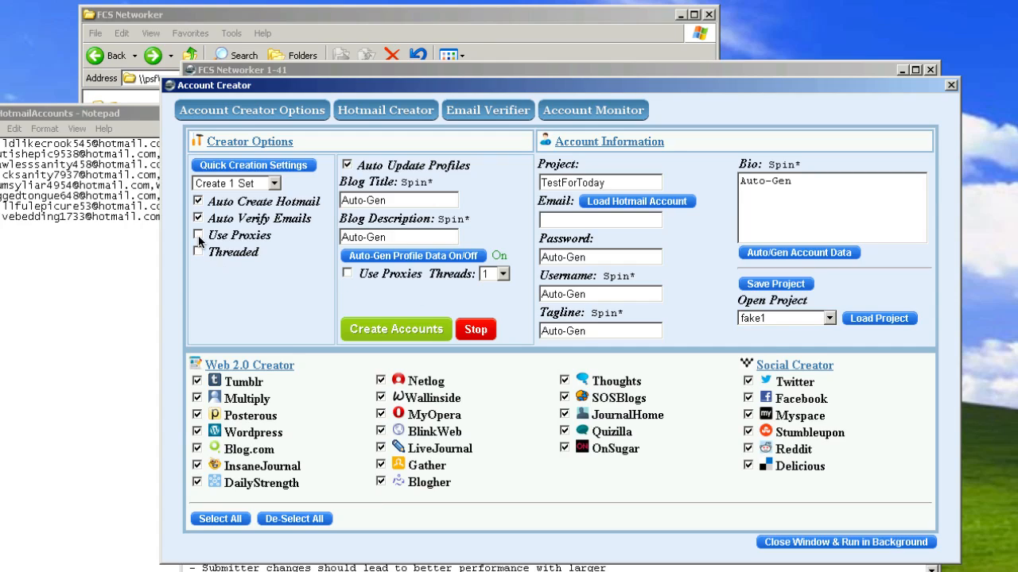
Tick Use Proxies and Threaded in the Creator Options
click(197, 235)
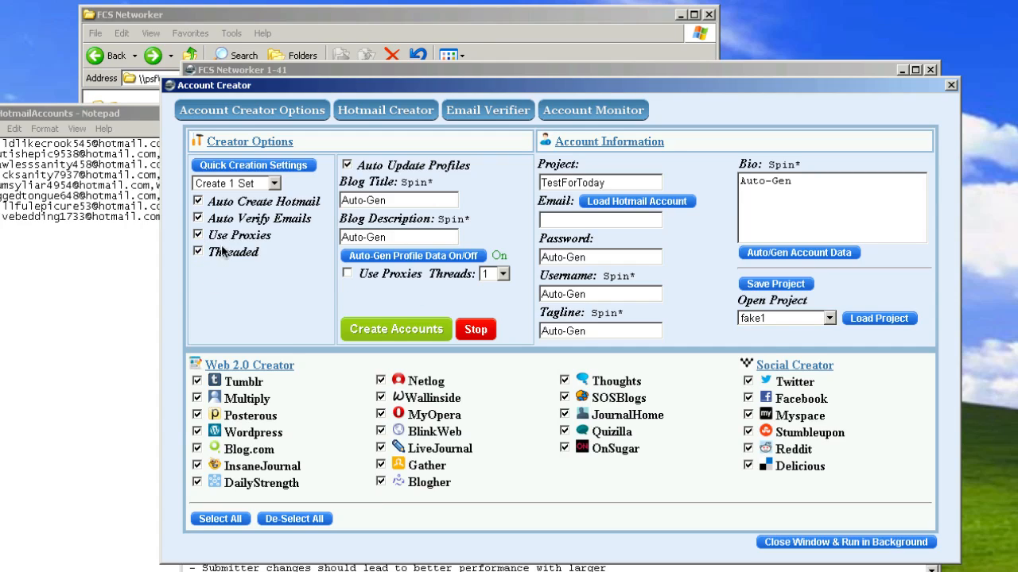
mouse_move(229, 269)
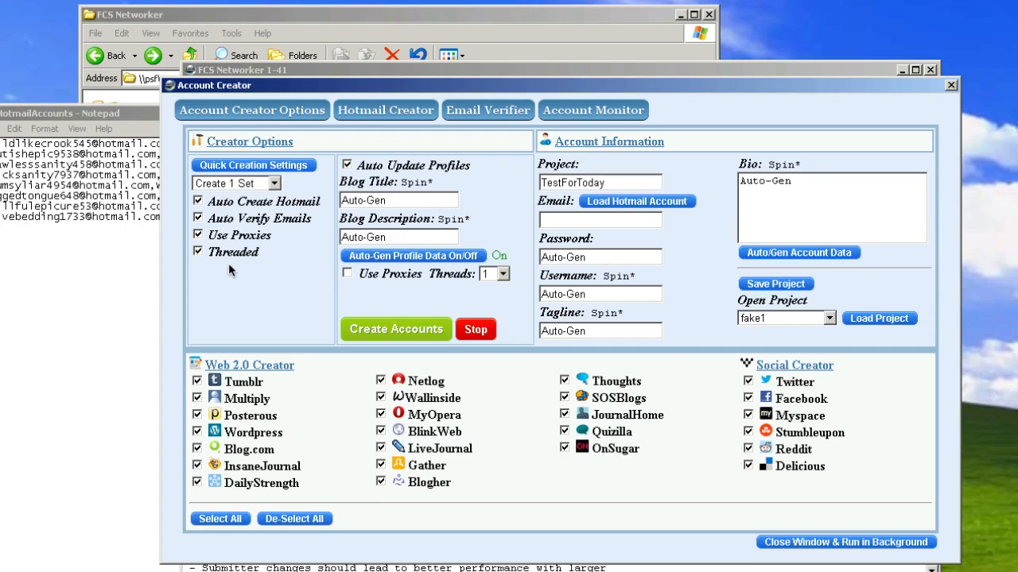
mouse_move(354, 282)
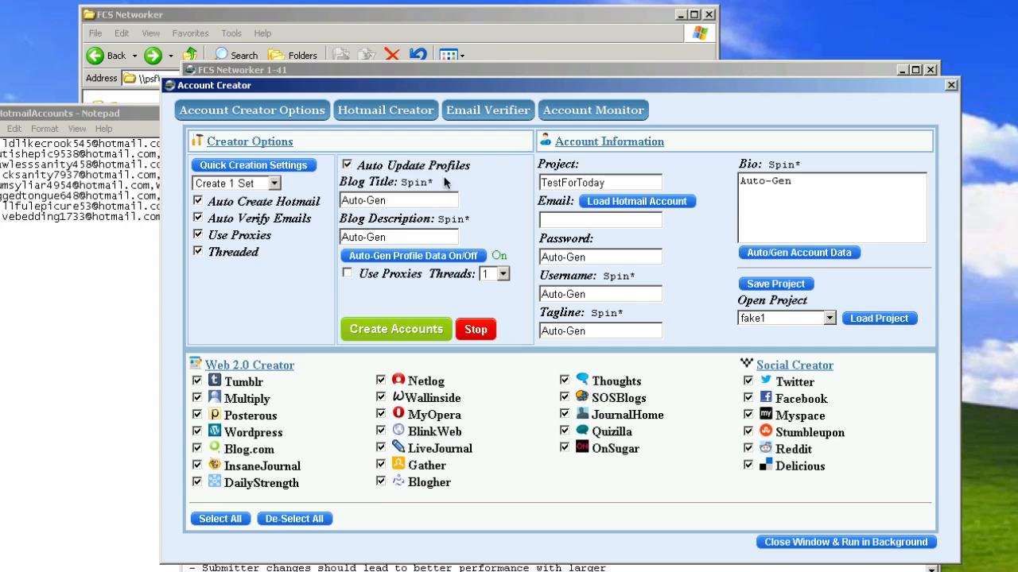
click(503, 273)
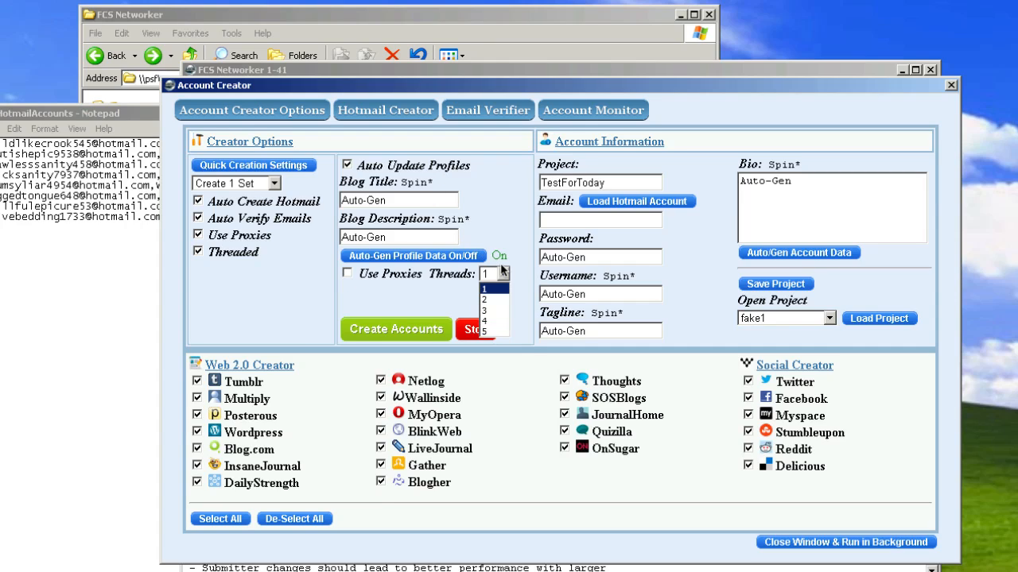
click(502, 272)
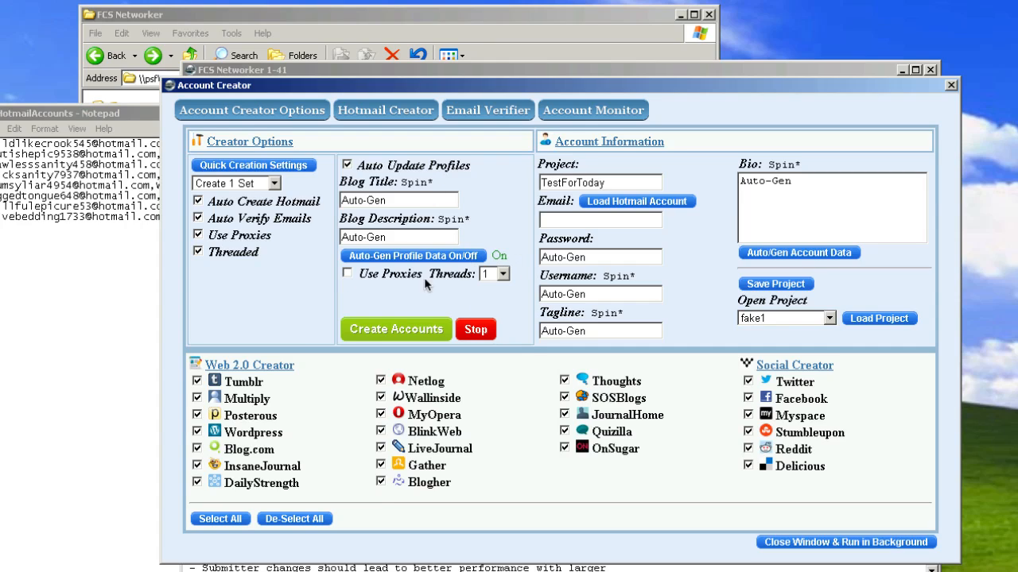
mouse_move(382, 280)
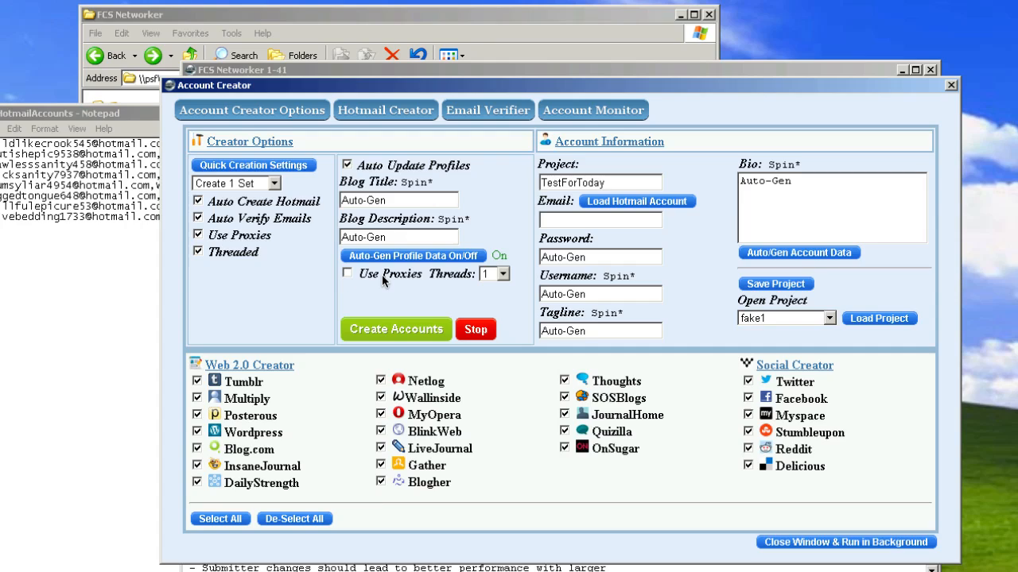
mouse_move(286, 220)
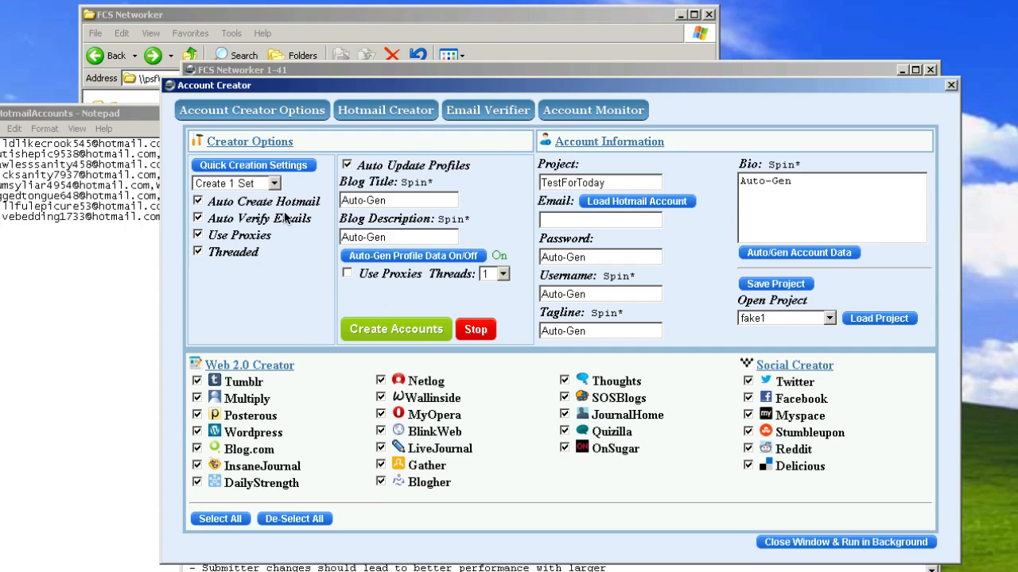
mouse_move(359, 290)
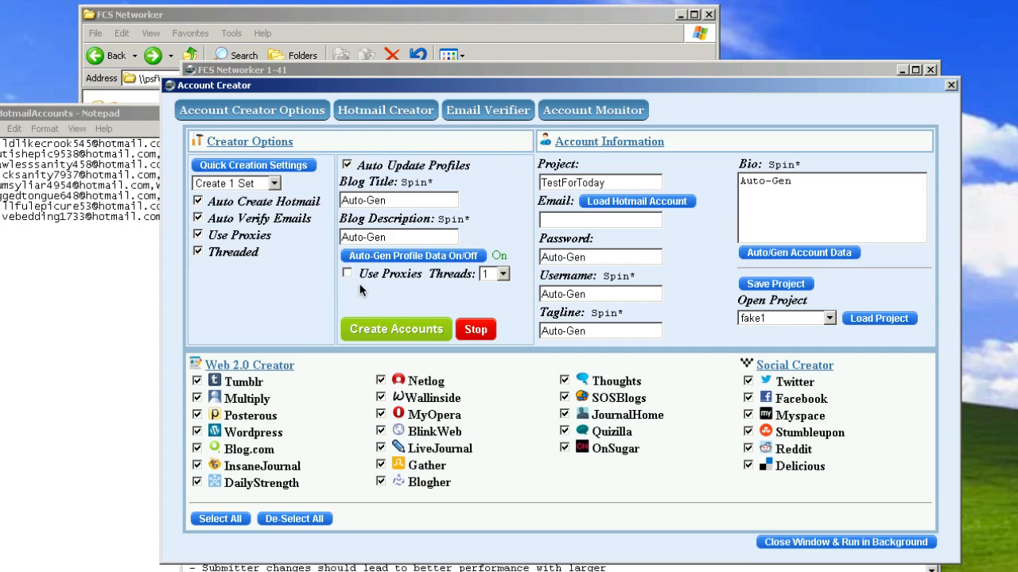
mouse_move(325, 288)
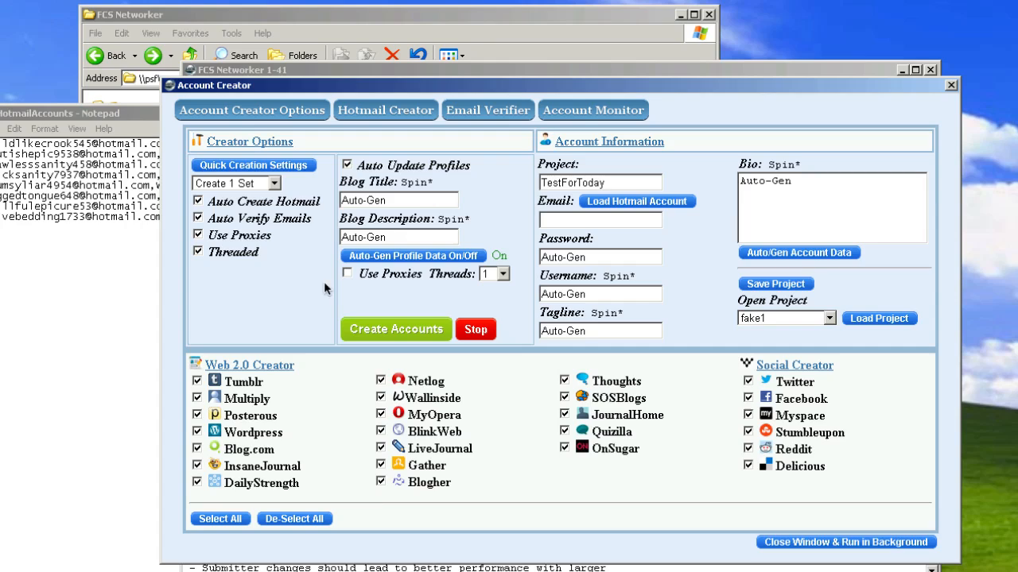
mouse_move(249, 258)
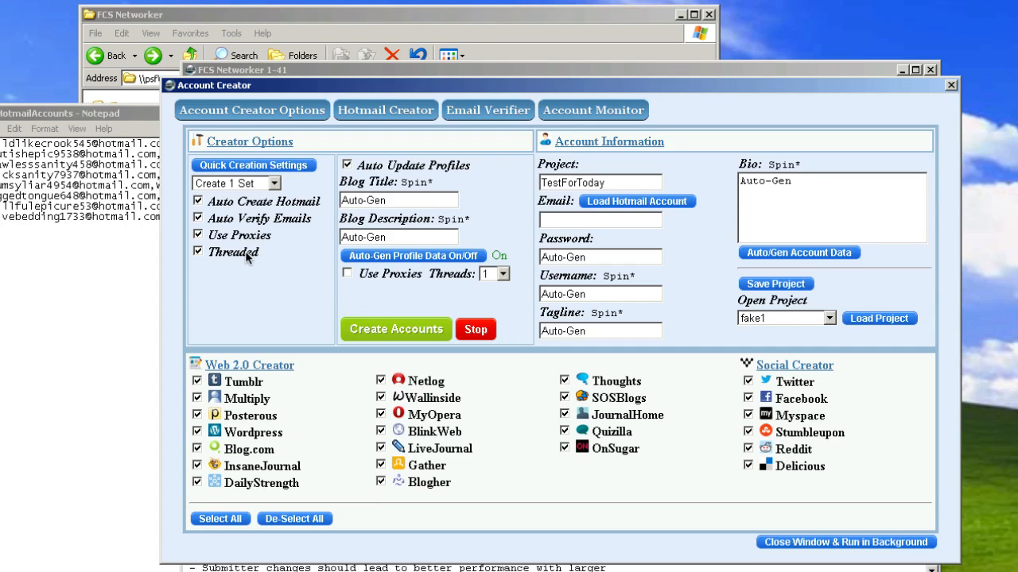
mouse_move(263, 253)
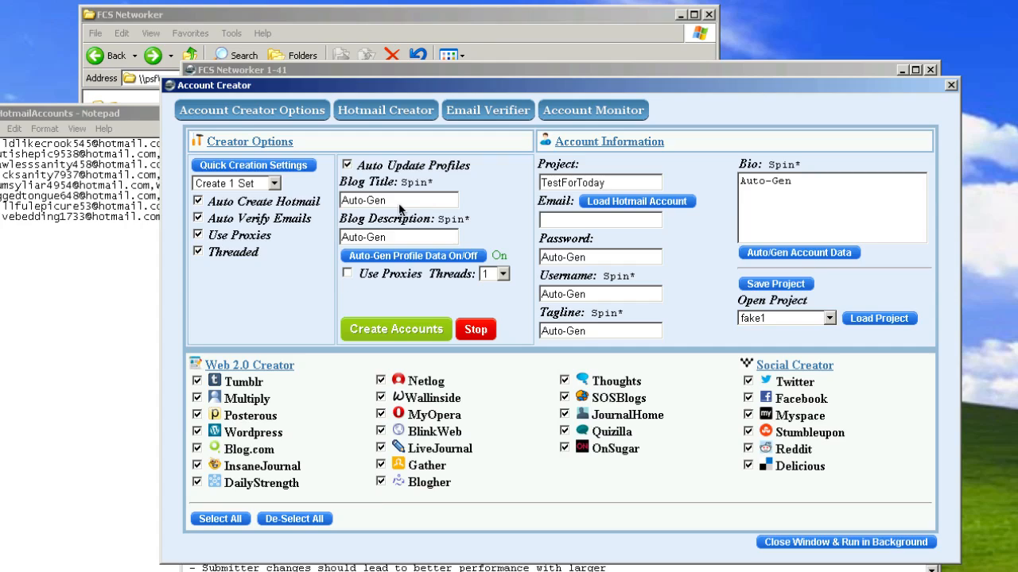
mouse_move(401, 174)
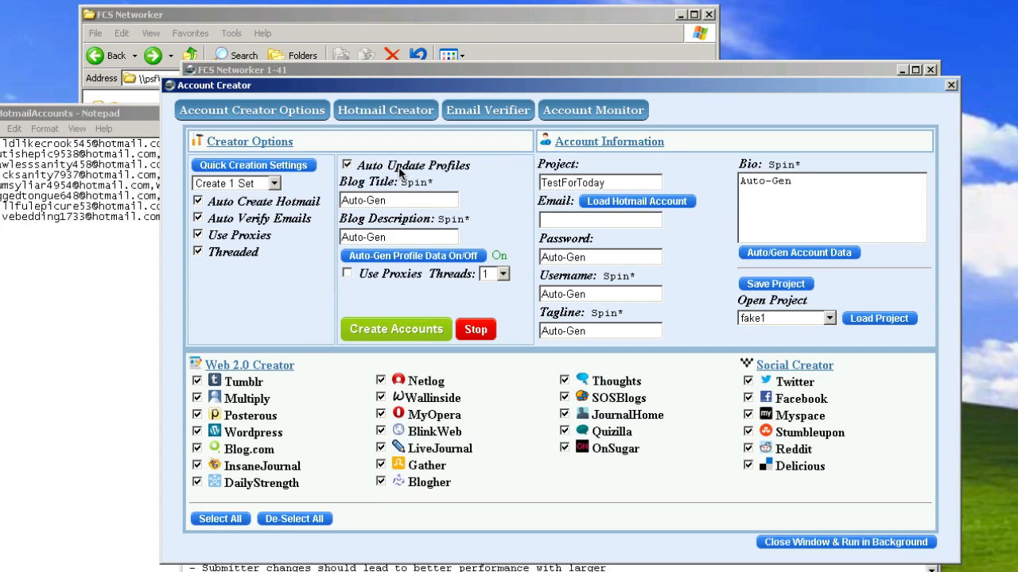
mouse_move(351, 275)
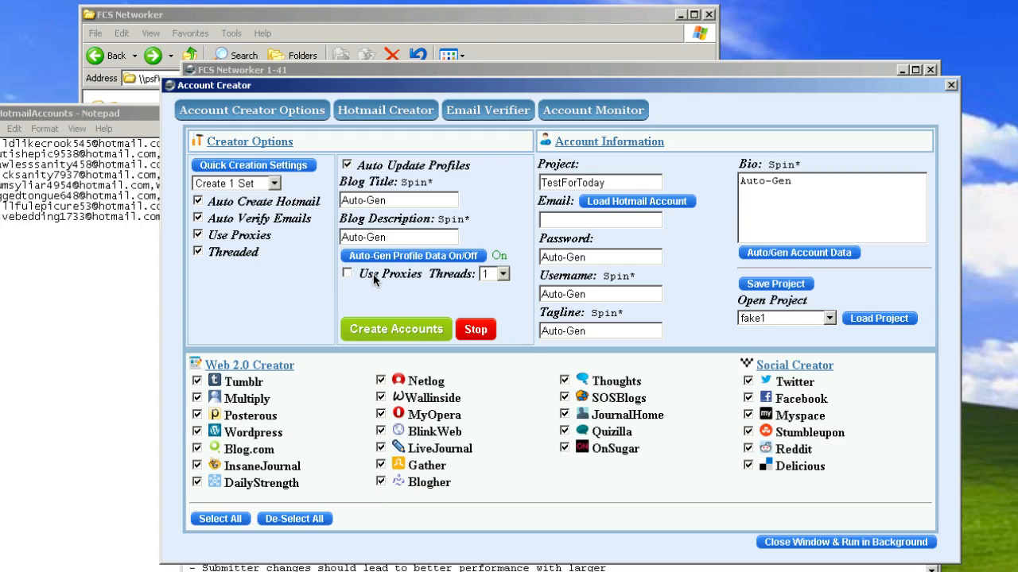
mouse_move(504, 276)
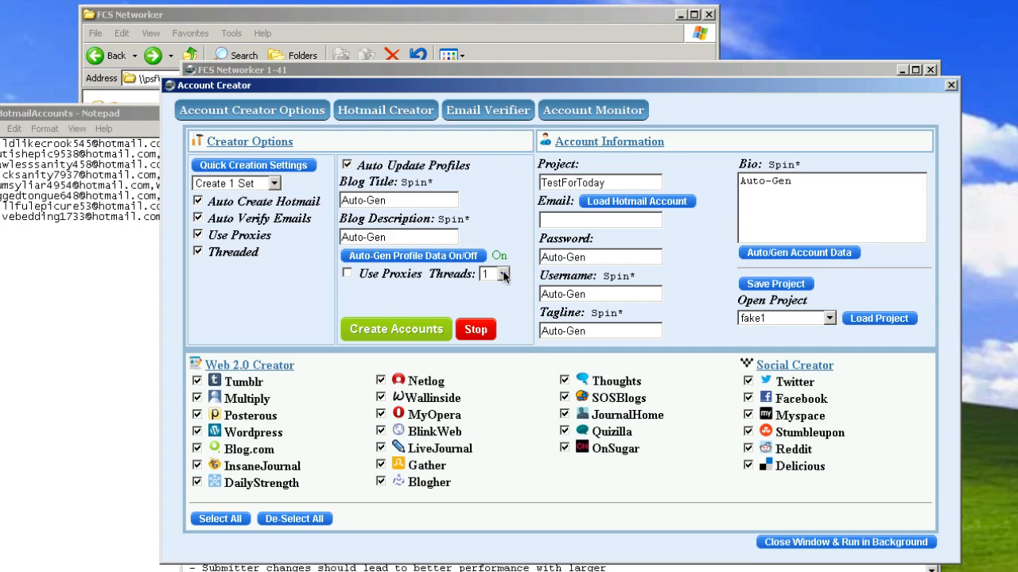
click(503, 273)
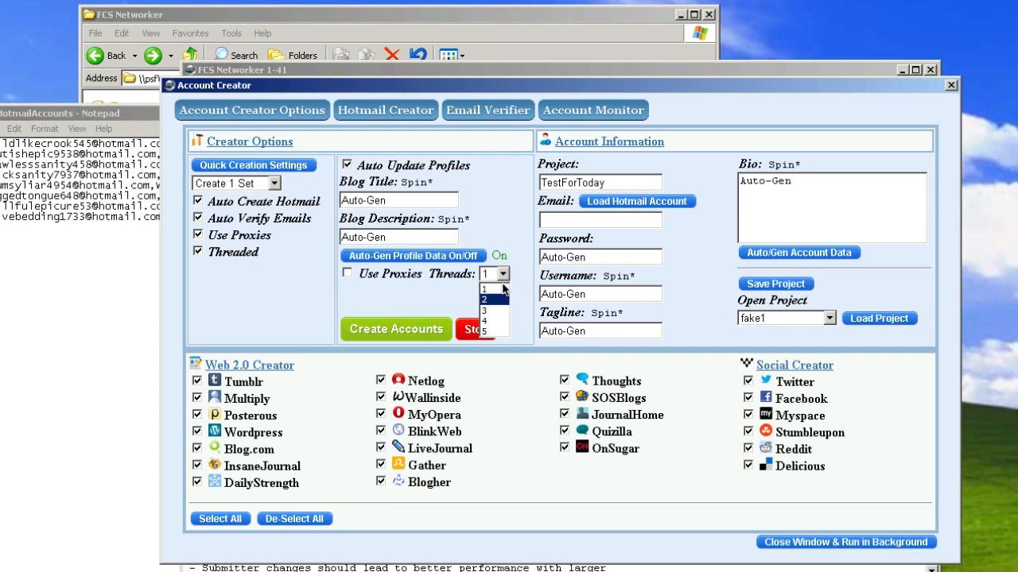
click(504, 274)
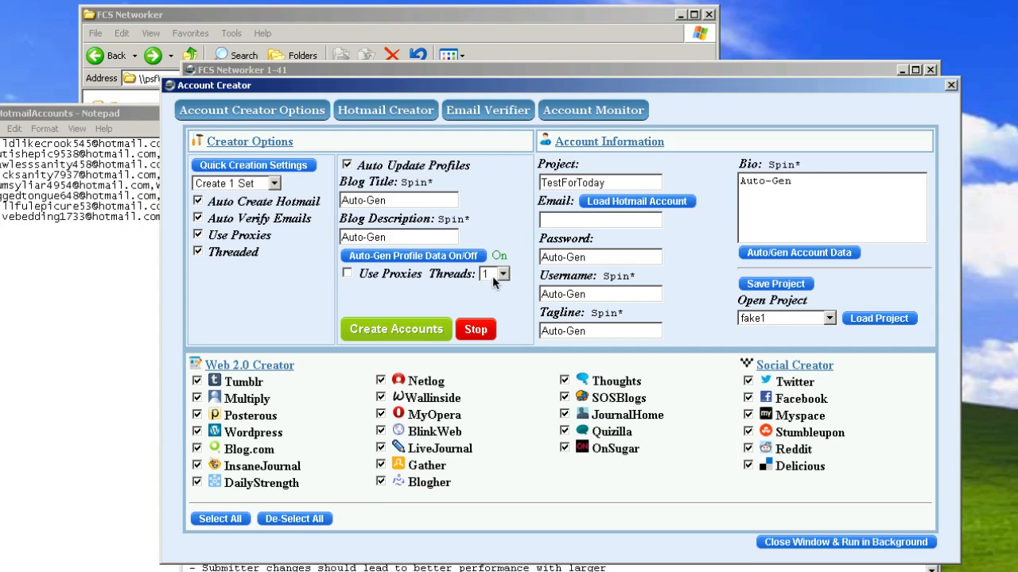
click(504, 274)
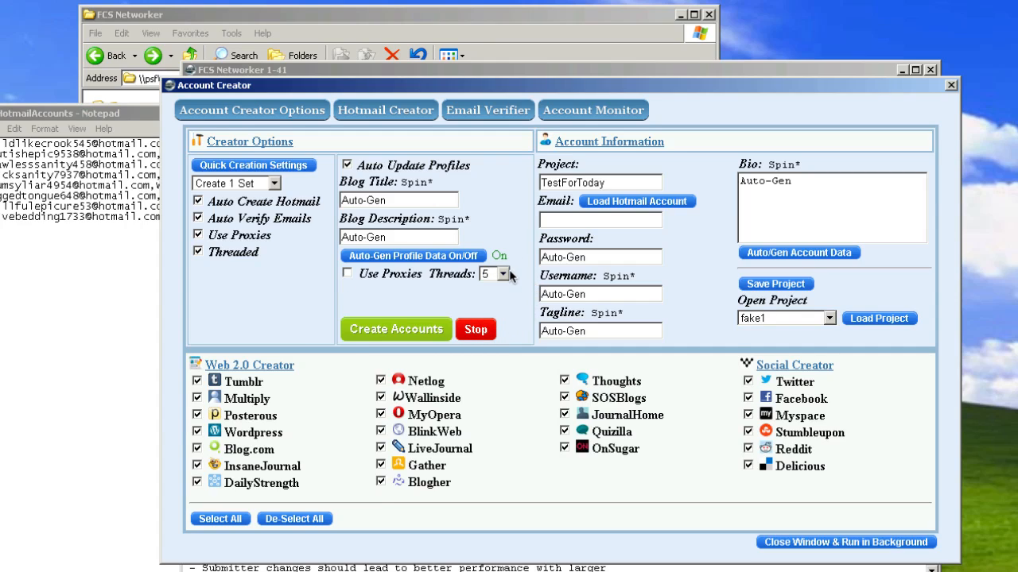
click(504, 273)
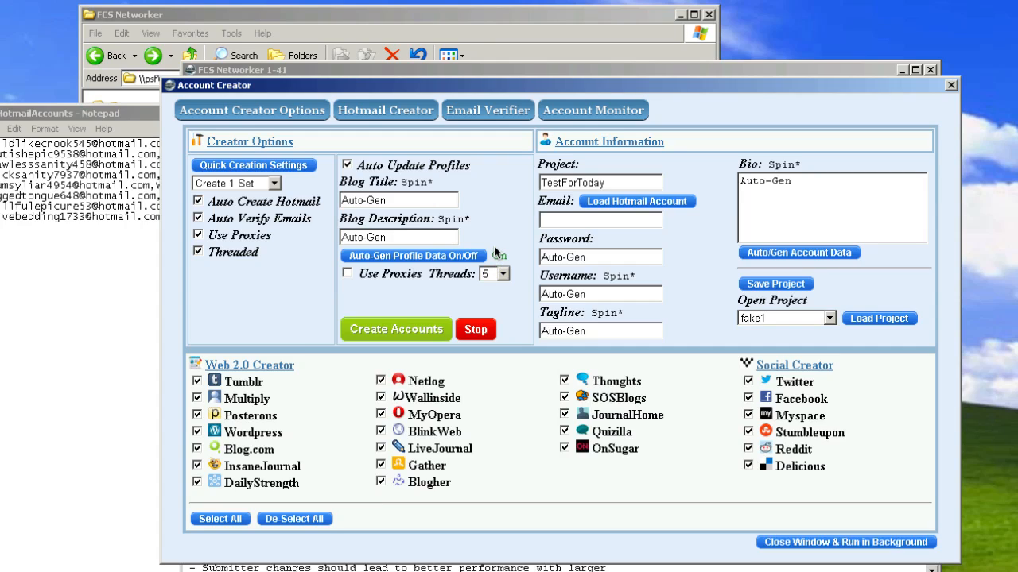
click(503, 274)
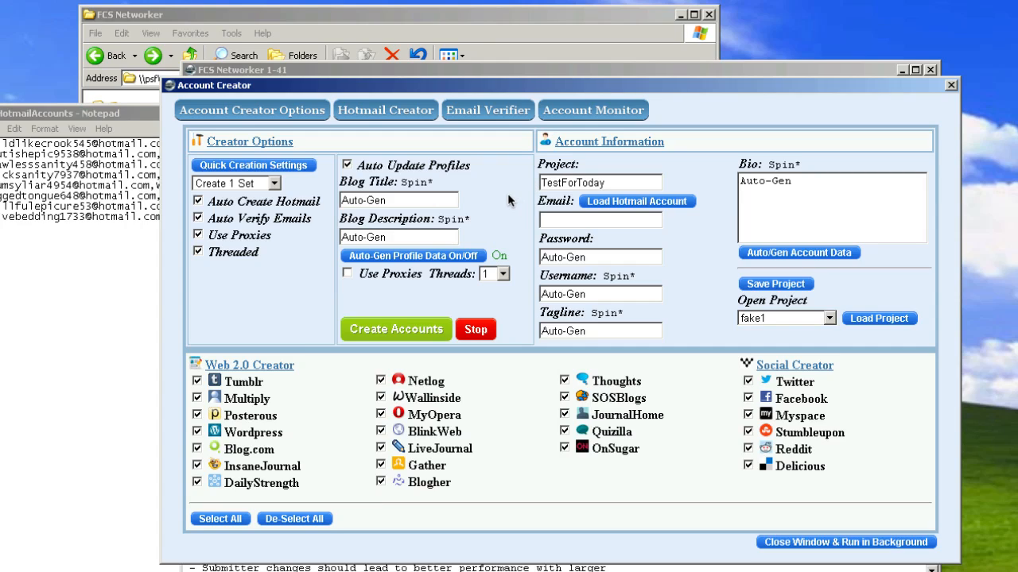